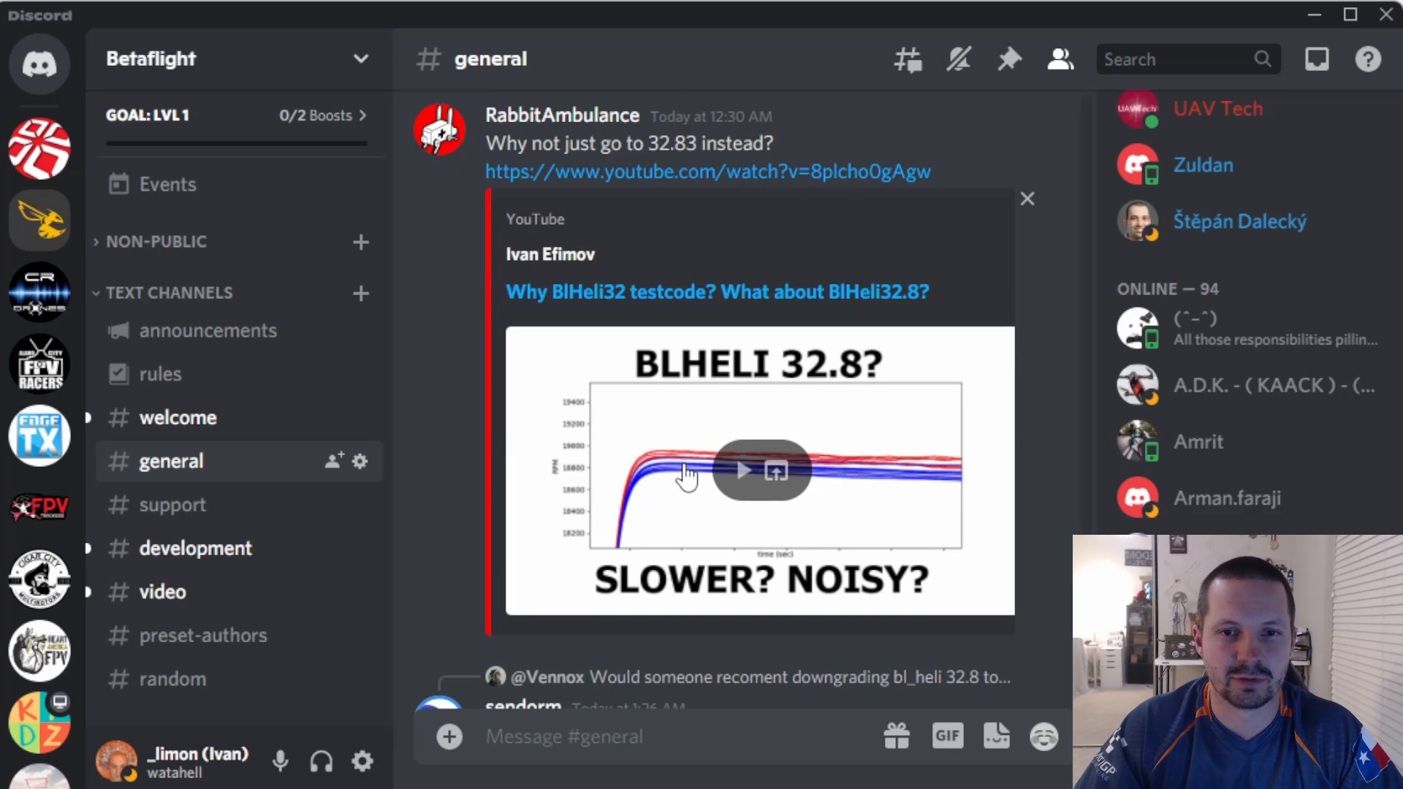
Browse the Betaflight #general channel, then switch to the #video channel.
scroll("down", 3)
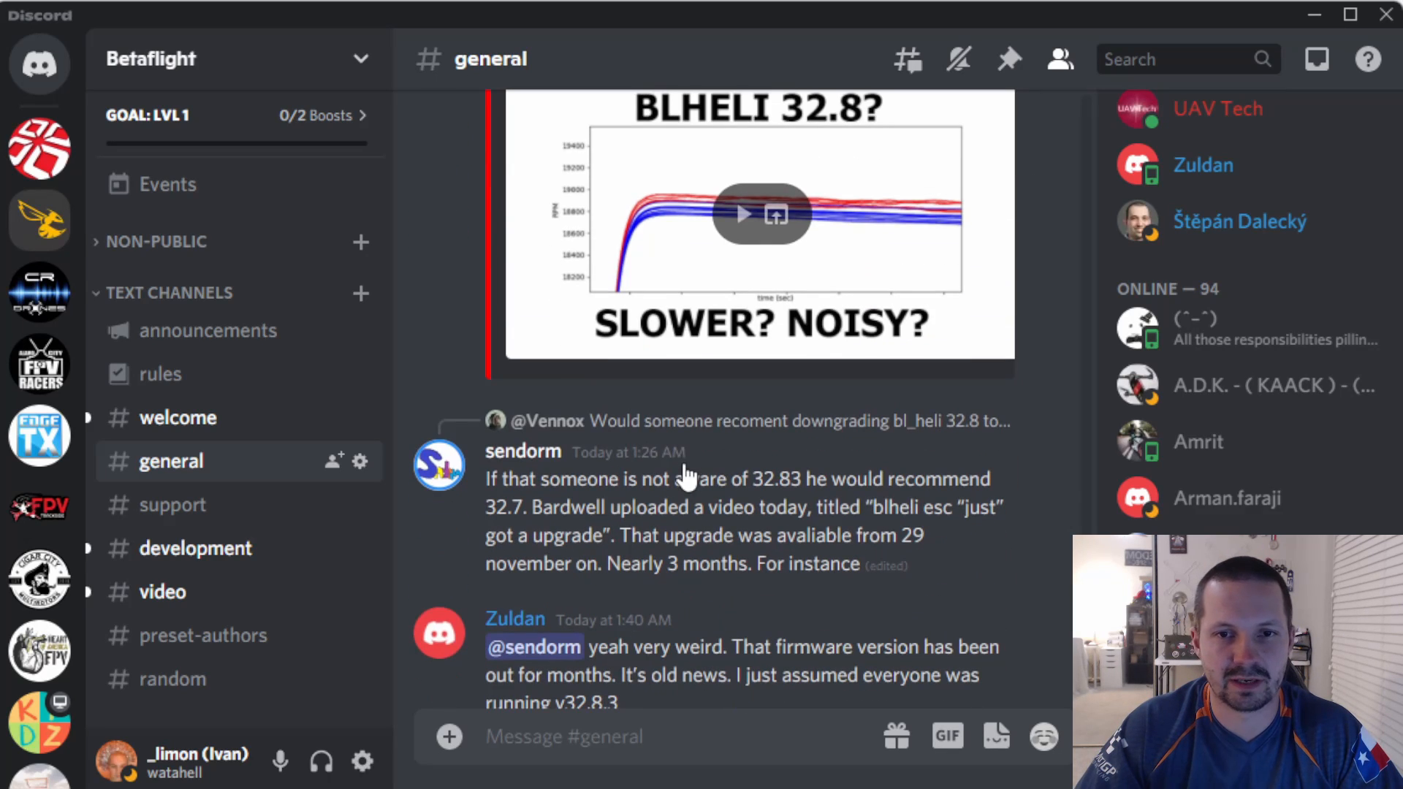
scroll("down", 3)
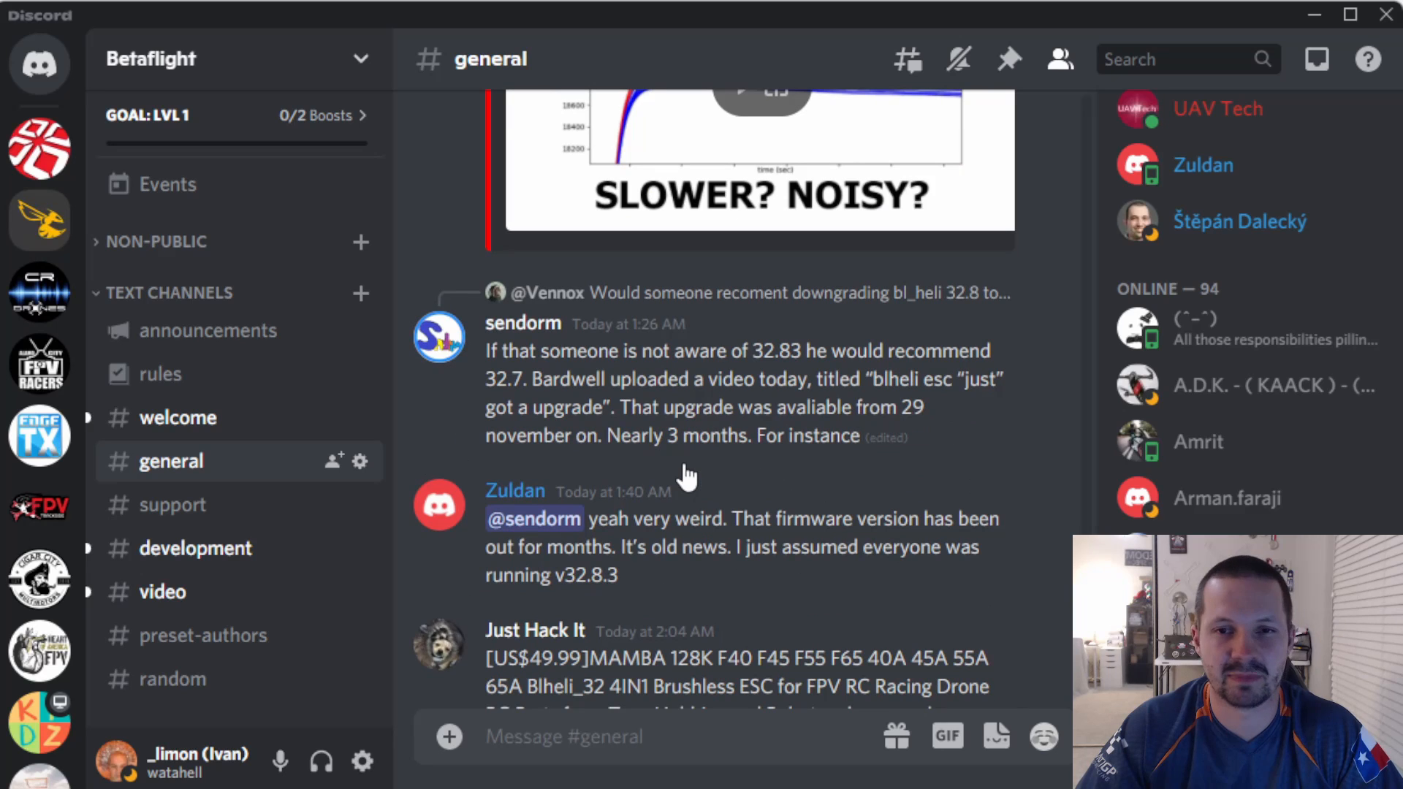
left_click(162, 592)
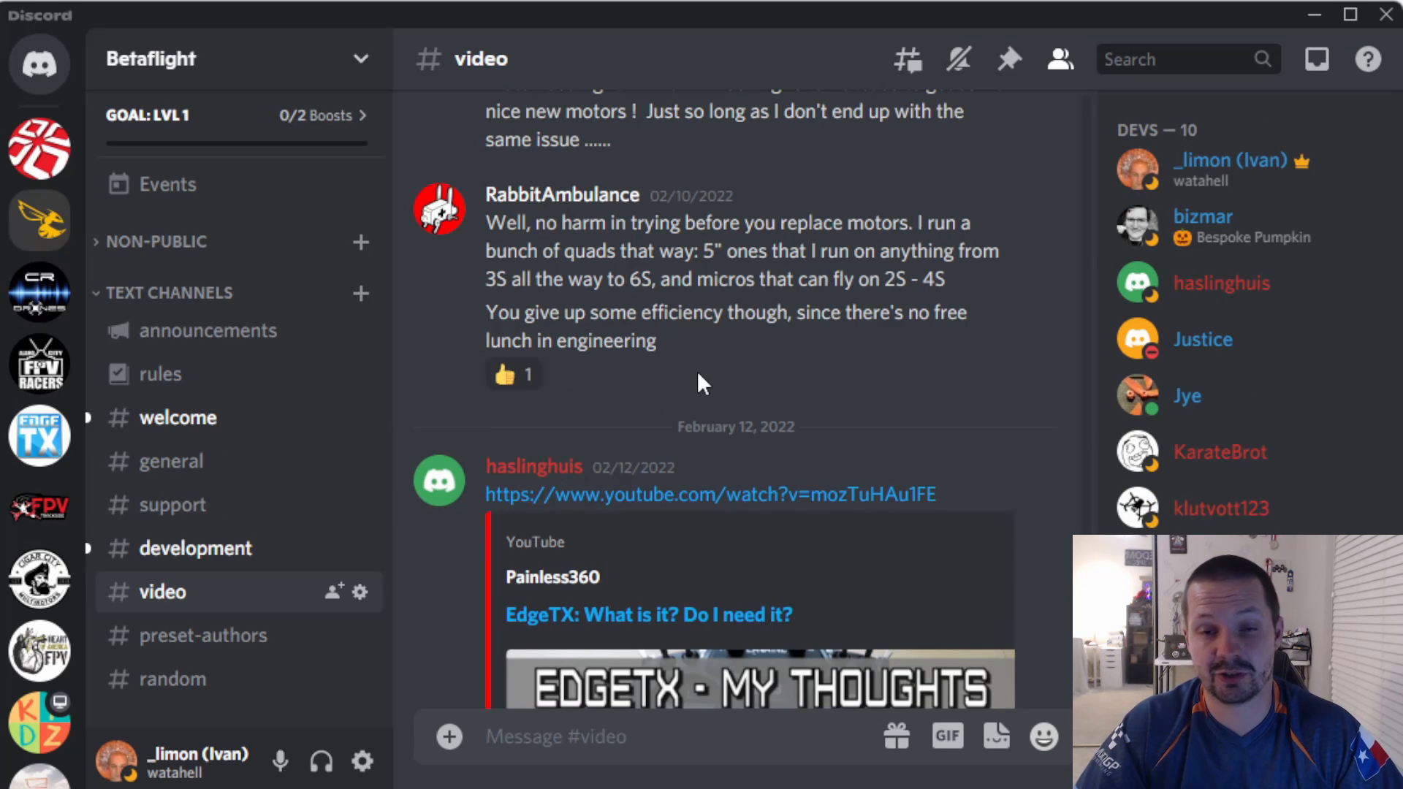
scroll("down", 3)
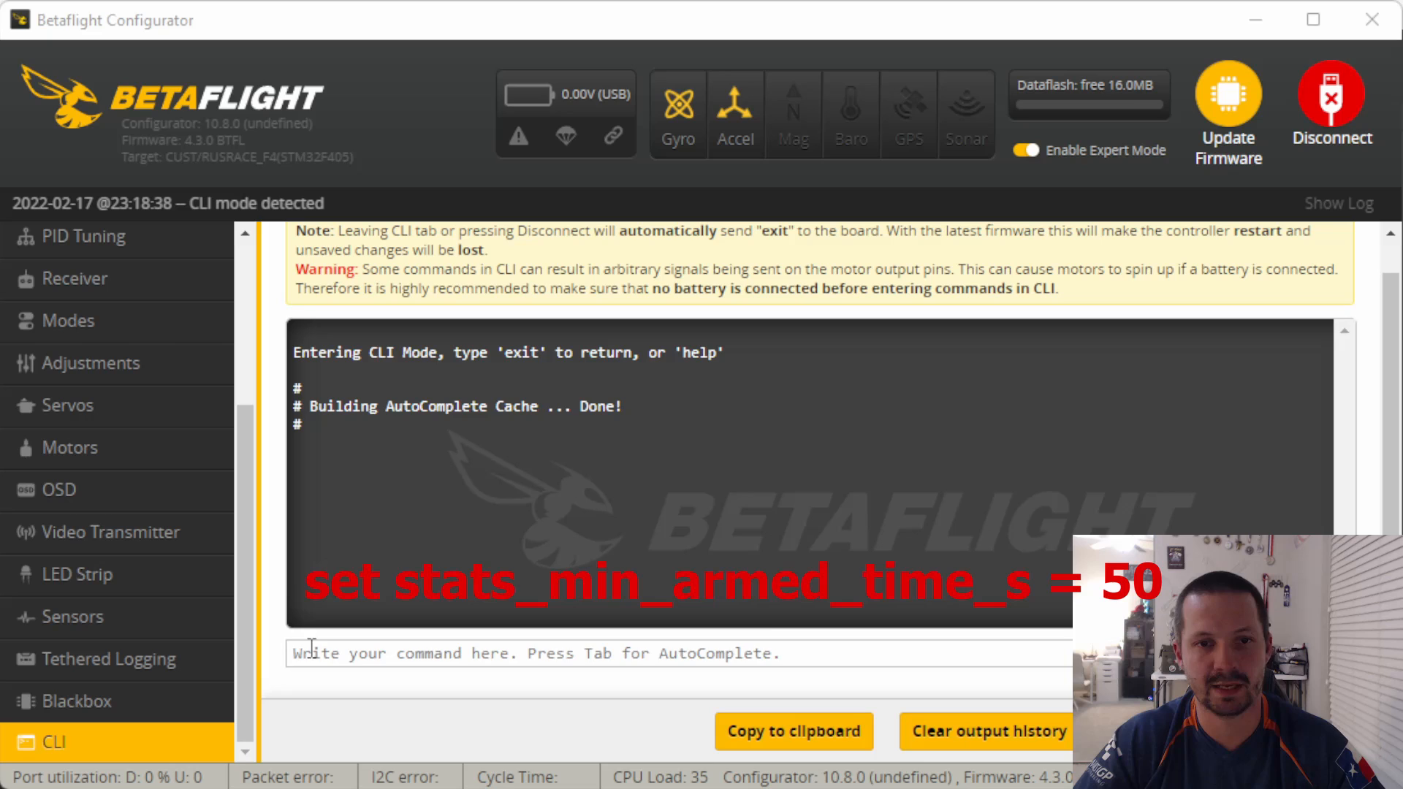
Write the CLI command 'set stats_min_armed_time_s = 40'.
type("set stats_min_armed_time_s =")
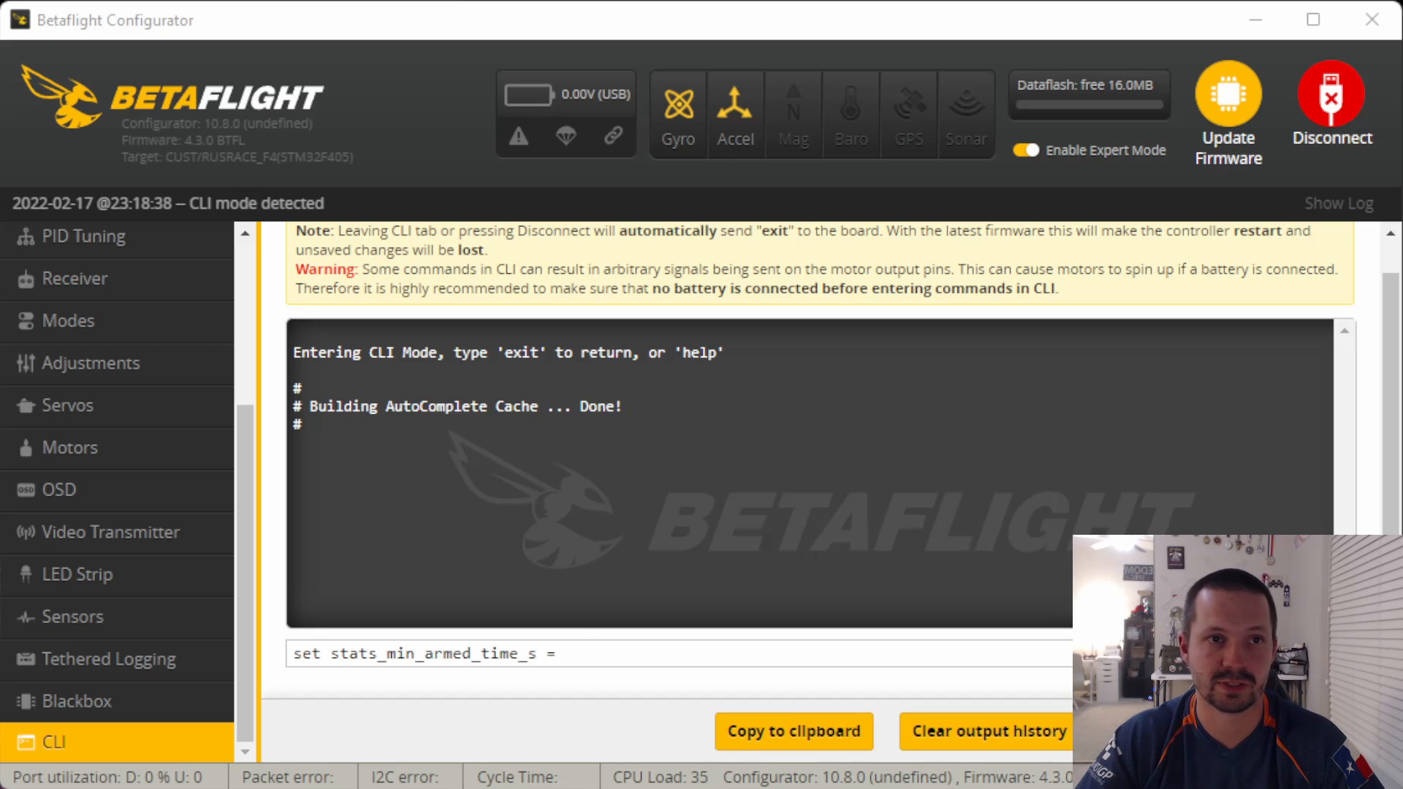
type("4")
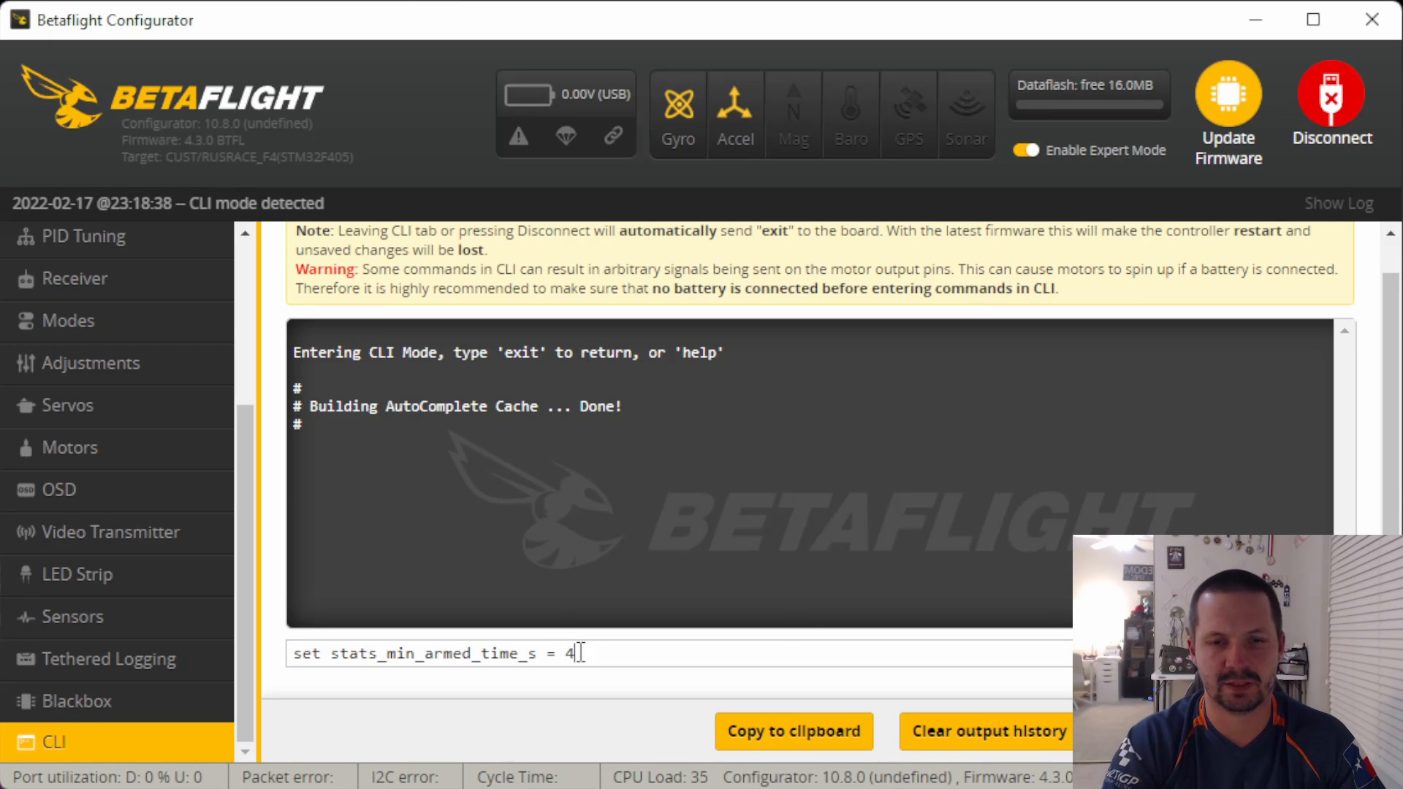
type("0")
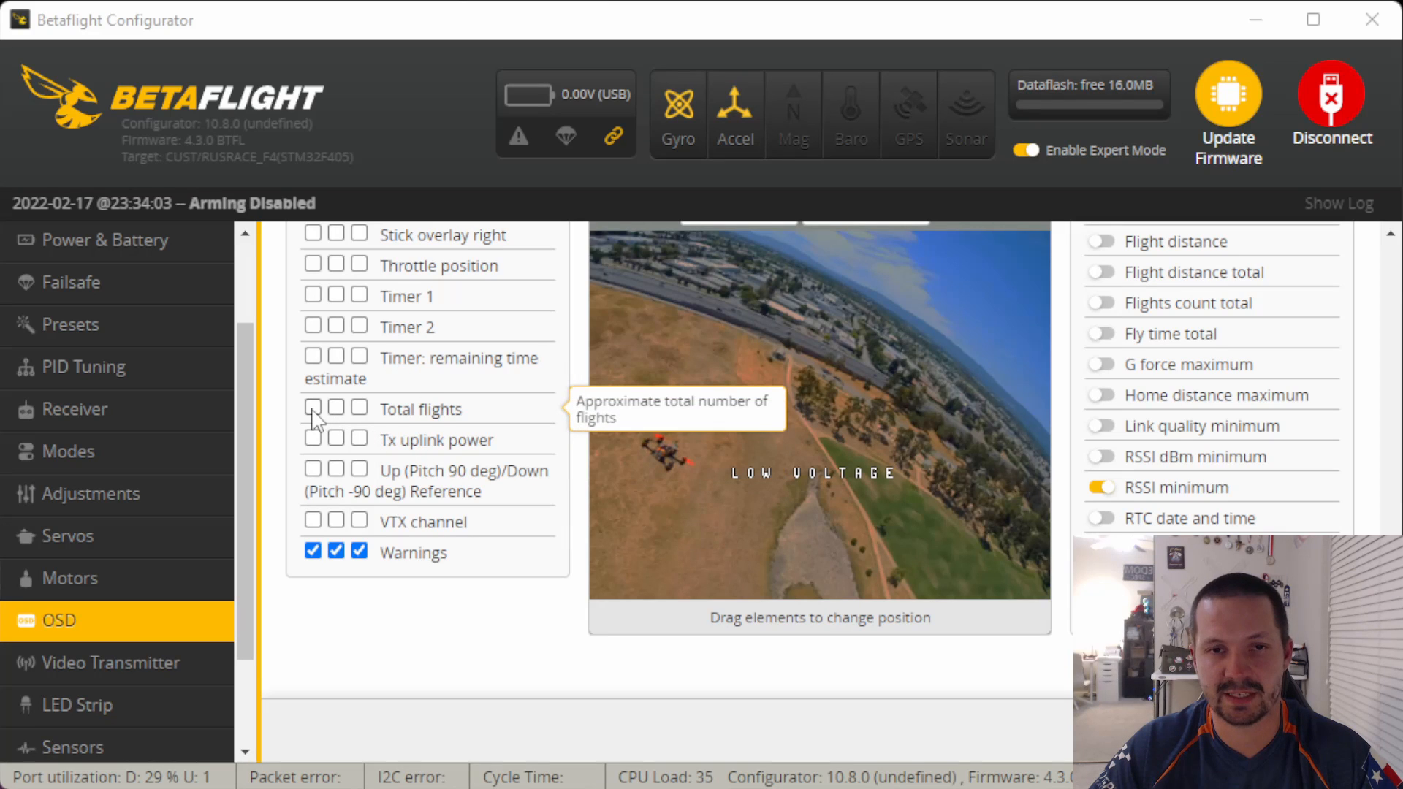
Enable the Total flights element in the OSD elements list.
left_click(312, 408)
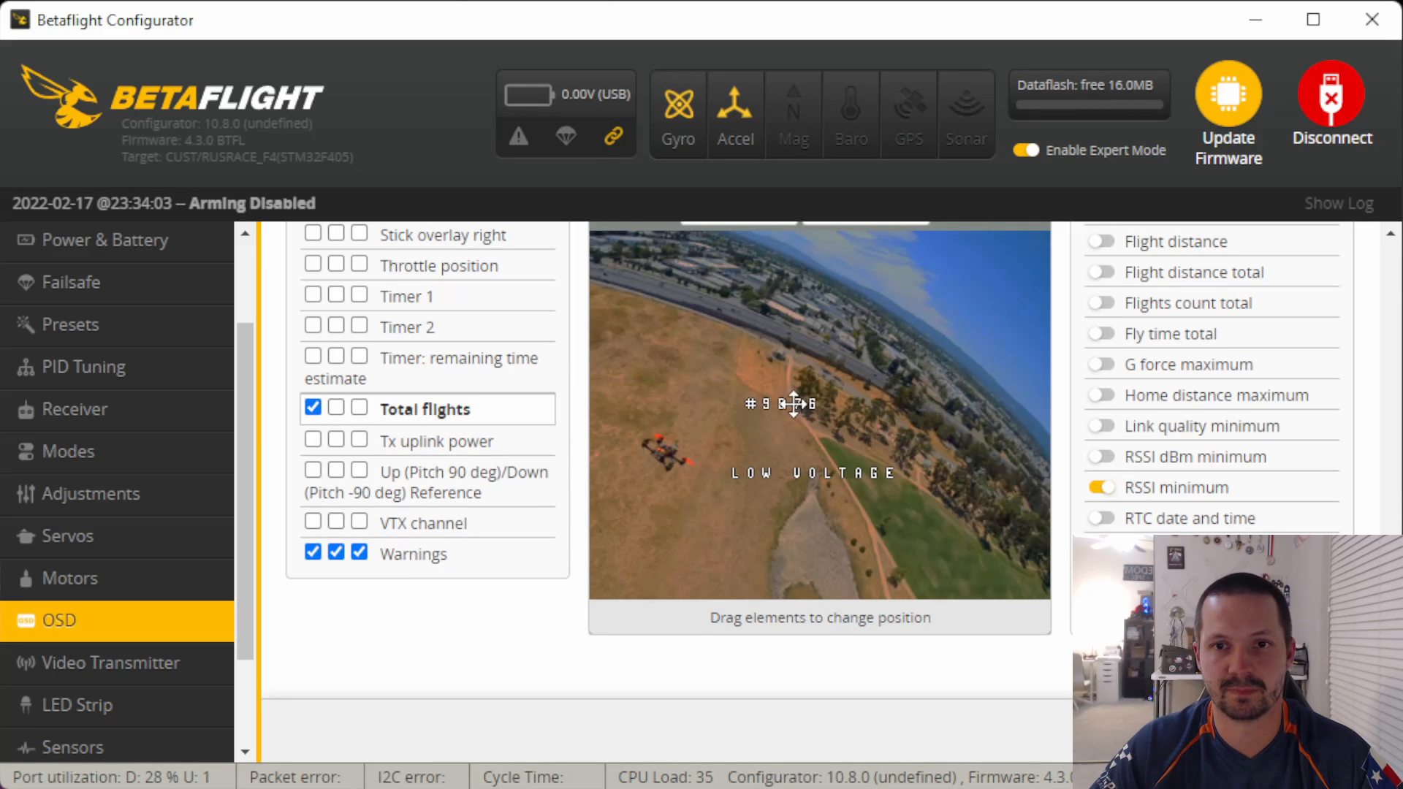
scroll("down", 3)
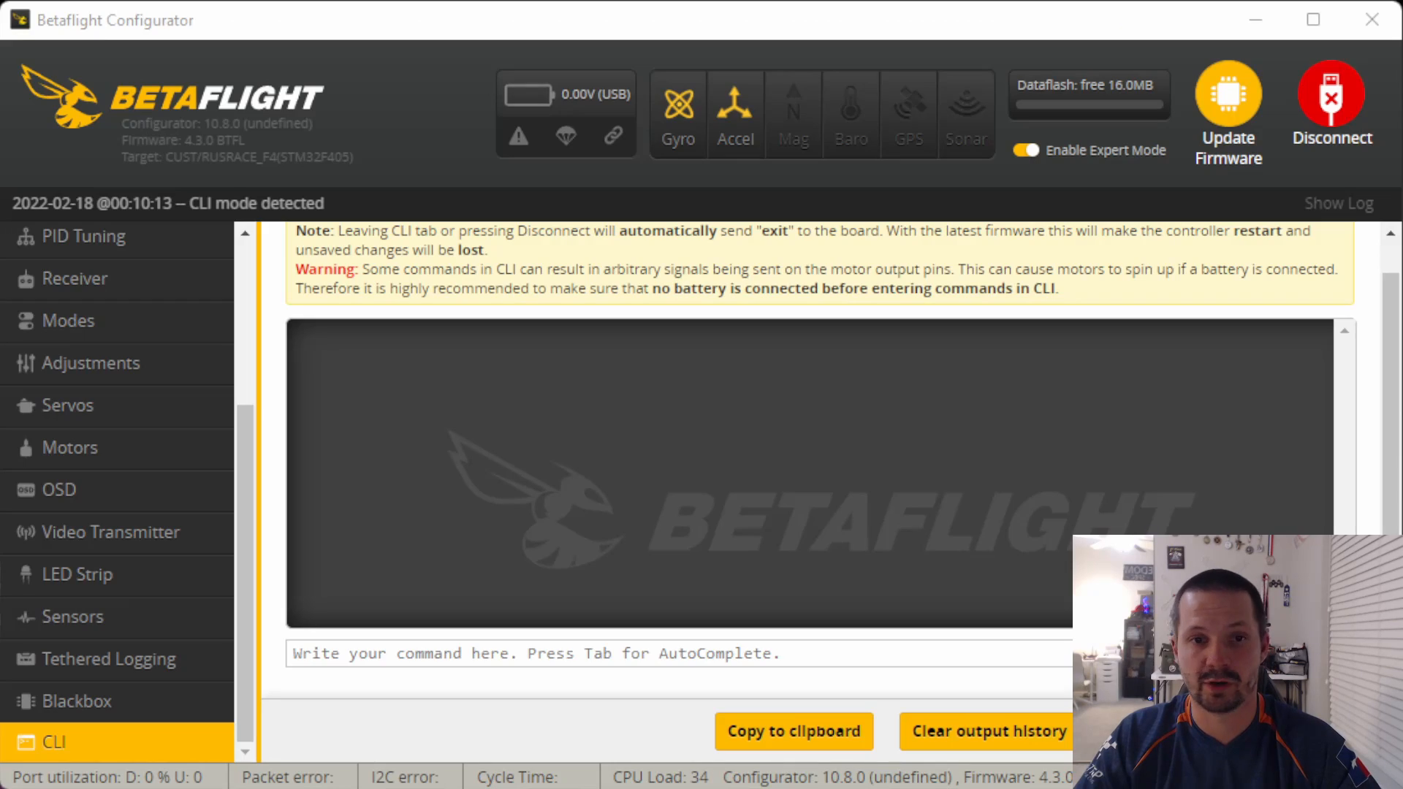
mouse_move(272, 687)
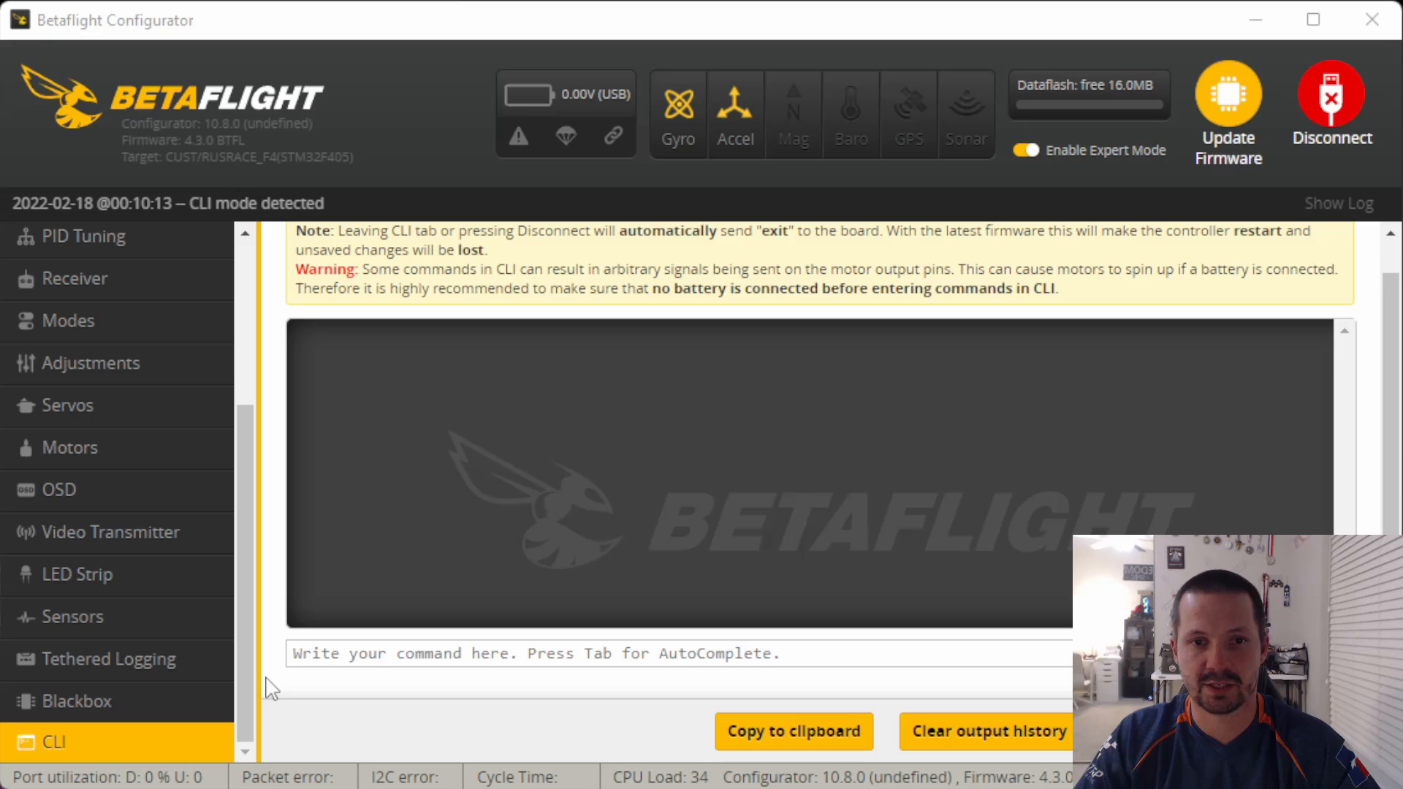
Query stats_total_flights in the CLI, then enter 'set stats = ON' for the 4.2.11 board.
type("get stats_total_flights")
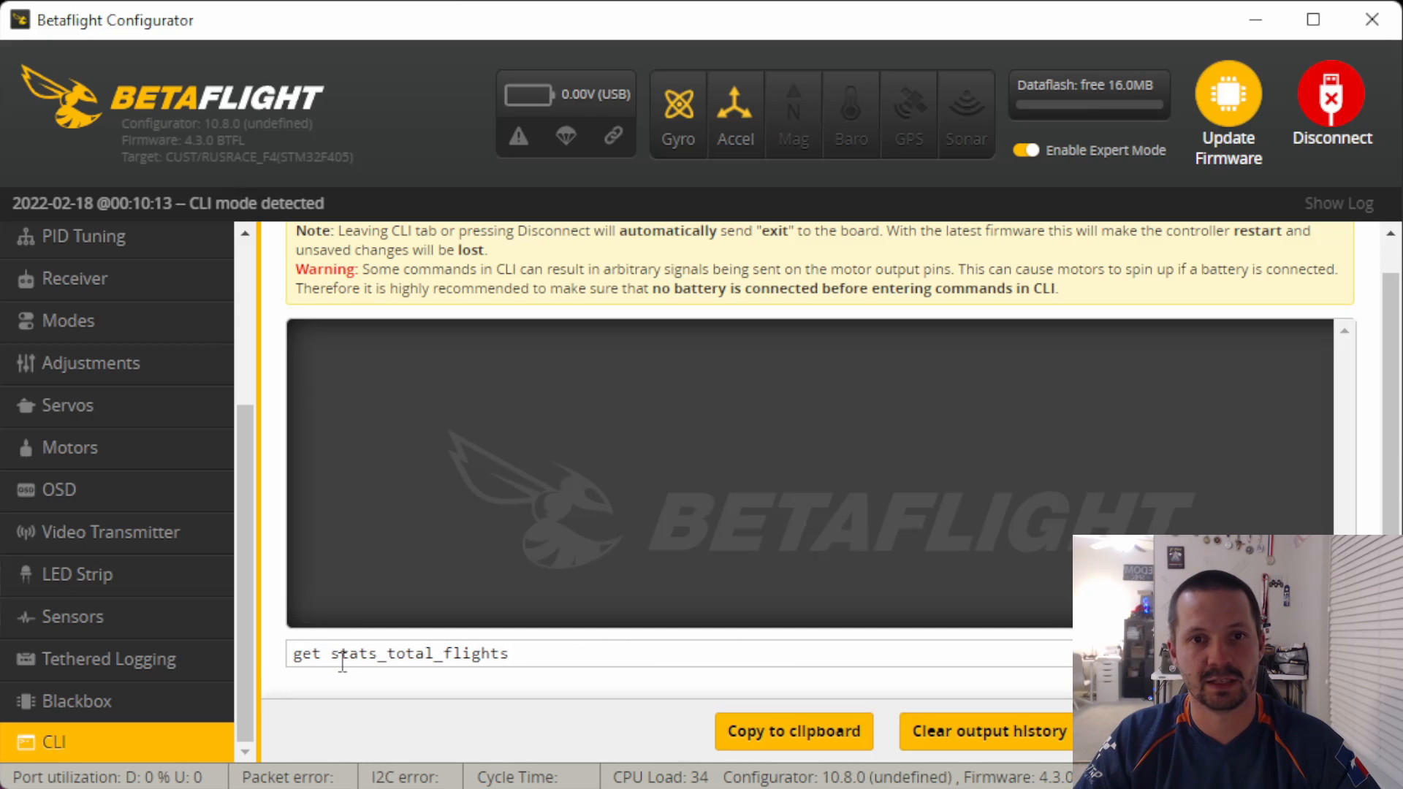
key("enter")
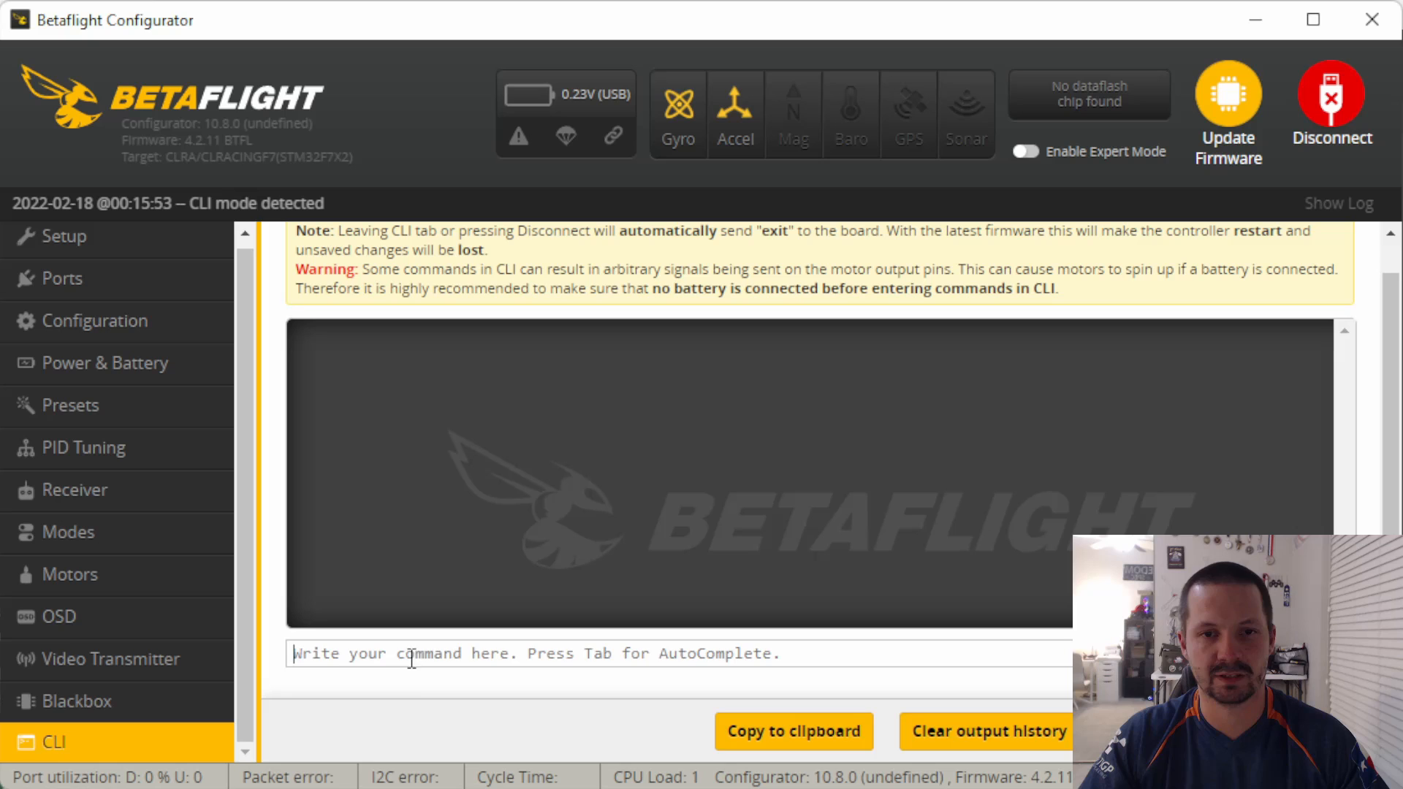
type("set stats = ON")
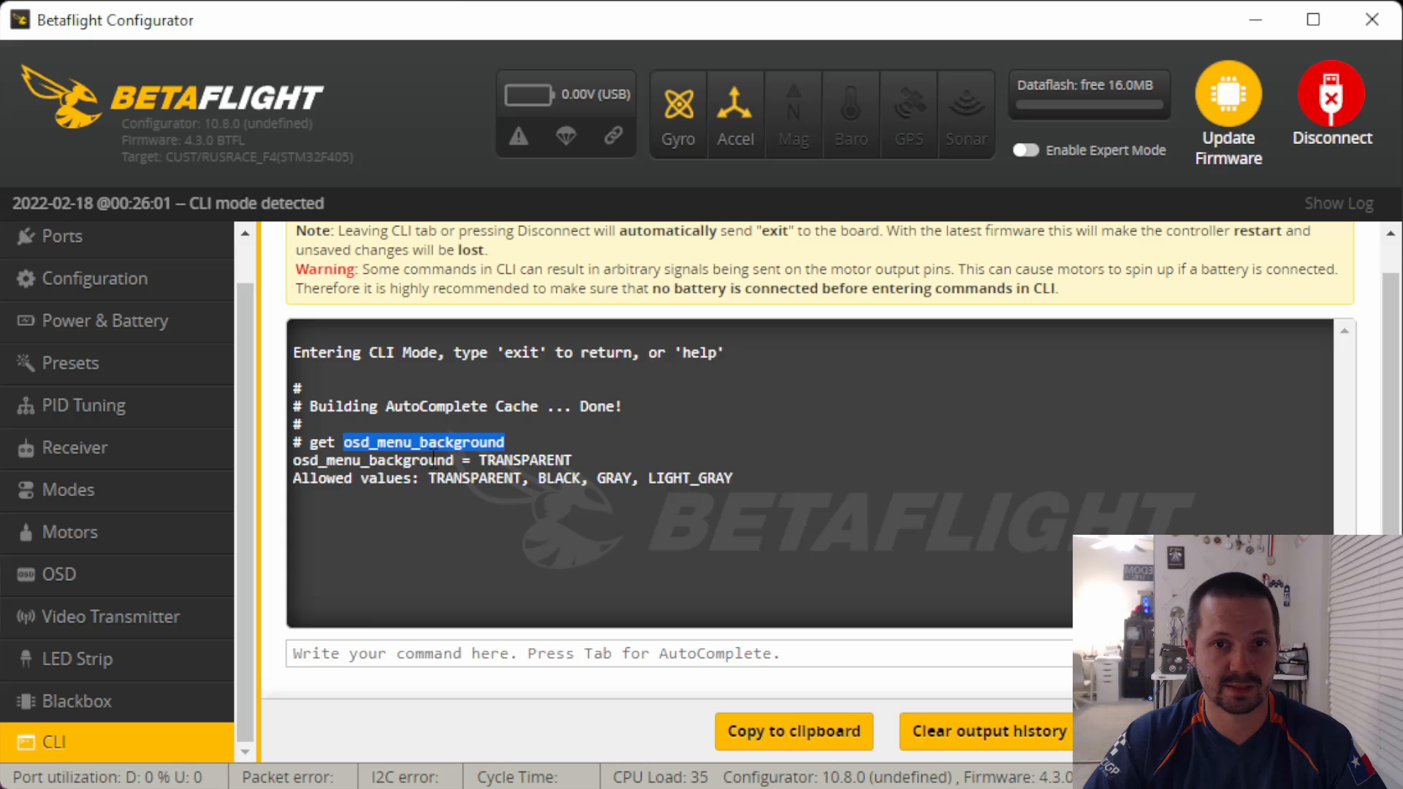
Enter the osd_menu_background command in the CLI to see its TRANSPARENT value and options.
type("set osd_menu_background =")
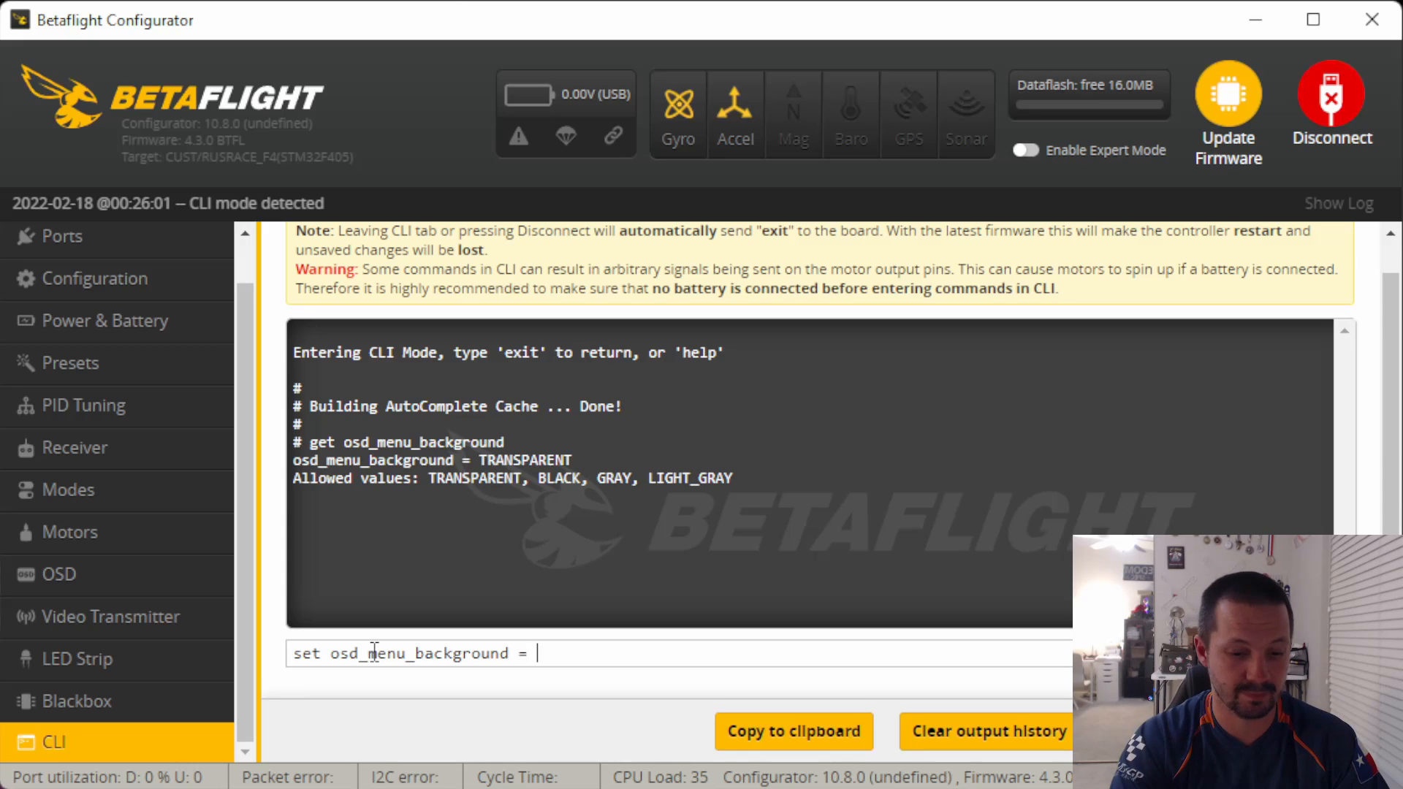
key("enter")
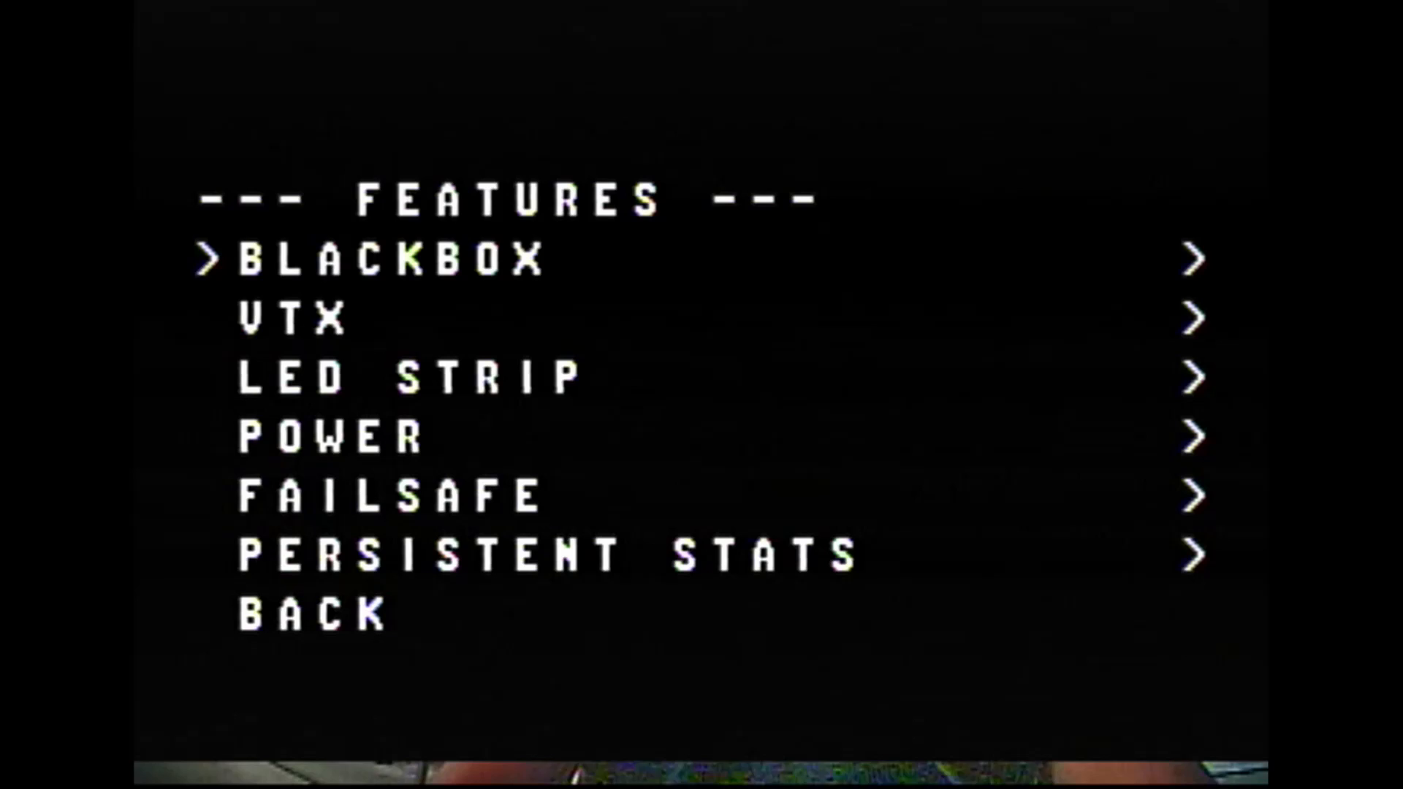
Navigate the quad's on-screen OSD menu to the Background setting showing BLACK.
left_click(313, 613)
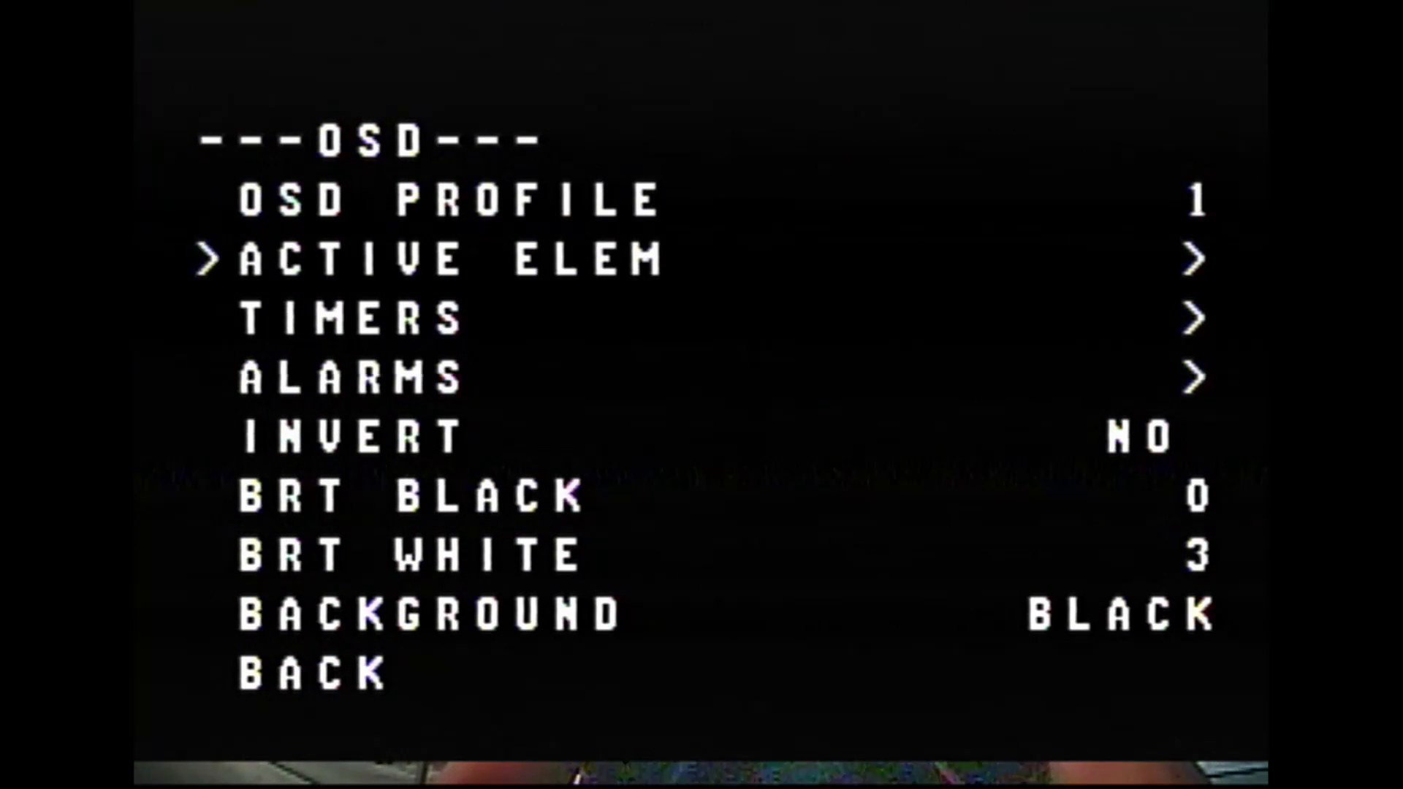
key("down")
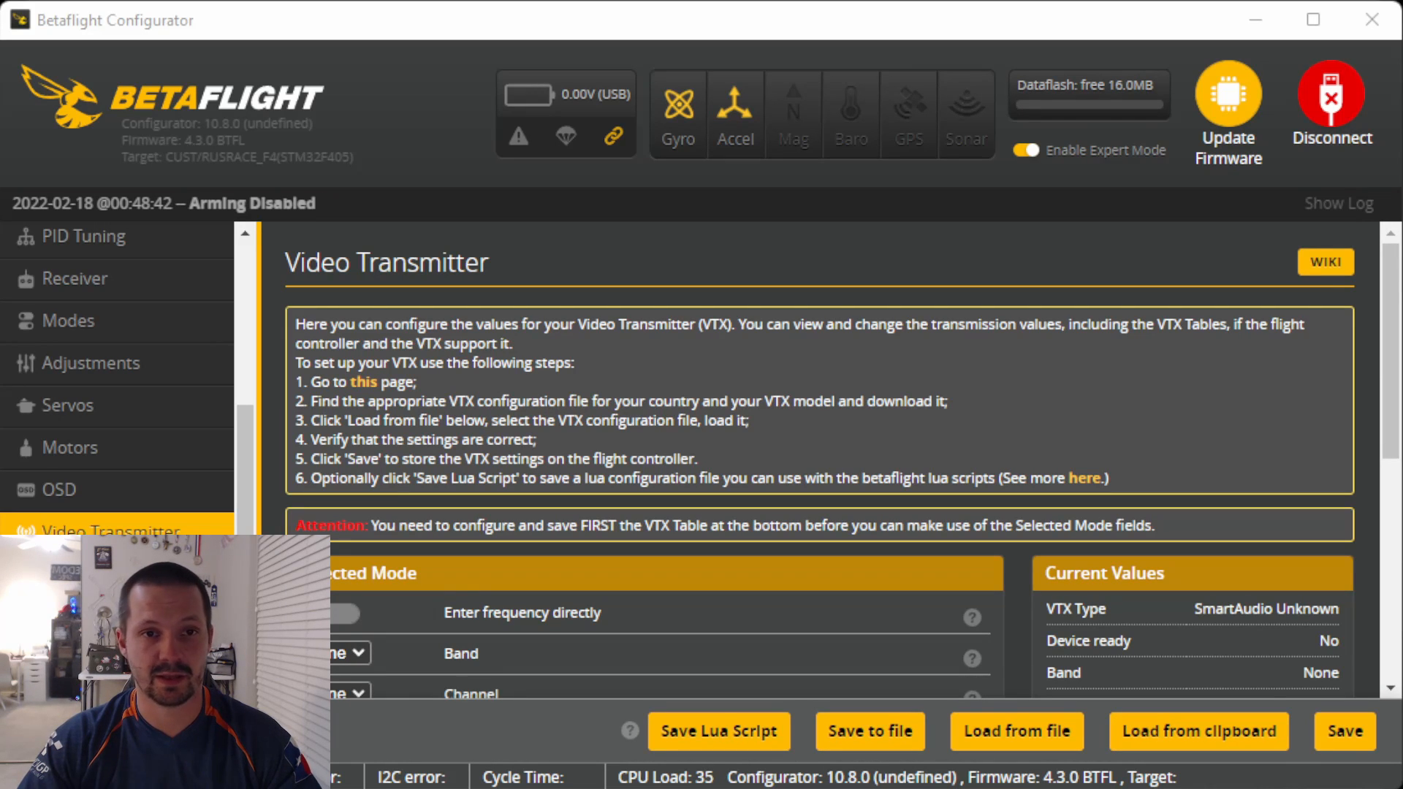
mouse_move(1148, 617)
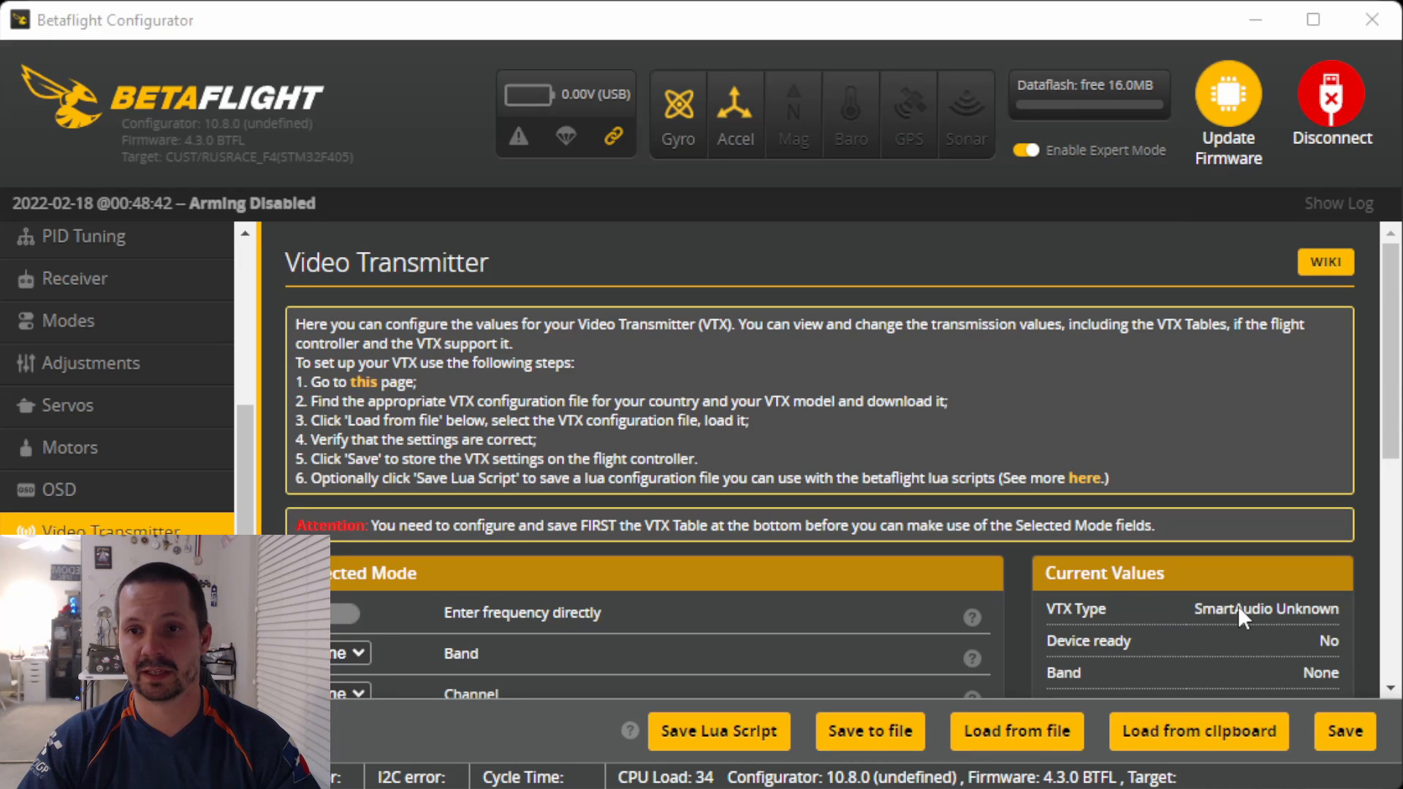
mouse_move(1315, 623)
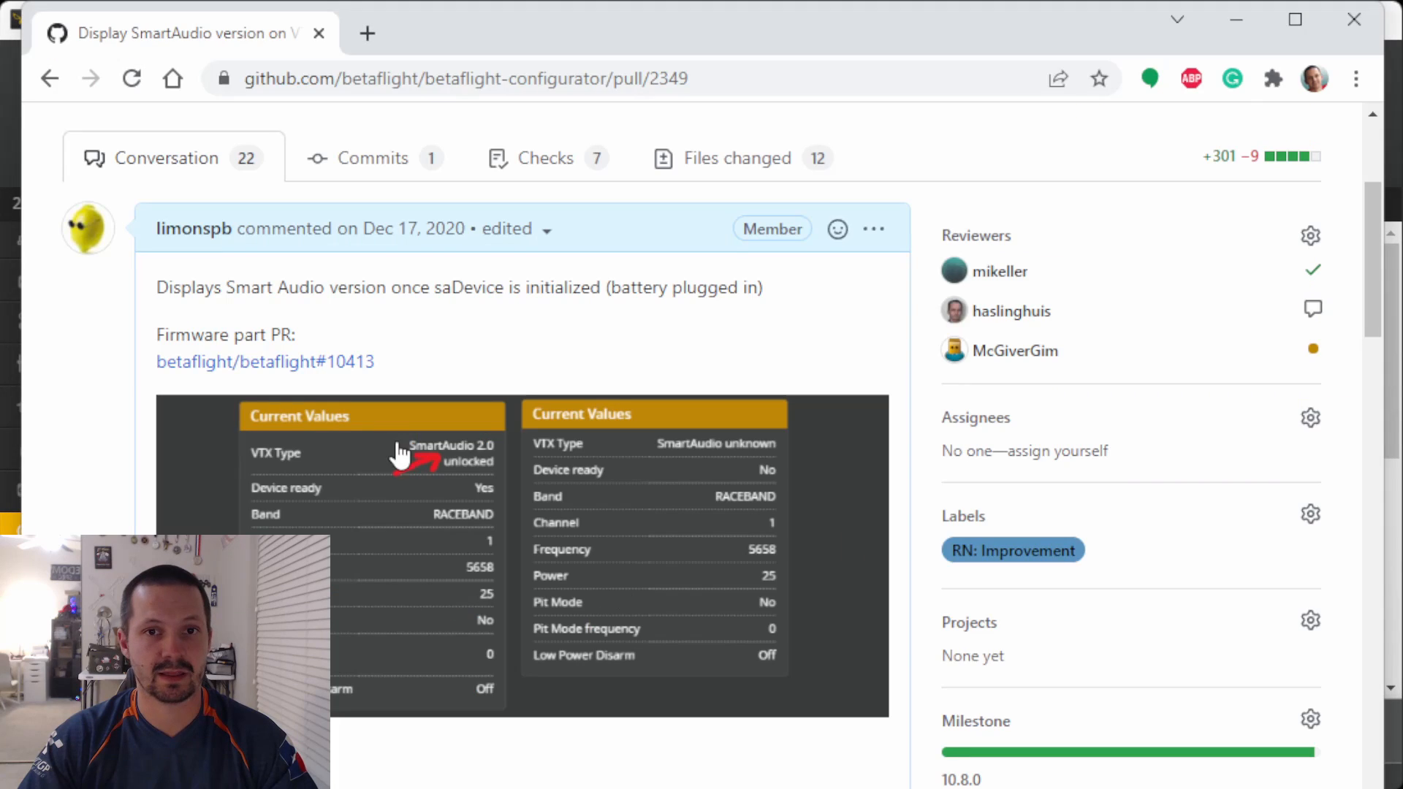
mouse_move(497, 523)
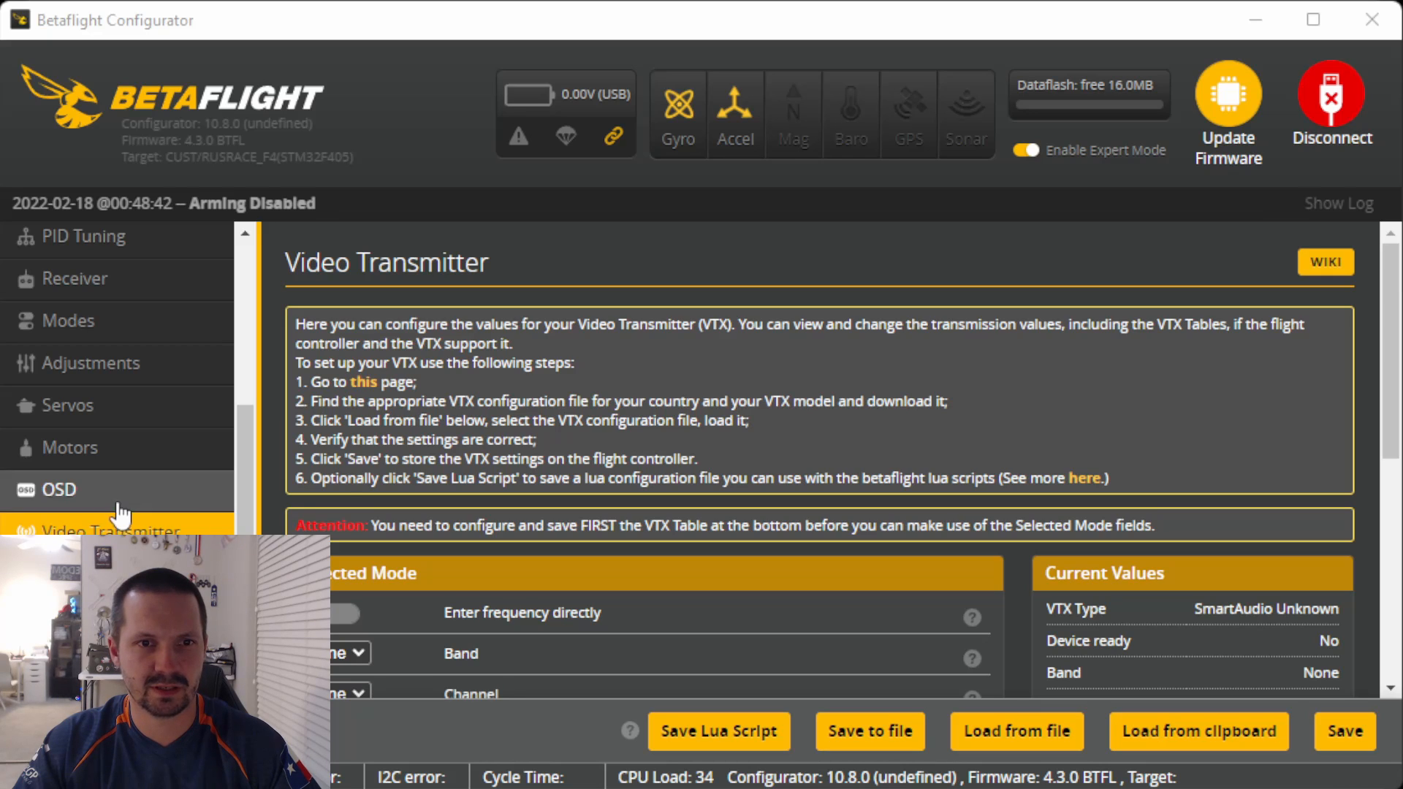
mouse_move(121, 517)
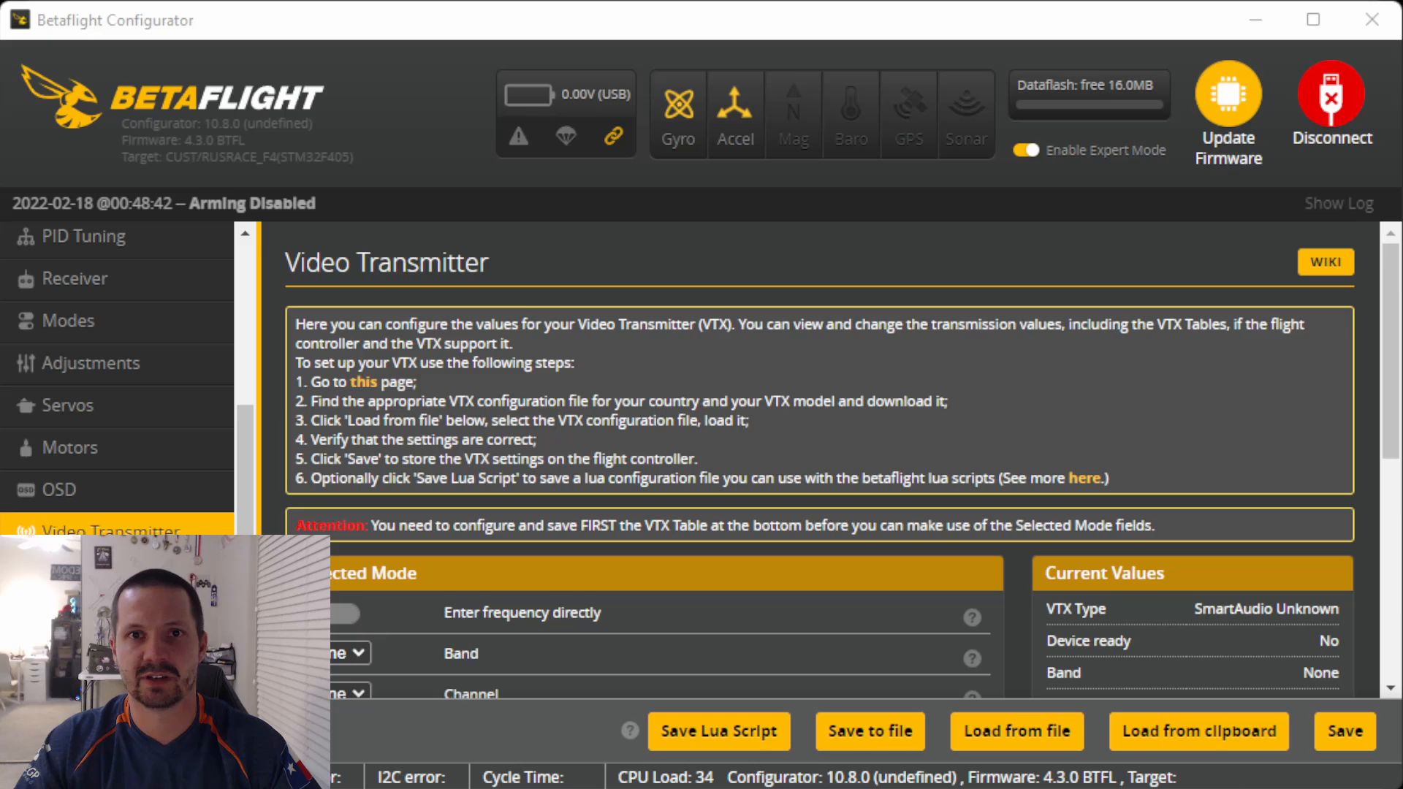
Search the Presets catalogue for 'vtx' and browse the TBS Unify Pro results.
left_click(70, 452)
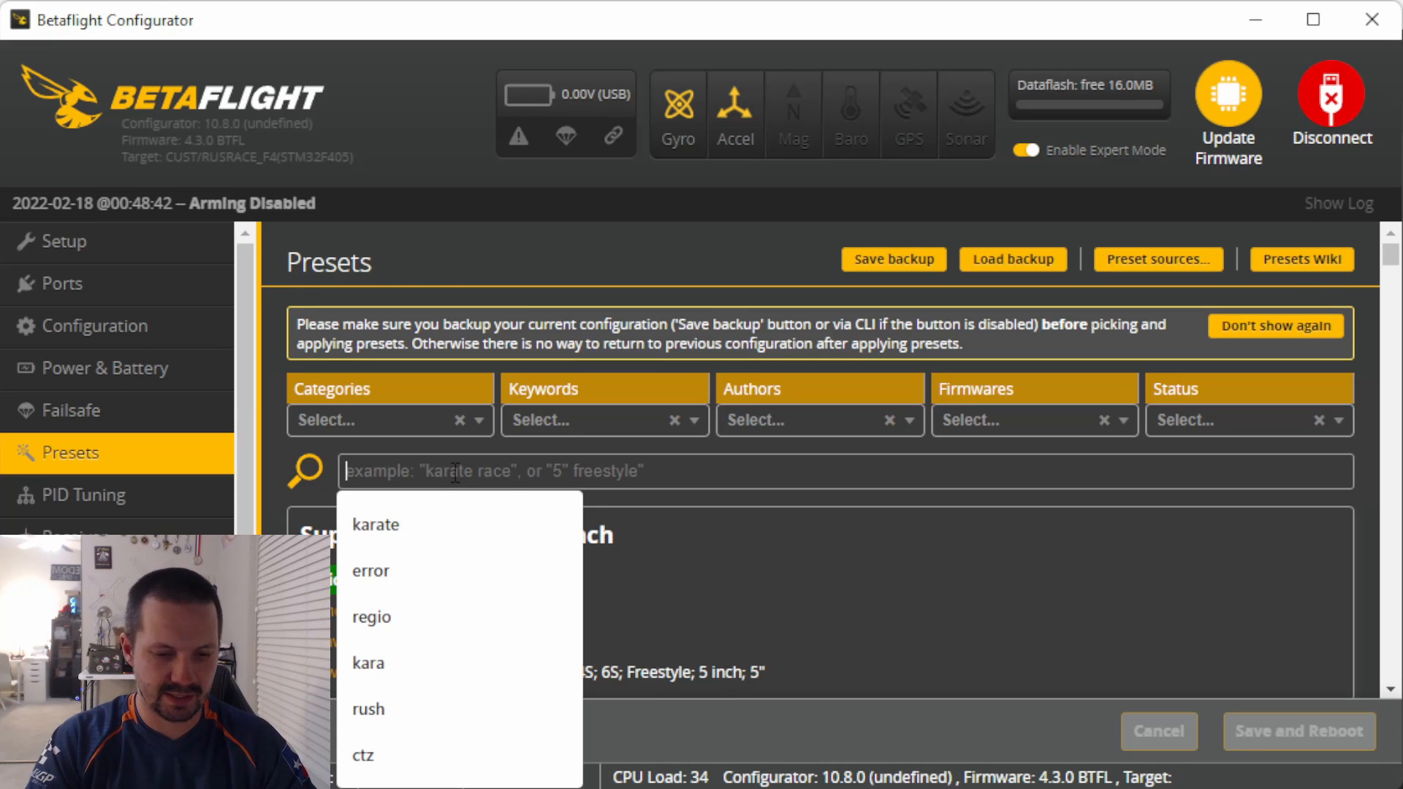
type("vtx")
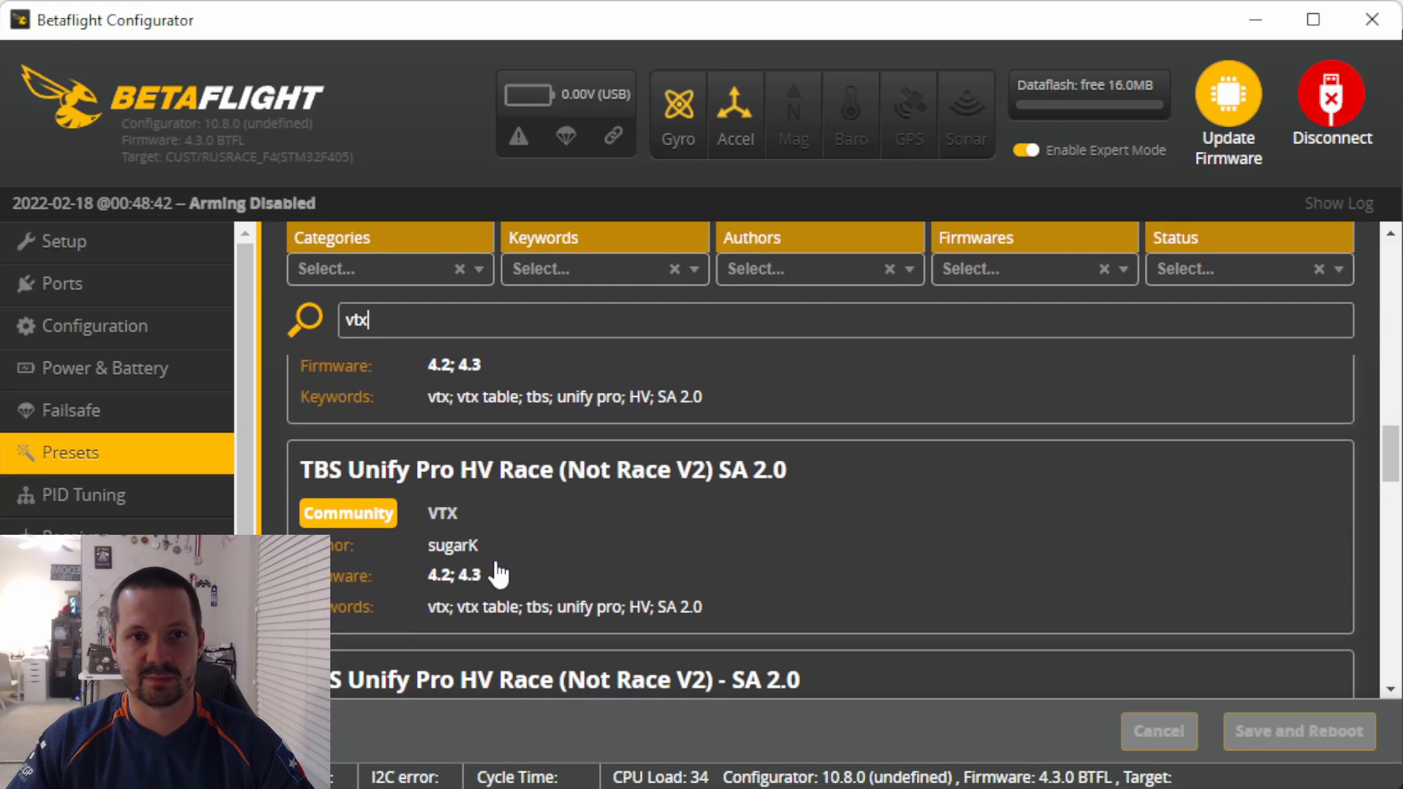
scroll("down", 3)
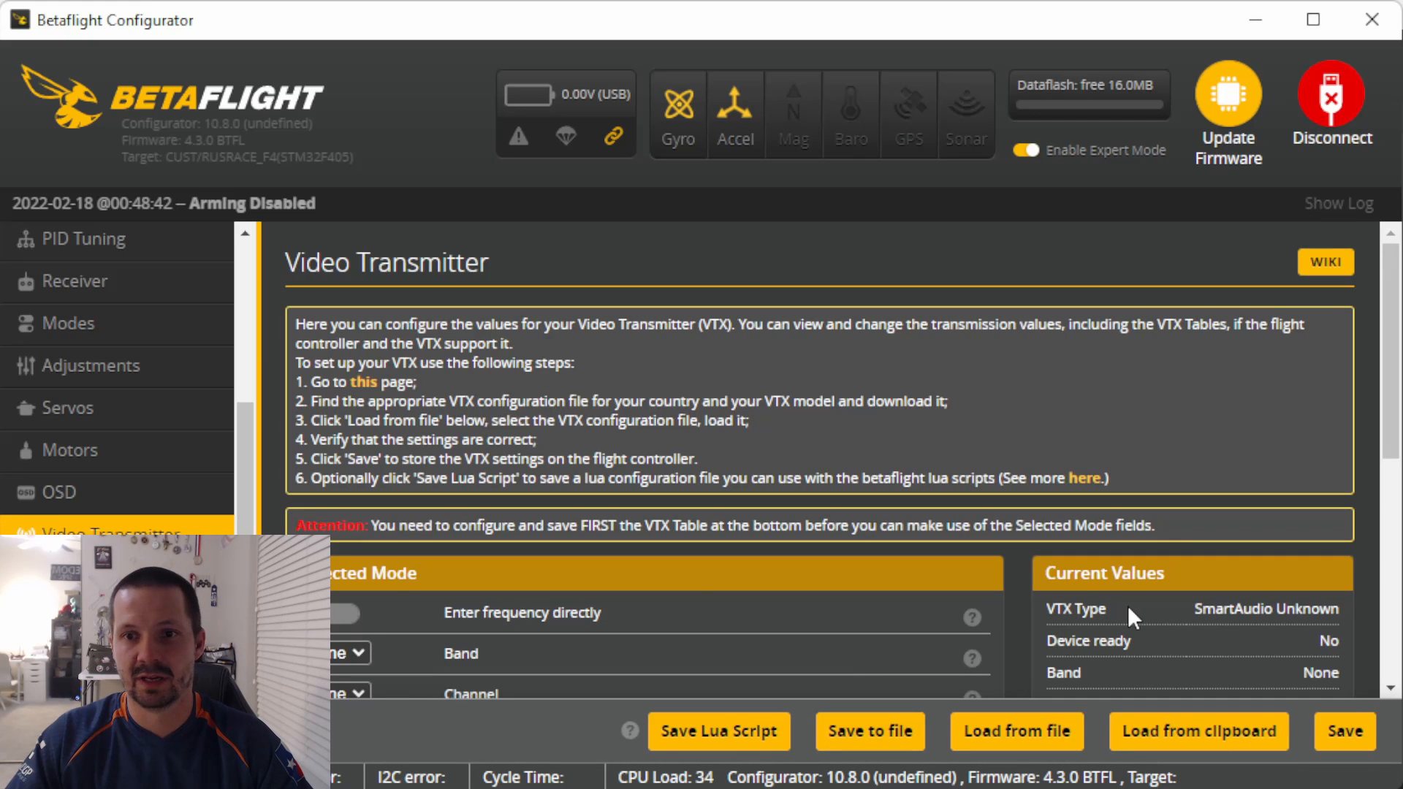
mouse_move(1266, 617)
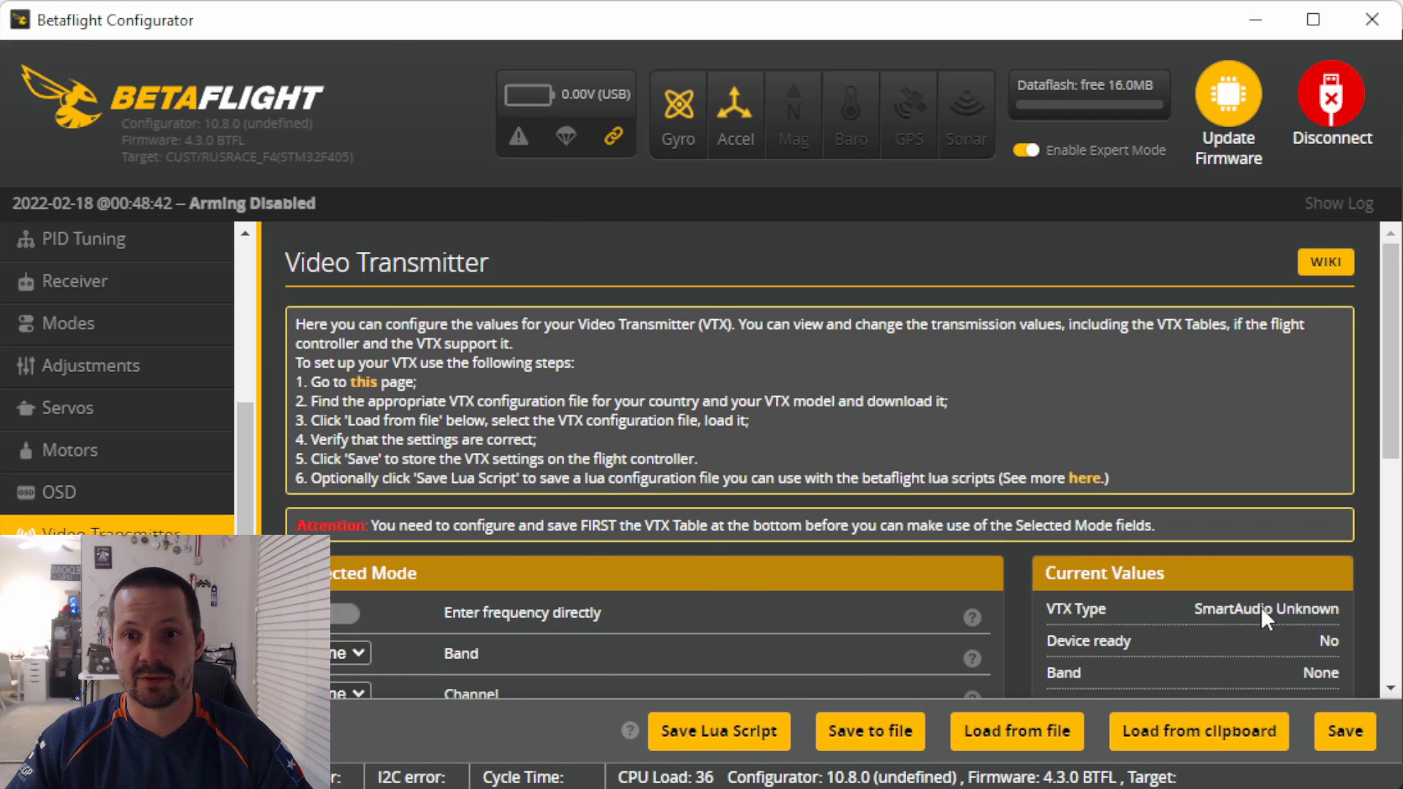
left_click(70, 453)
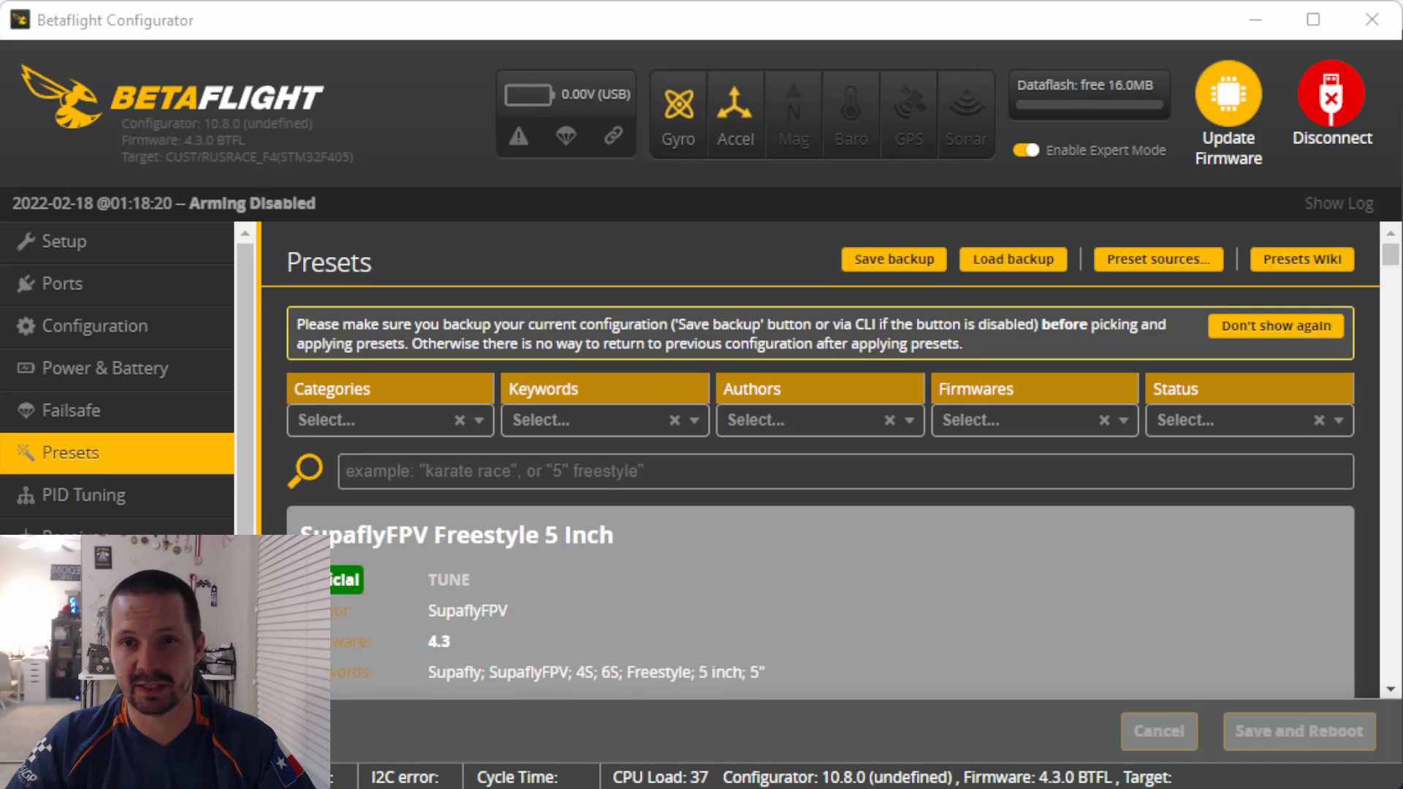
mouse_move(848, 244)
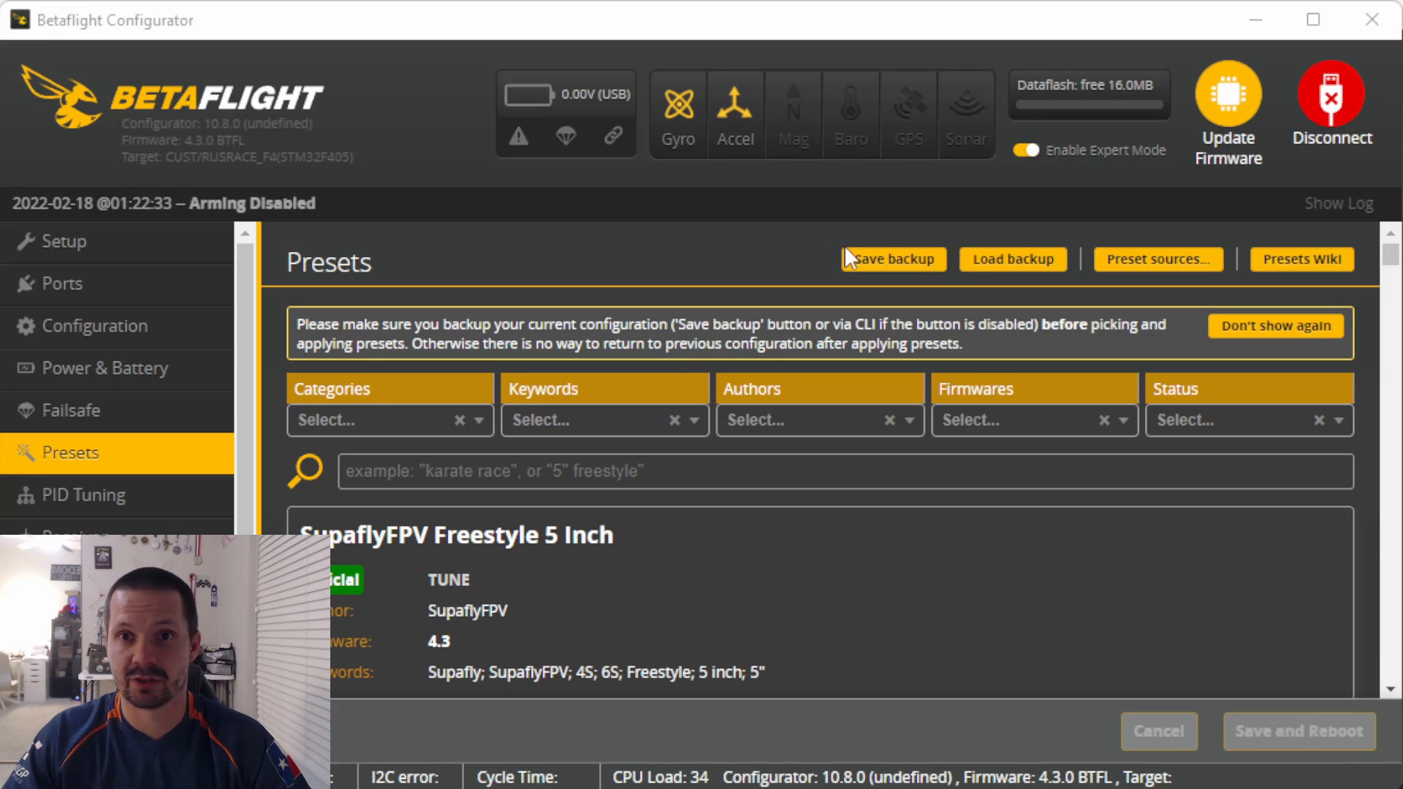
Save a CLI backup of the current configuration via the Save As dialog.
left_click(893, 259)
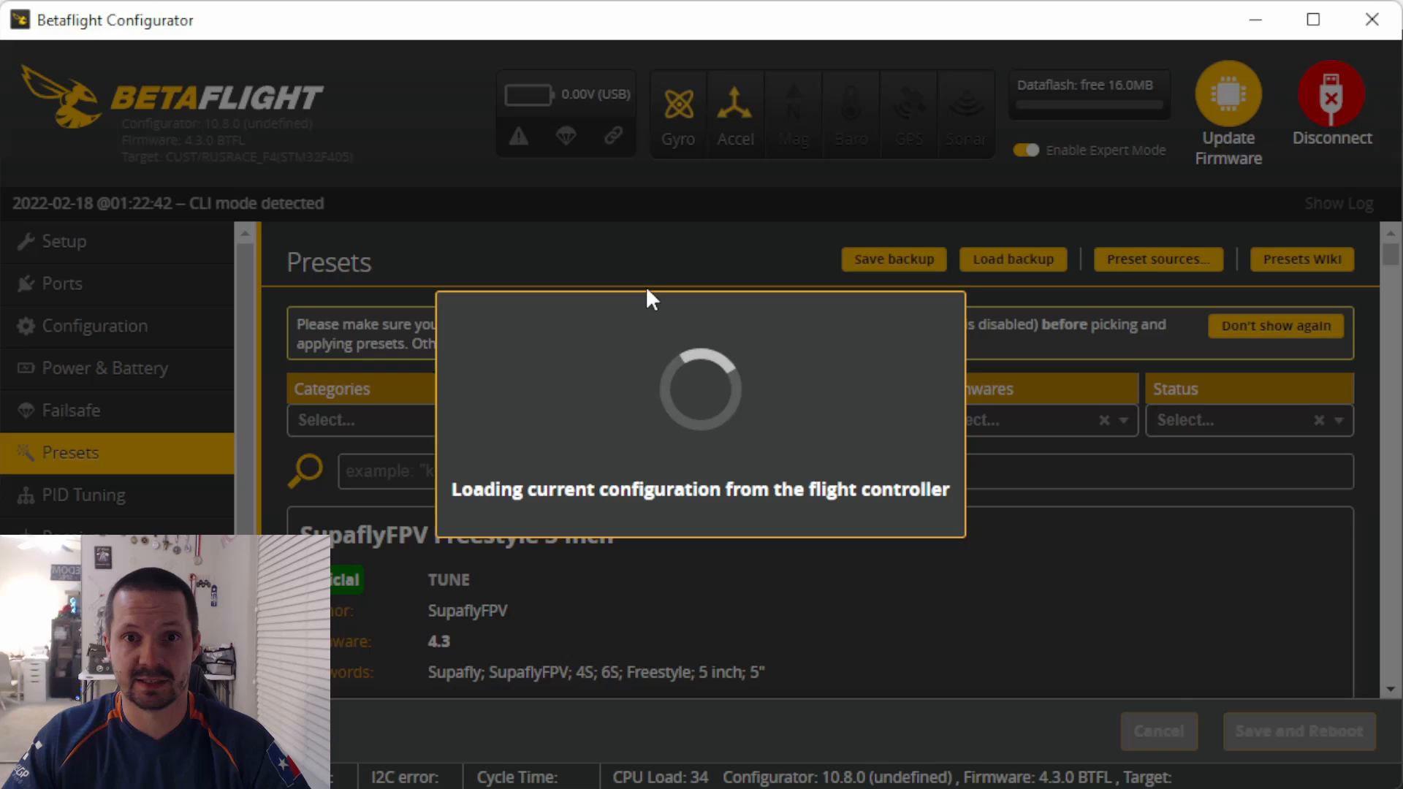
left_click(891, 259)
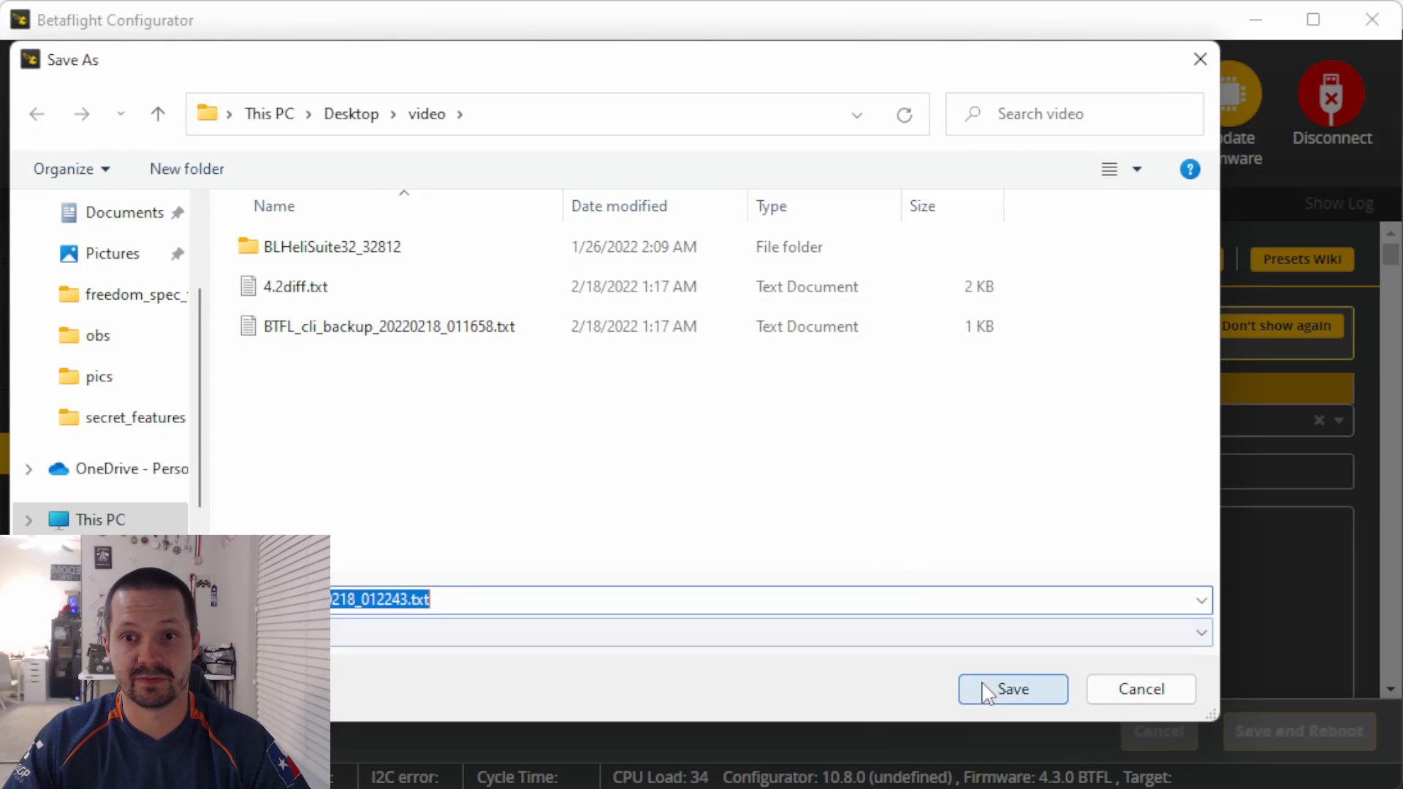
left_click(1011, 688)
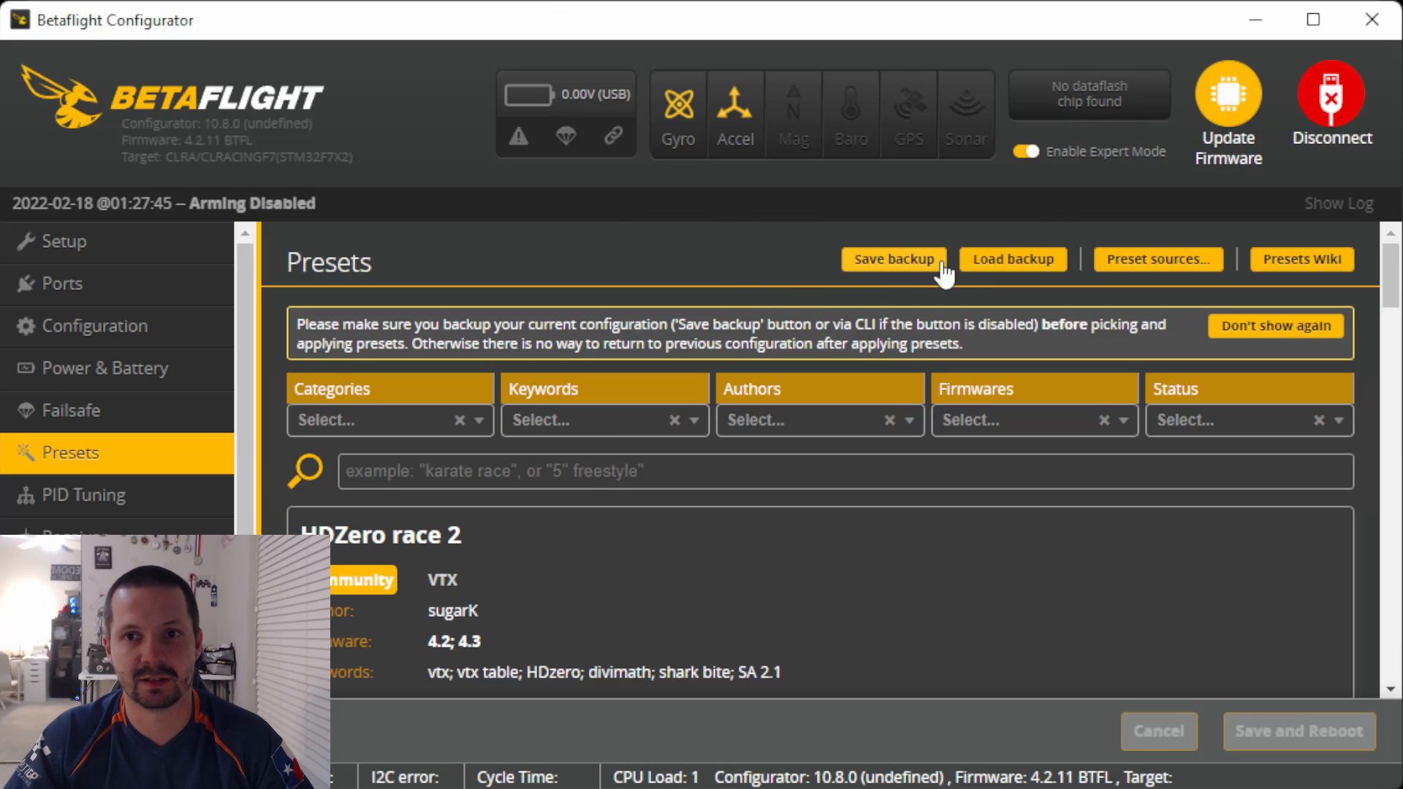
Load the 4.2diff.txt backup and apply it despite the CLI errors.
left_click(1013, 260)
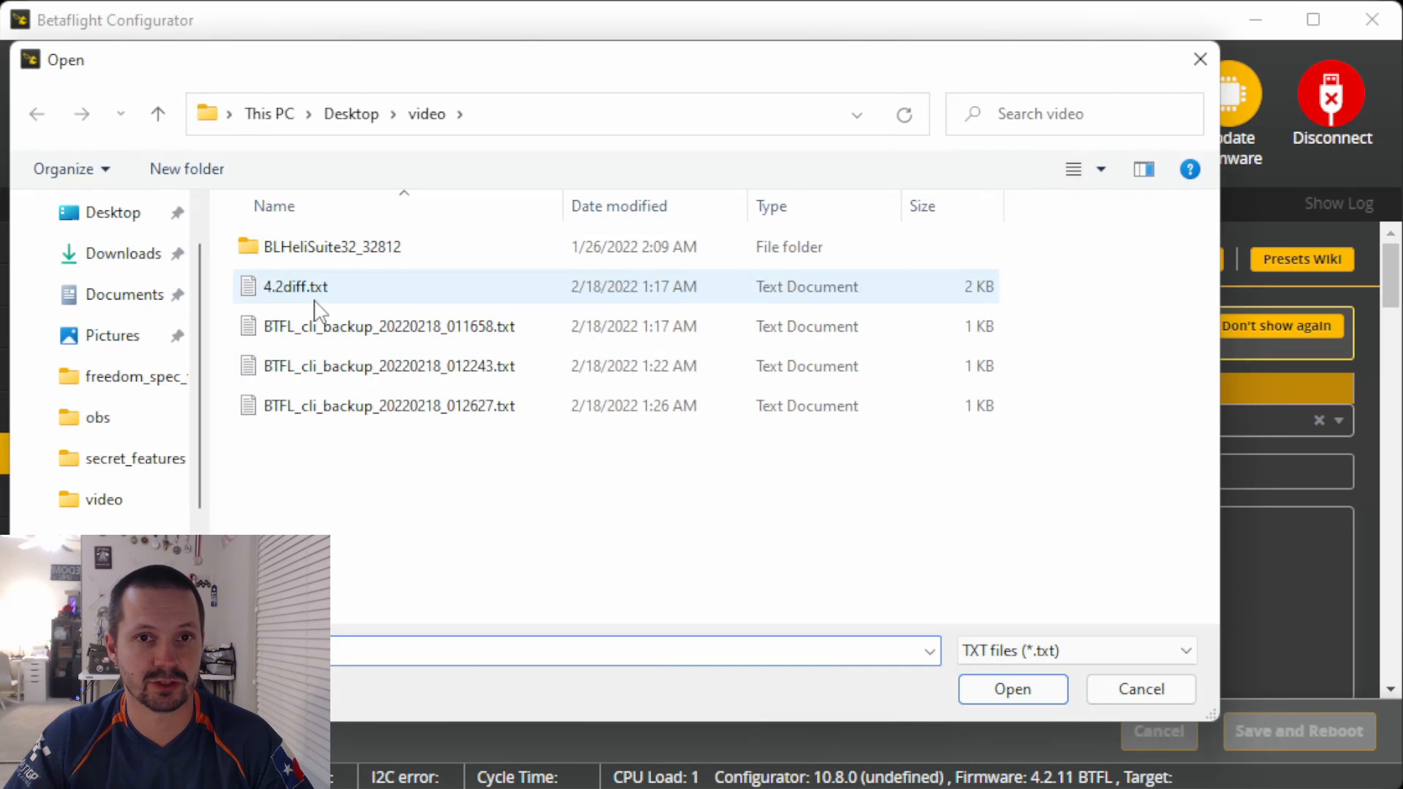
left_click(1011, 688)
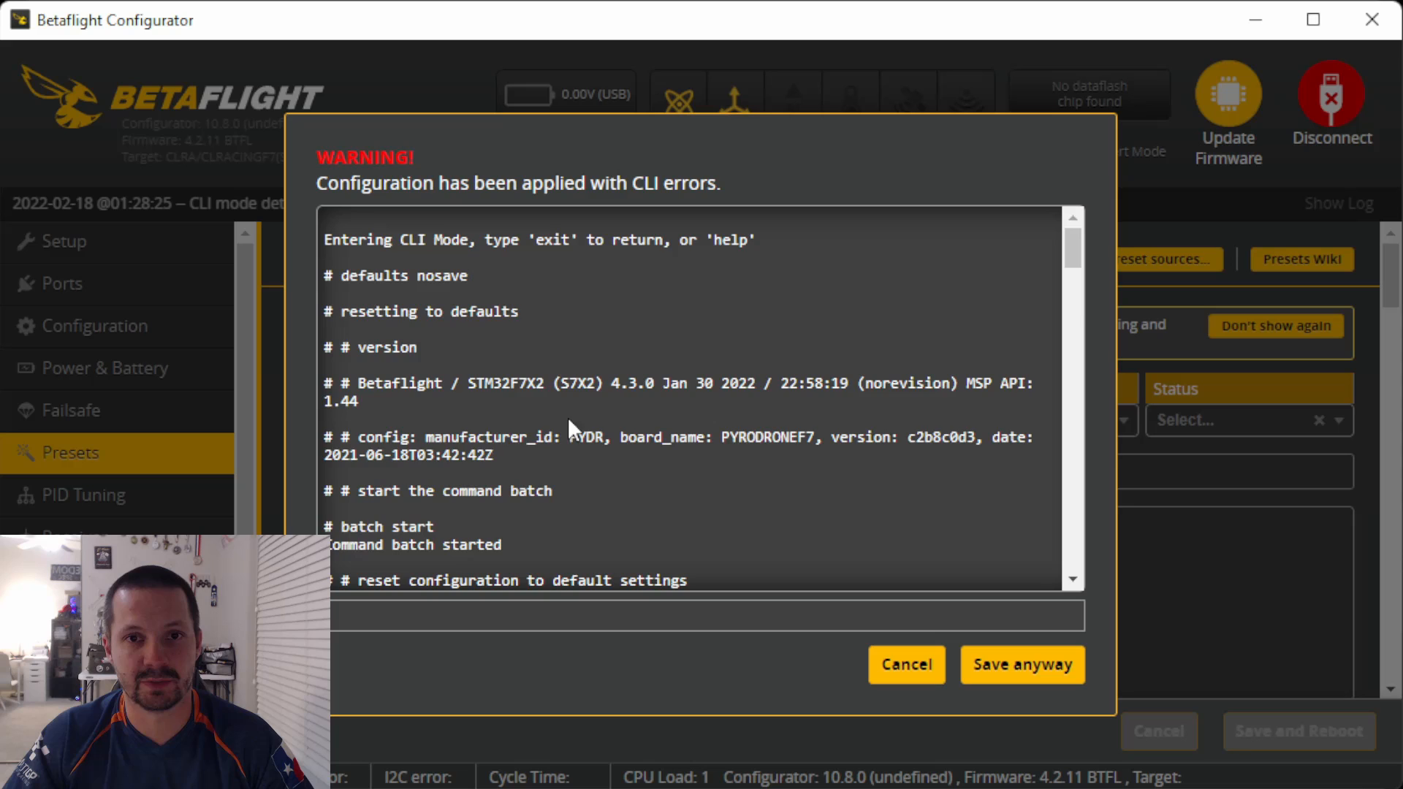
scroll("down", 3)
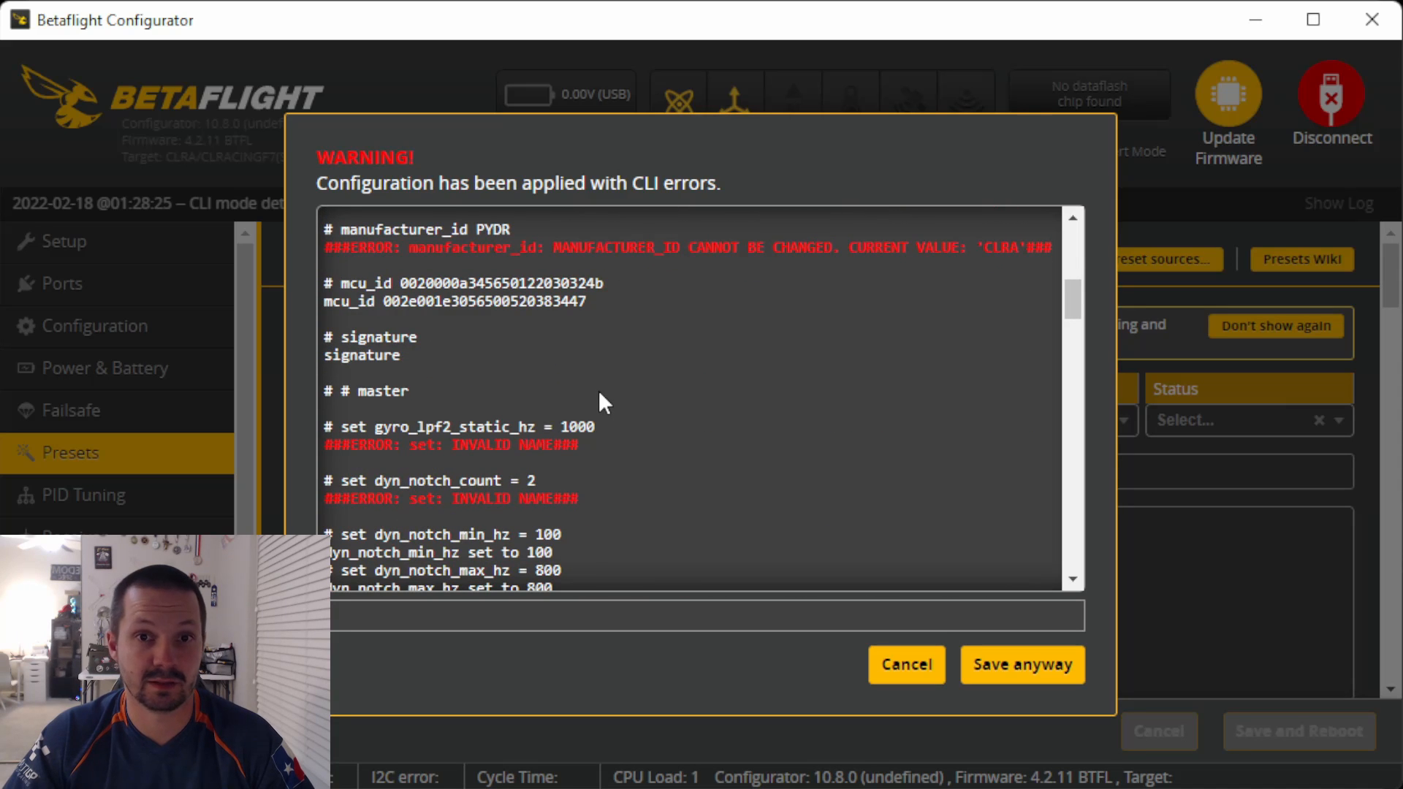
scroll("down", 3)
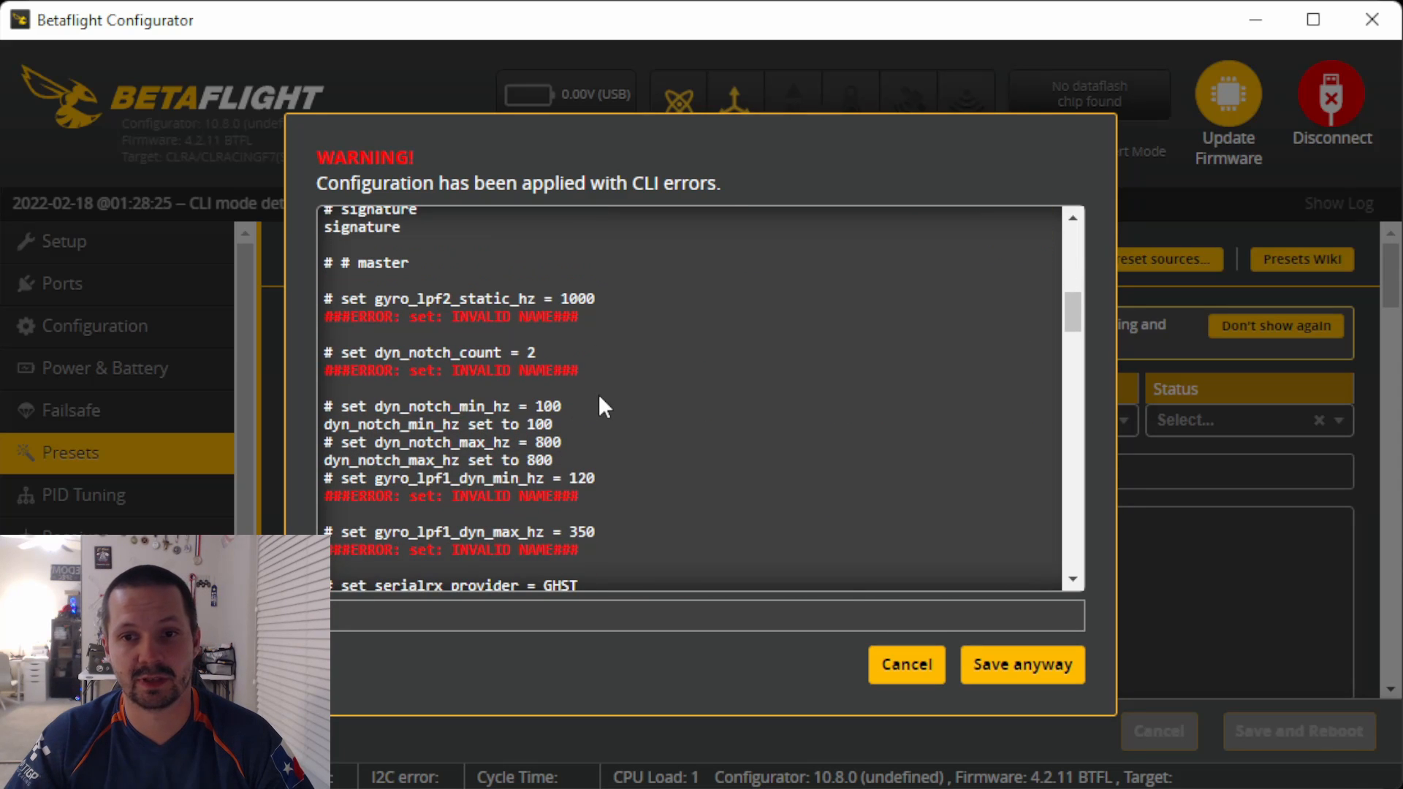
mouse_move(1022, 665)
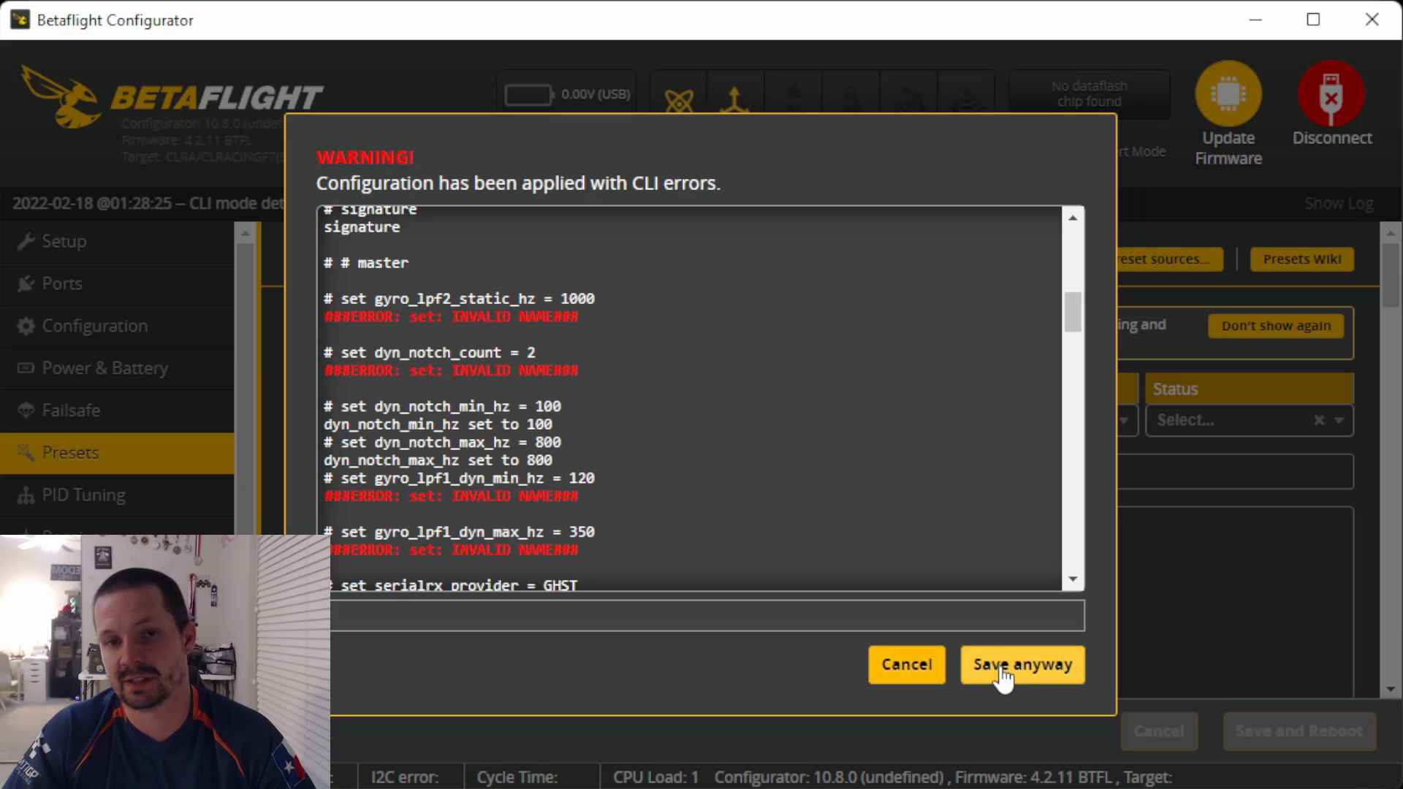
left_click(1021, 665)
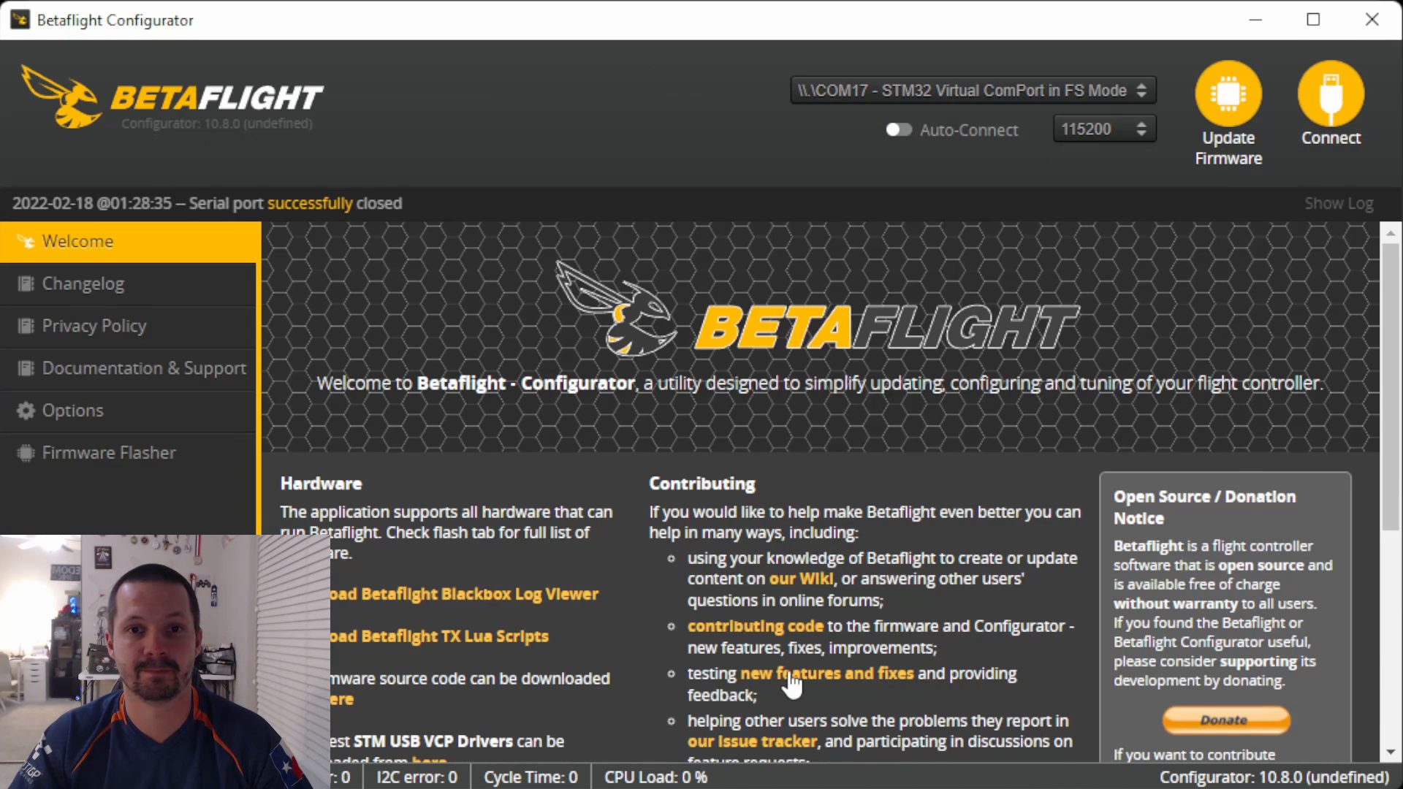
Reconnect to the rebooted flight controller, then disconnect it.
left_click(1329, 94)
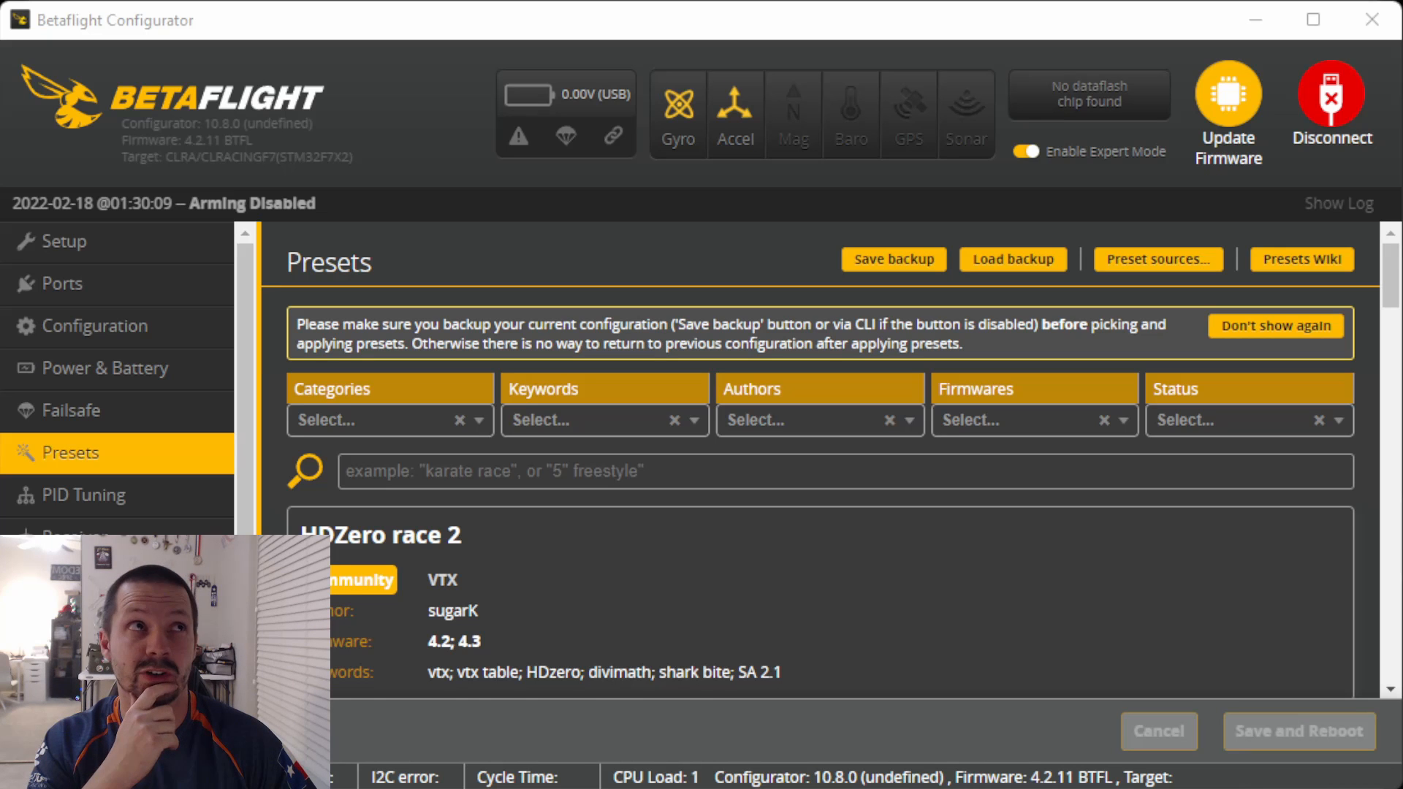
left_click(1330, 102)
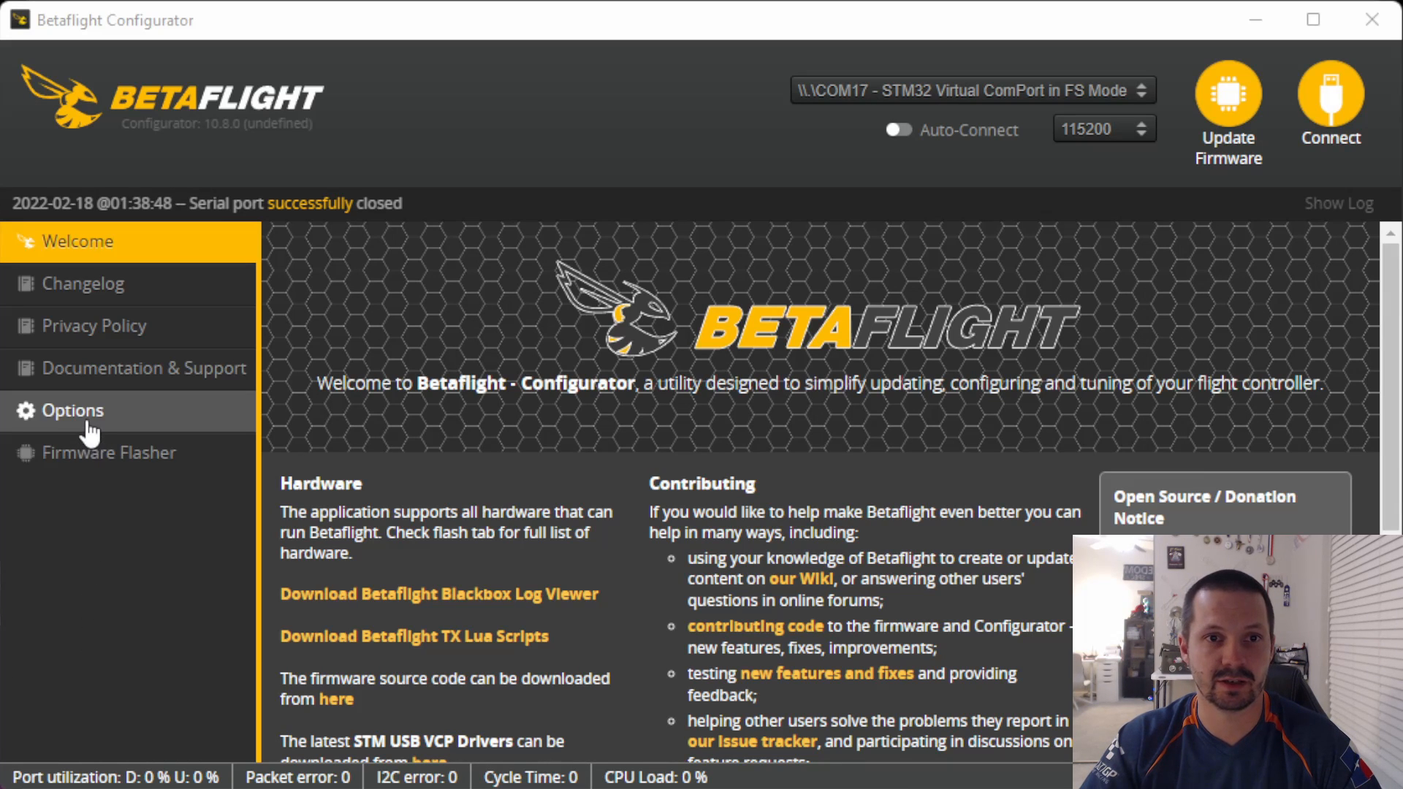
Enable virtual connection mode in Options and connect via the experimental virtual port.
left_click(73, 409)
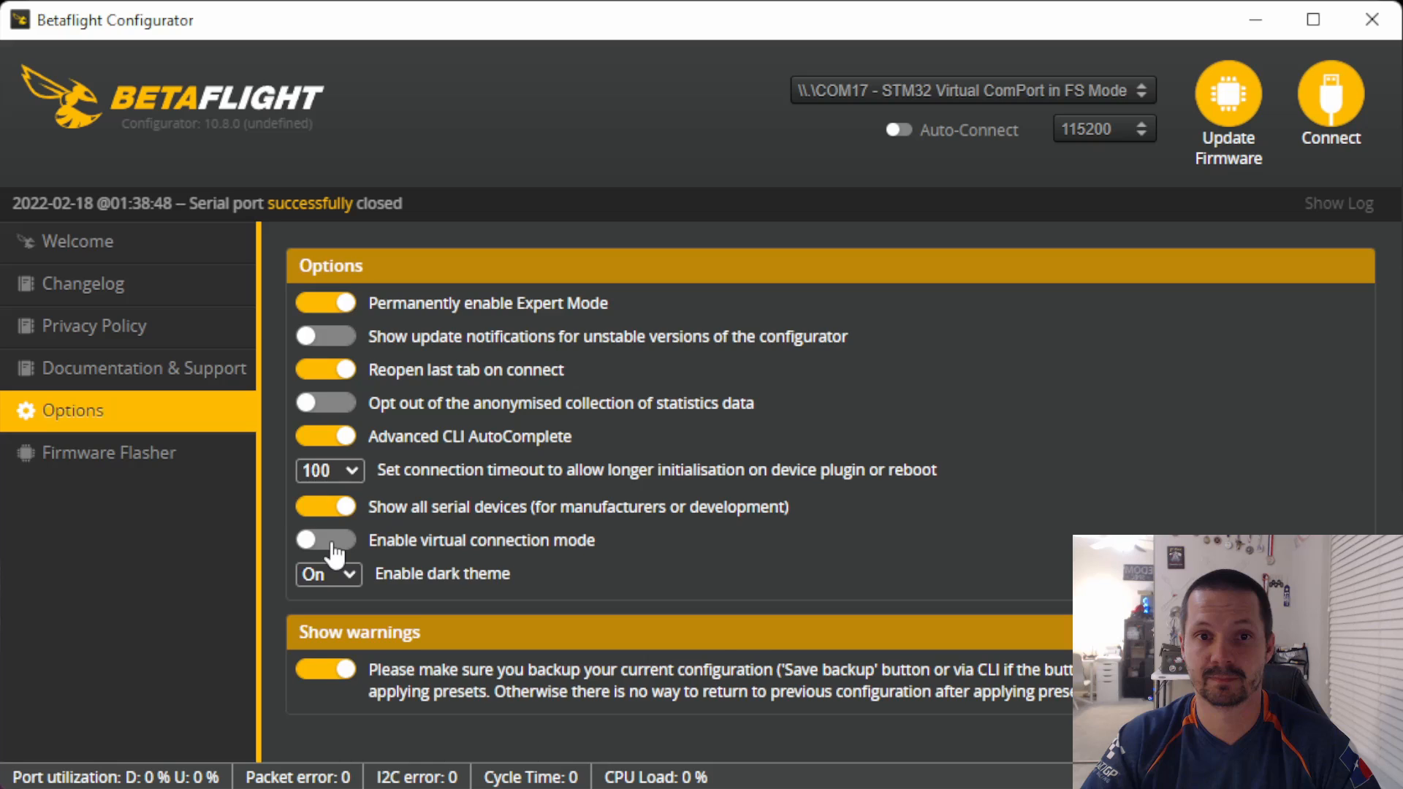
left_click(77, 241)
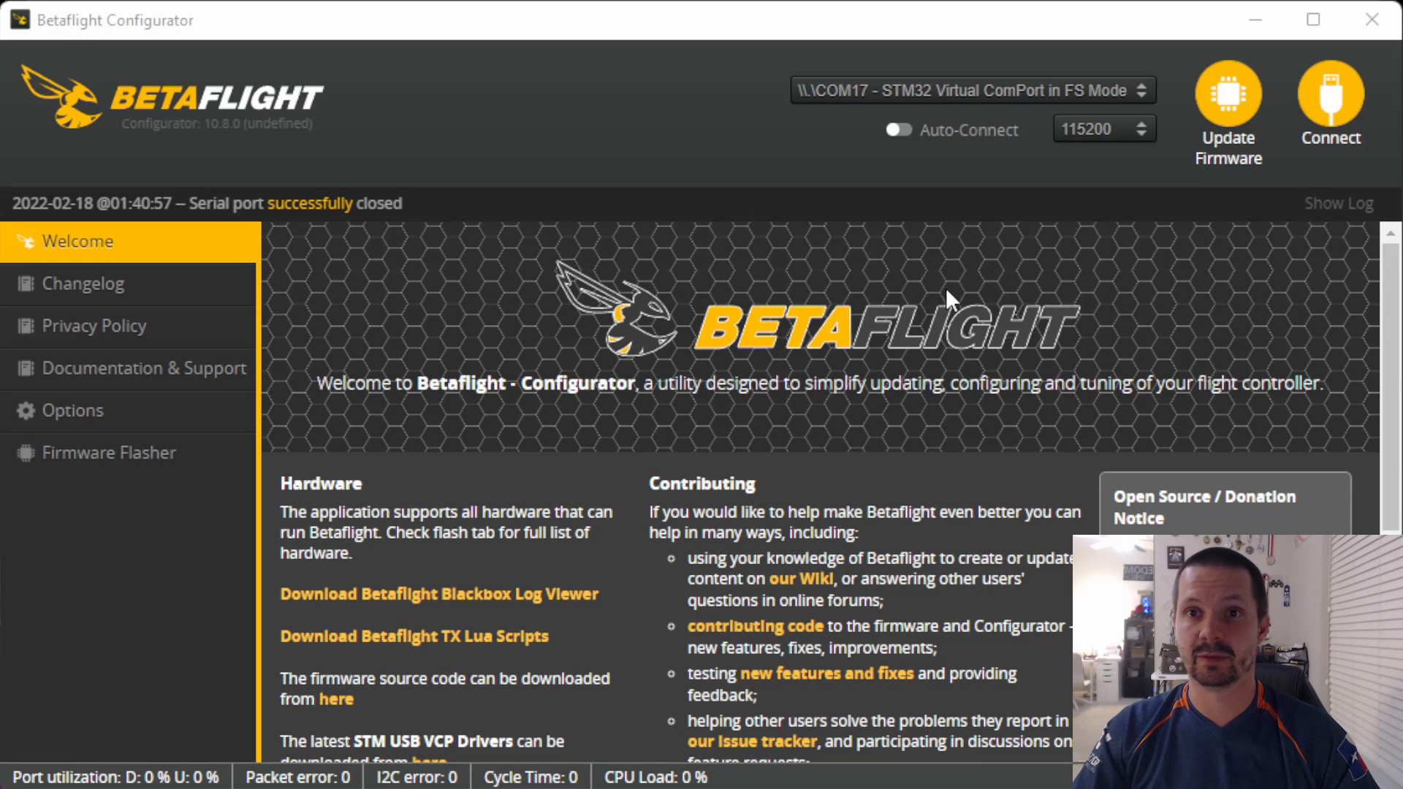
left_click(971, 90)
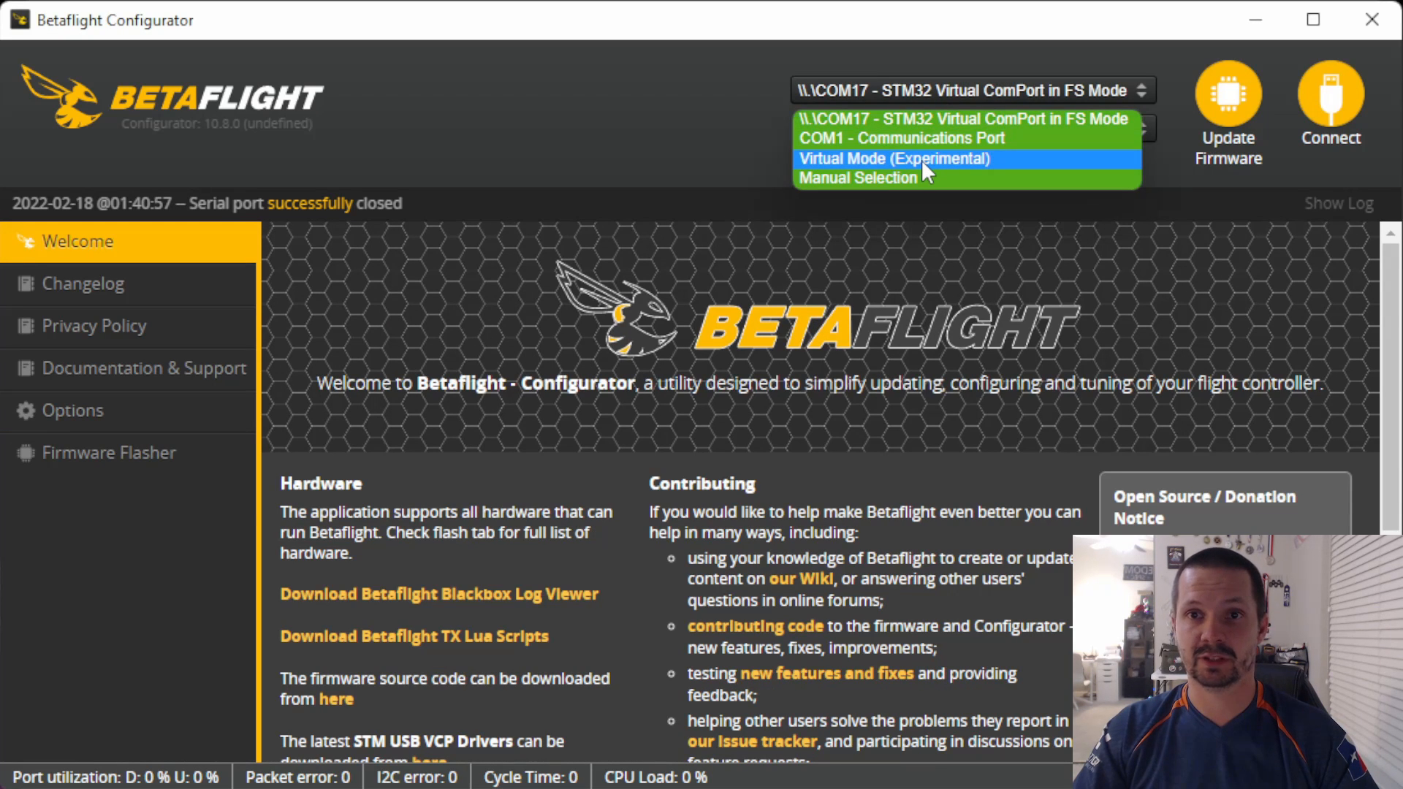
left_click(891, 157)
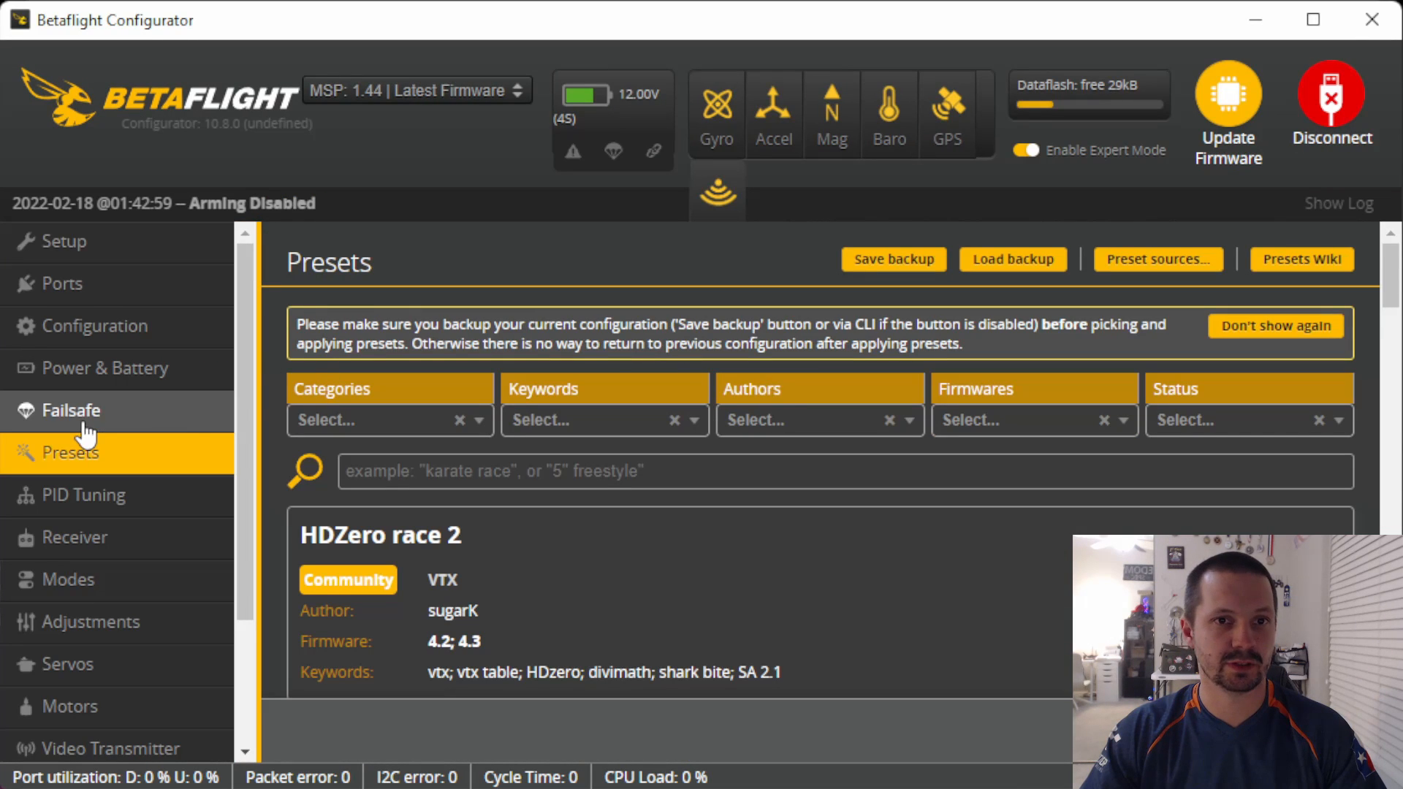
mouse_move(70, 409)
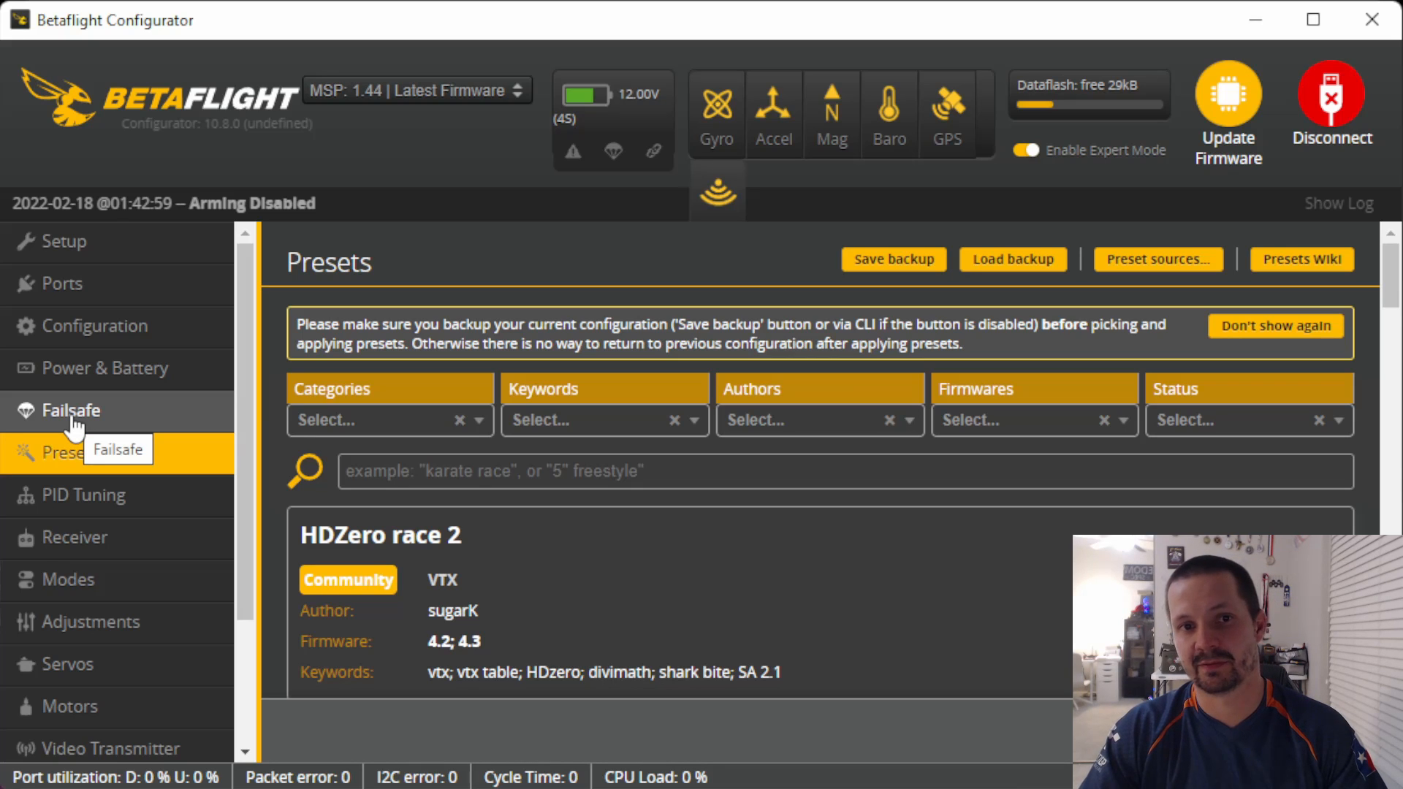
Browse the virtual board's settings and go to the Receiver page.
scroll("down", 3)
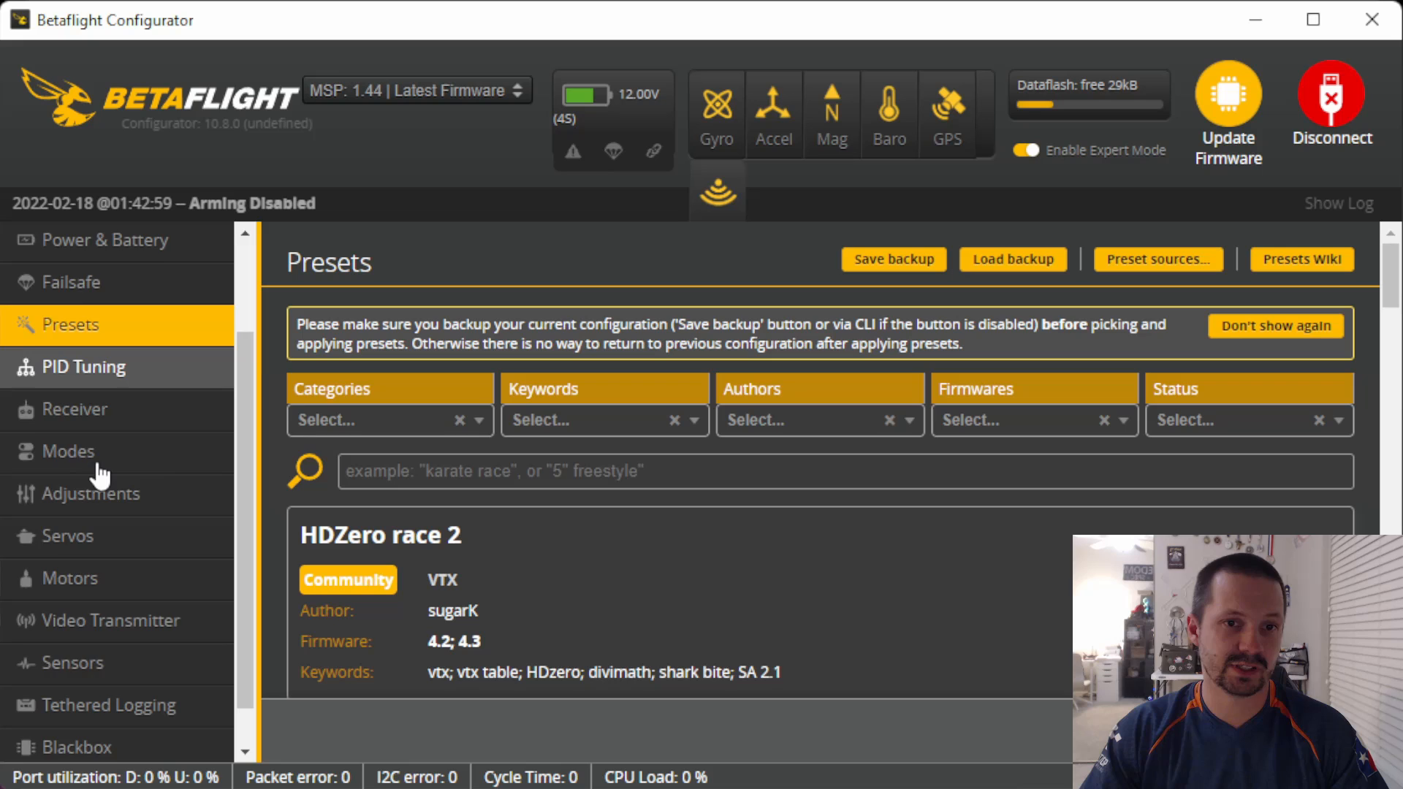
scroll("down", 3)
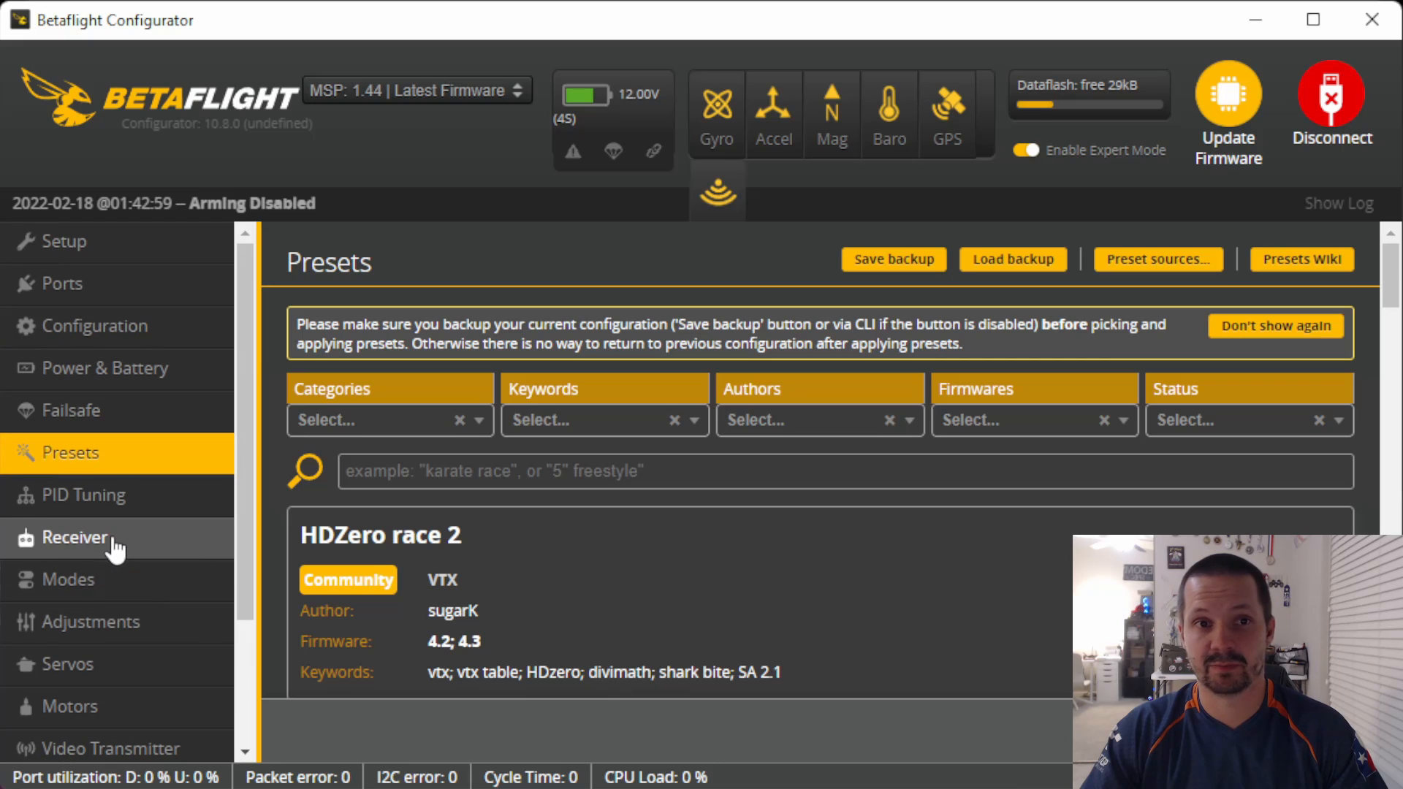
mouse_move(117, 548)
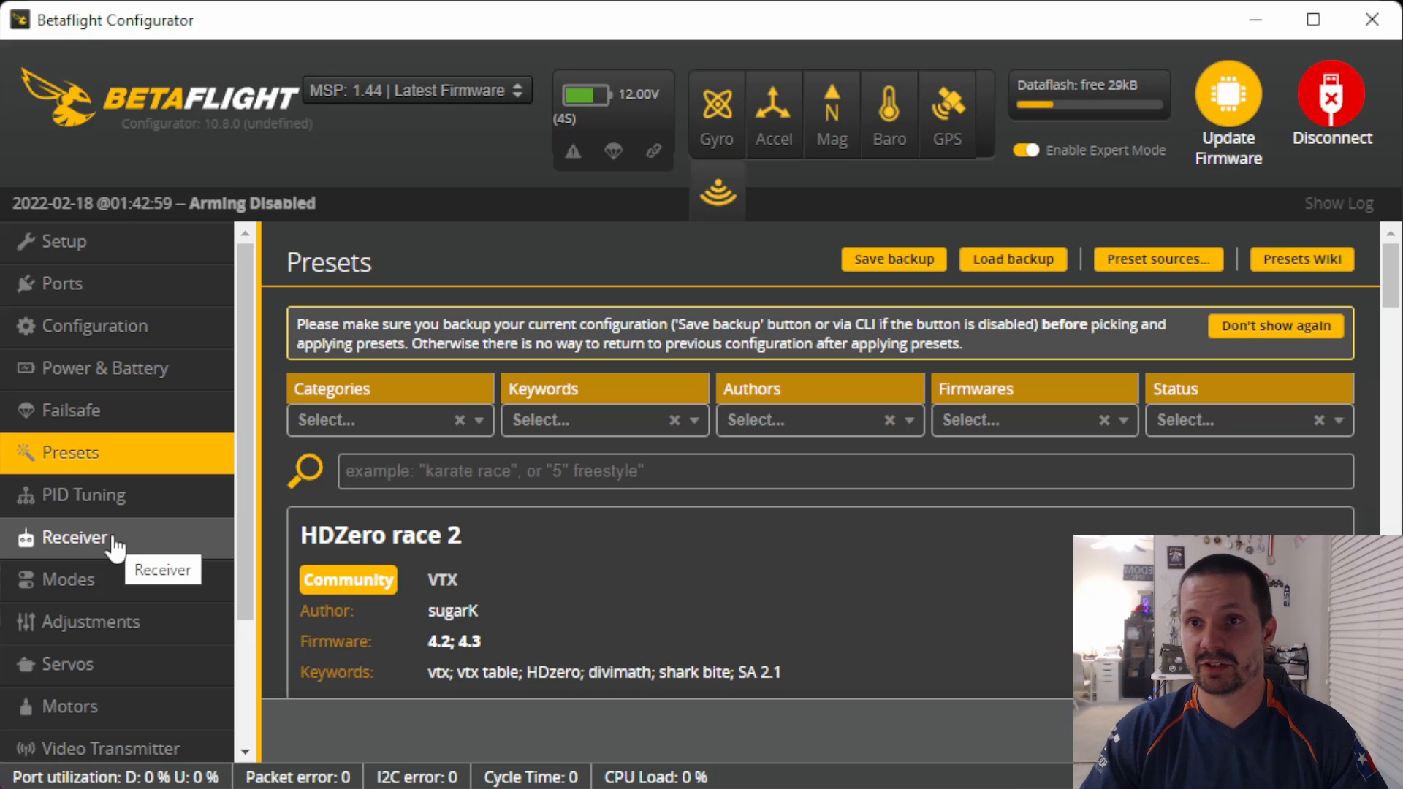
left_click(77, 700)
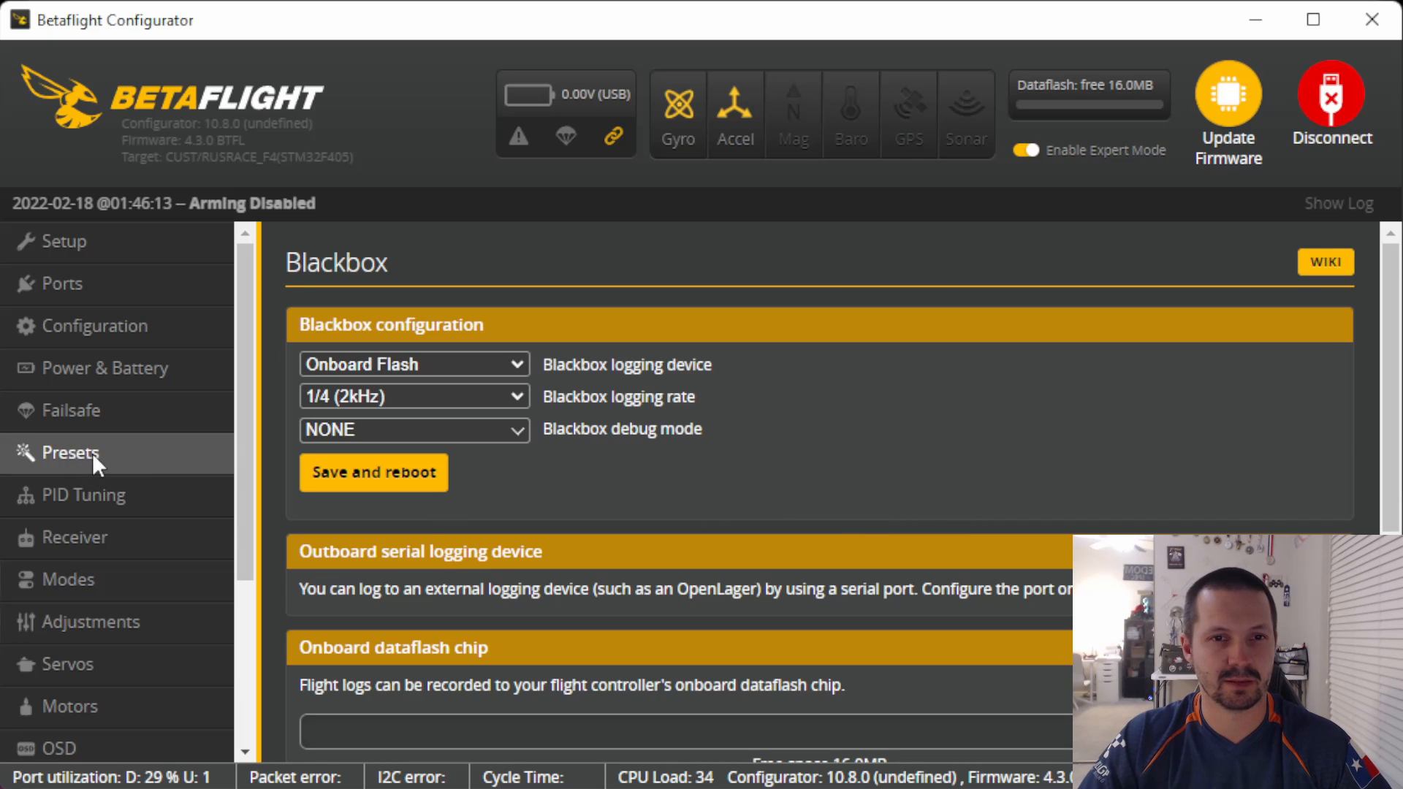
Browse the Presets catalogue and review the 4.3 Blackbox disable settings preset.
left_click(70, 453)
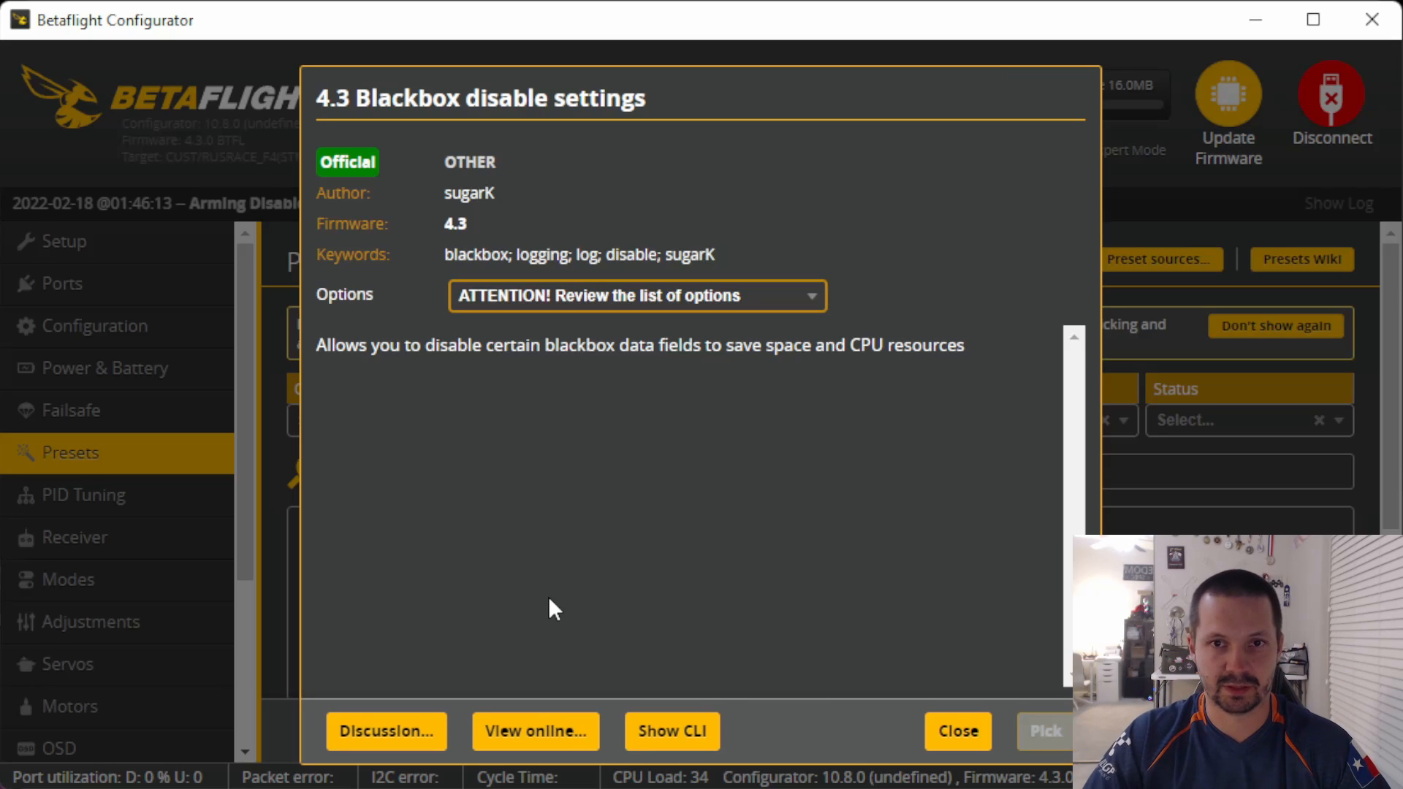
left_click(636, 295)
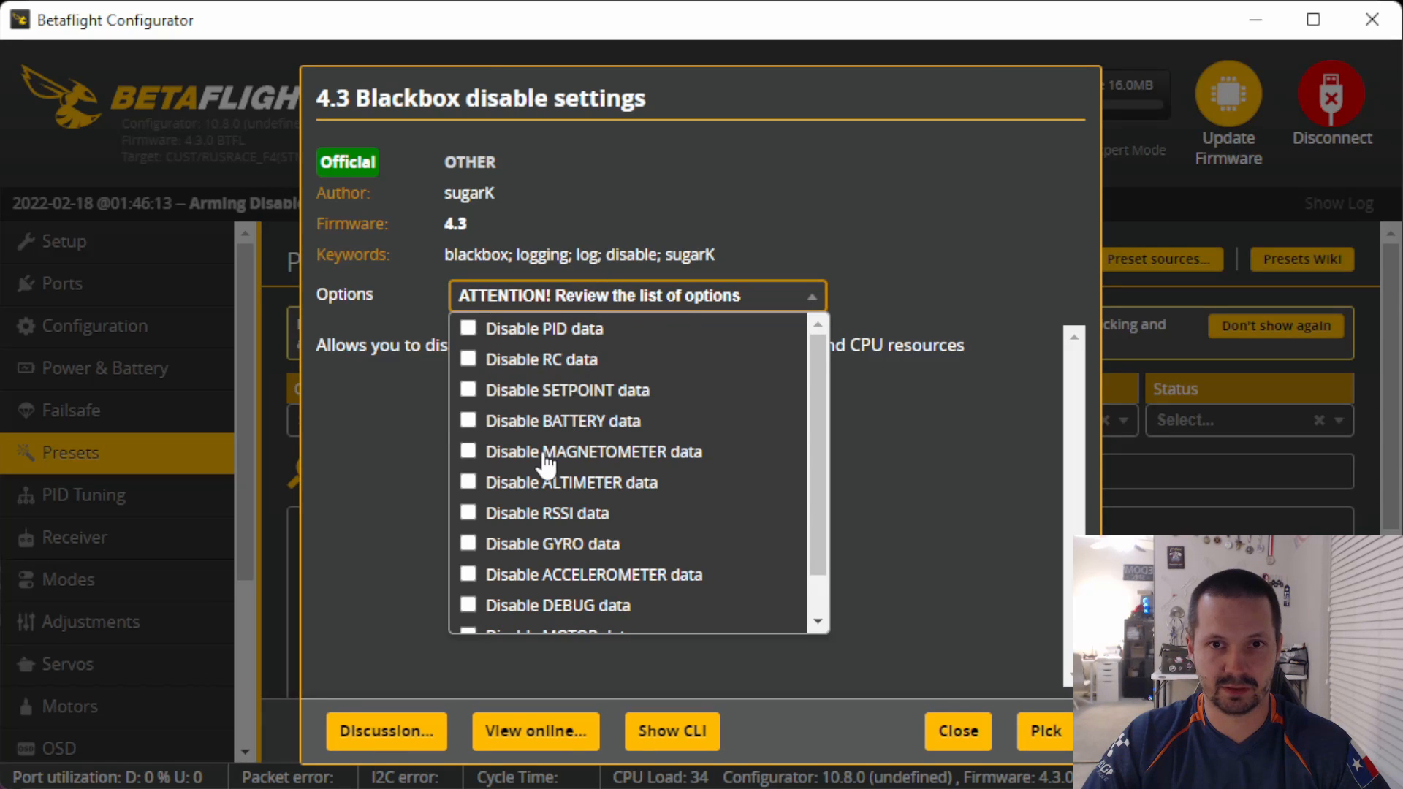
mouse_move(536, 522)
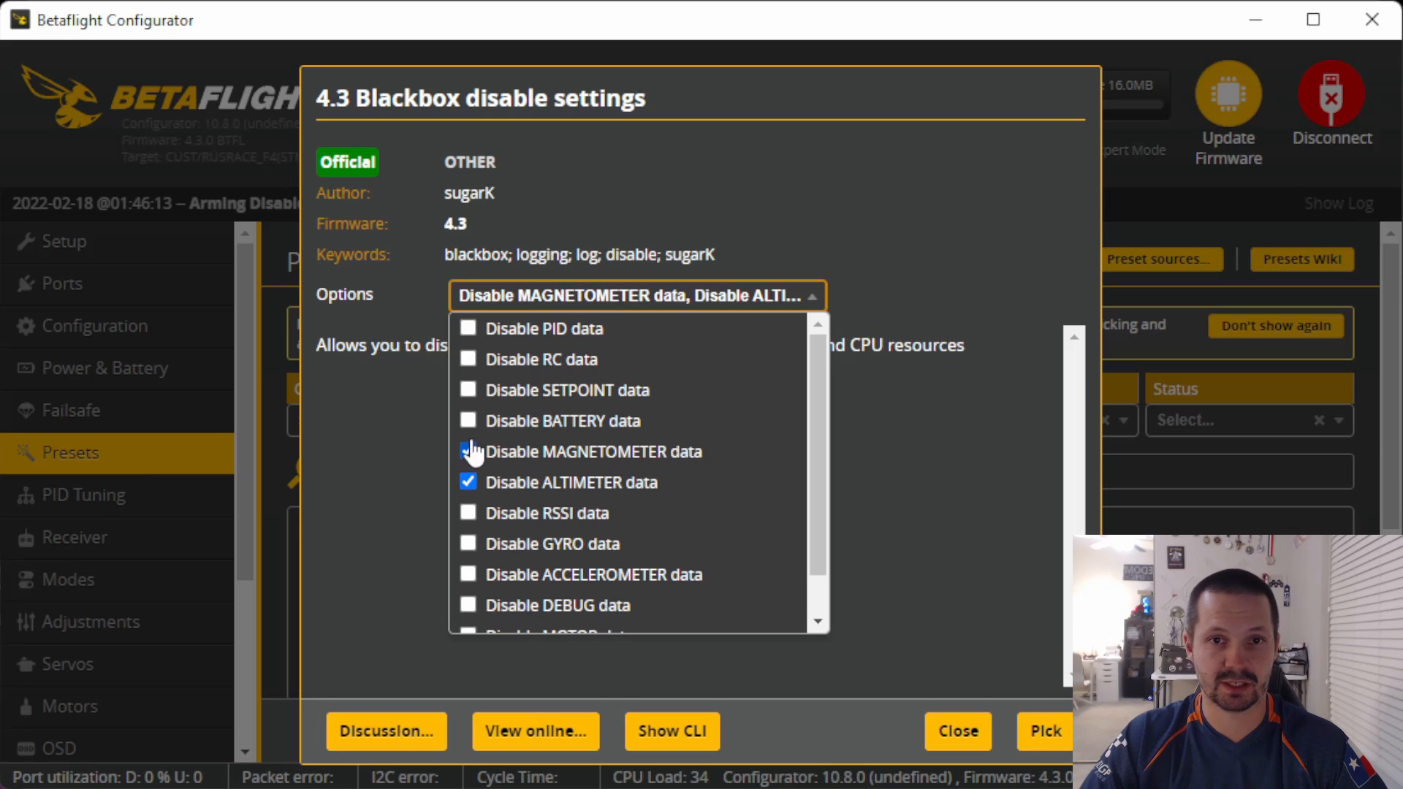
left_click(956, 731)
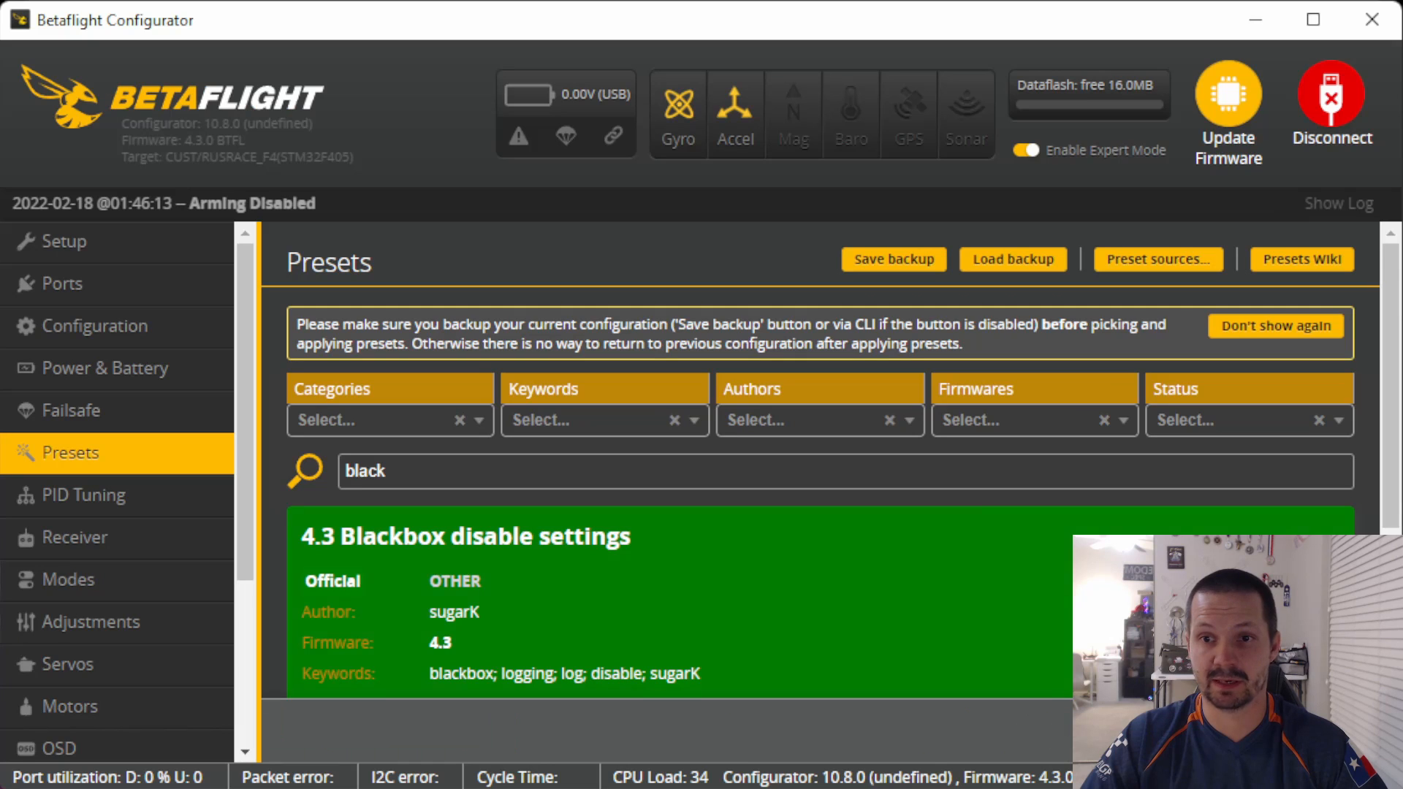
Search 'blackbox' and review the Reset 4.3 Blackbox settings preset.
left_click(1330, 103)
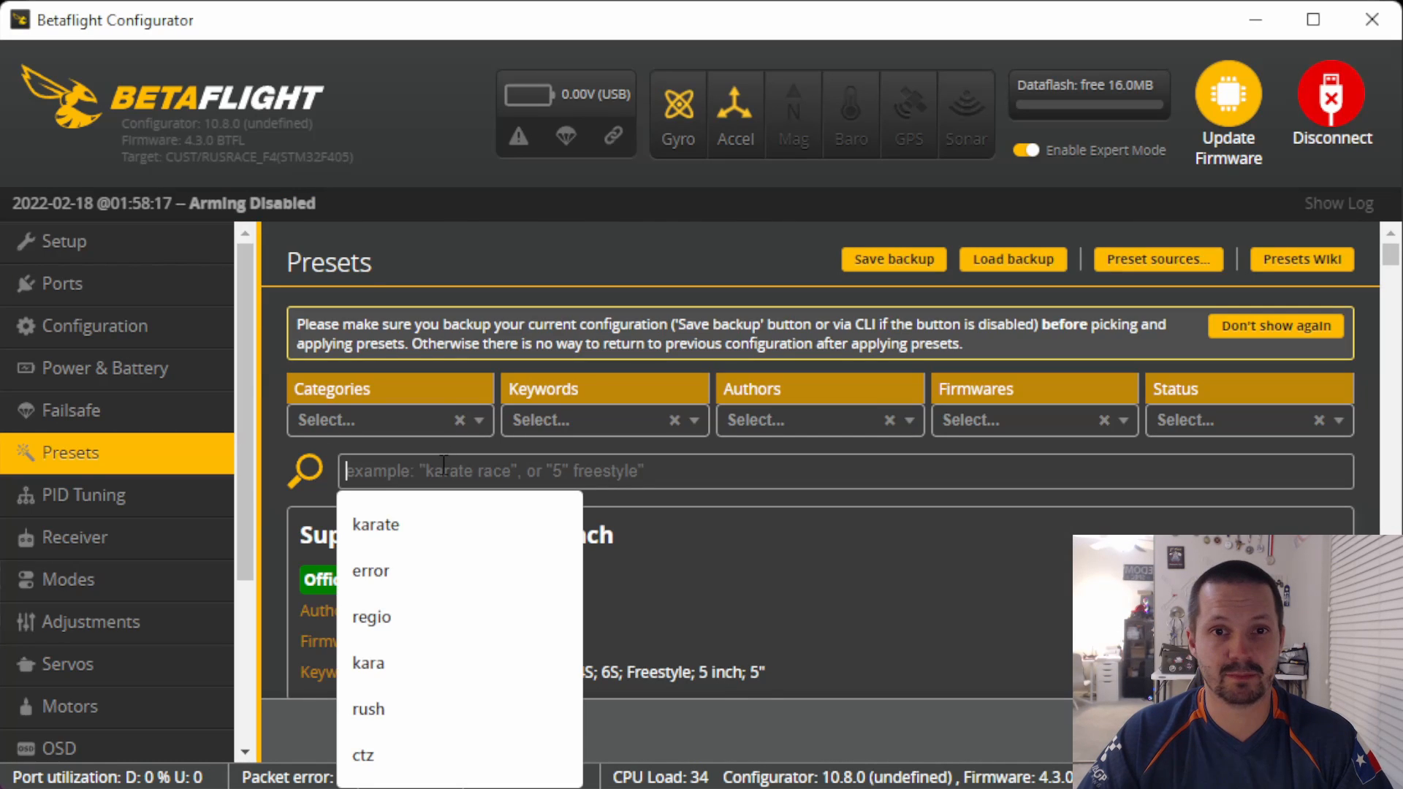
type("blackbox")
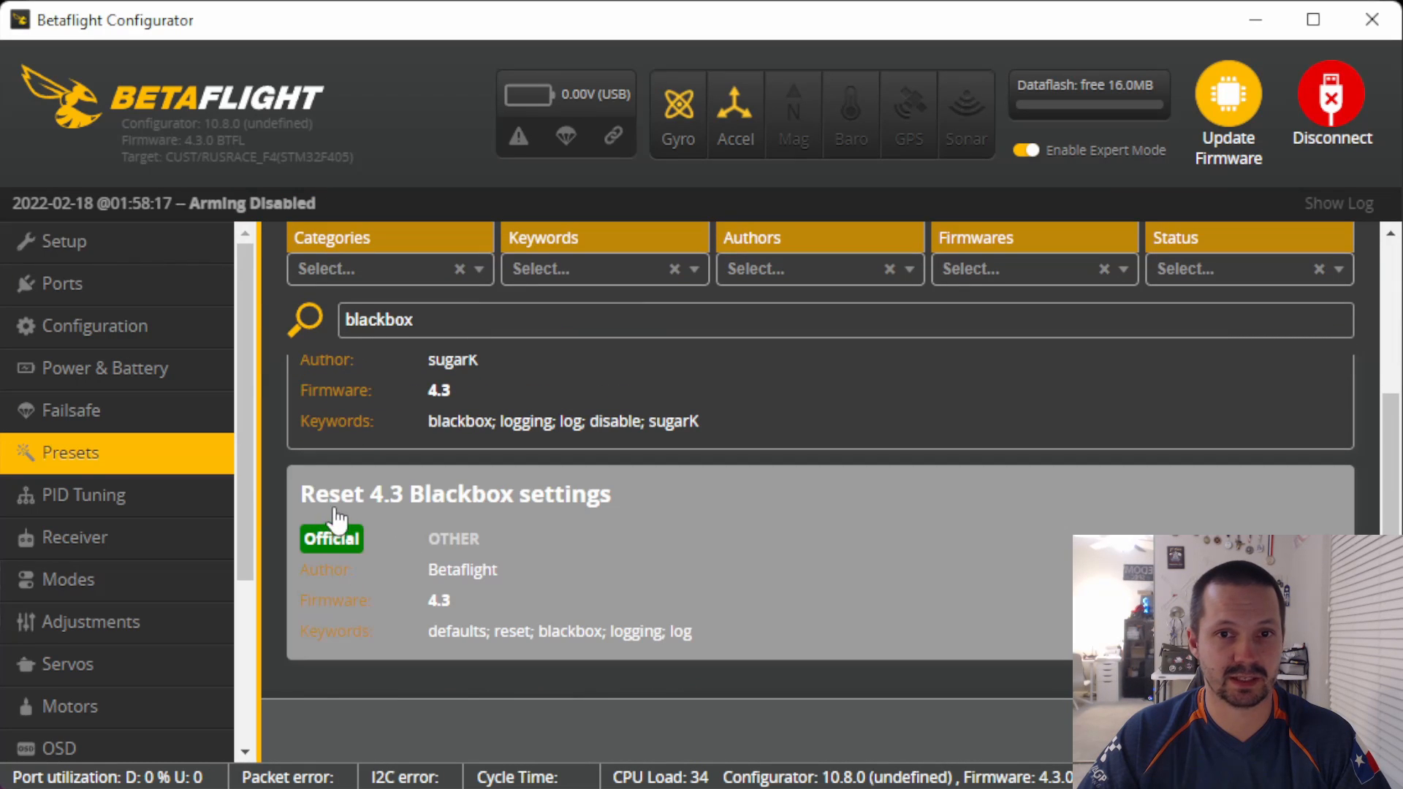
left_click(455, 492)
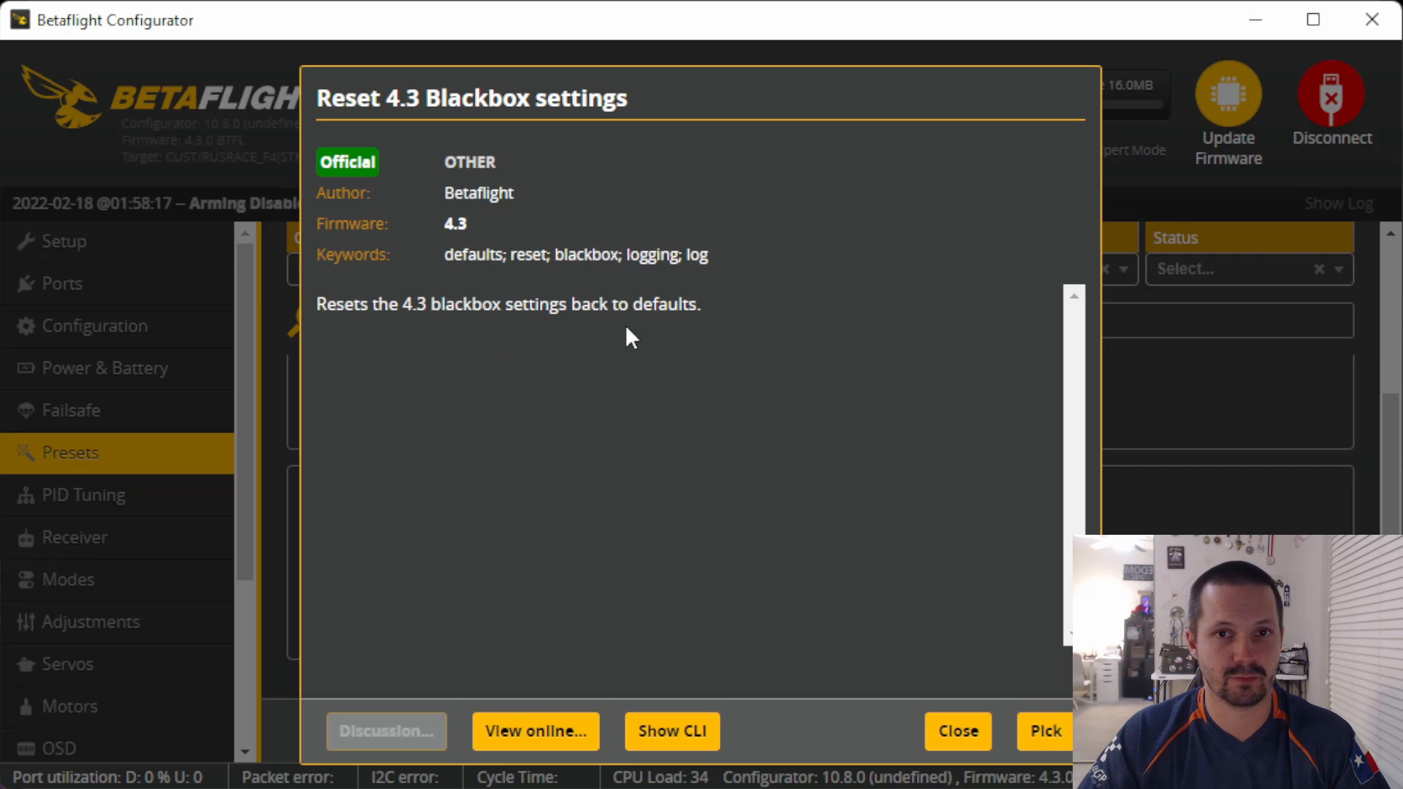
left_click(1044, 731)
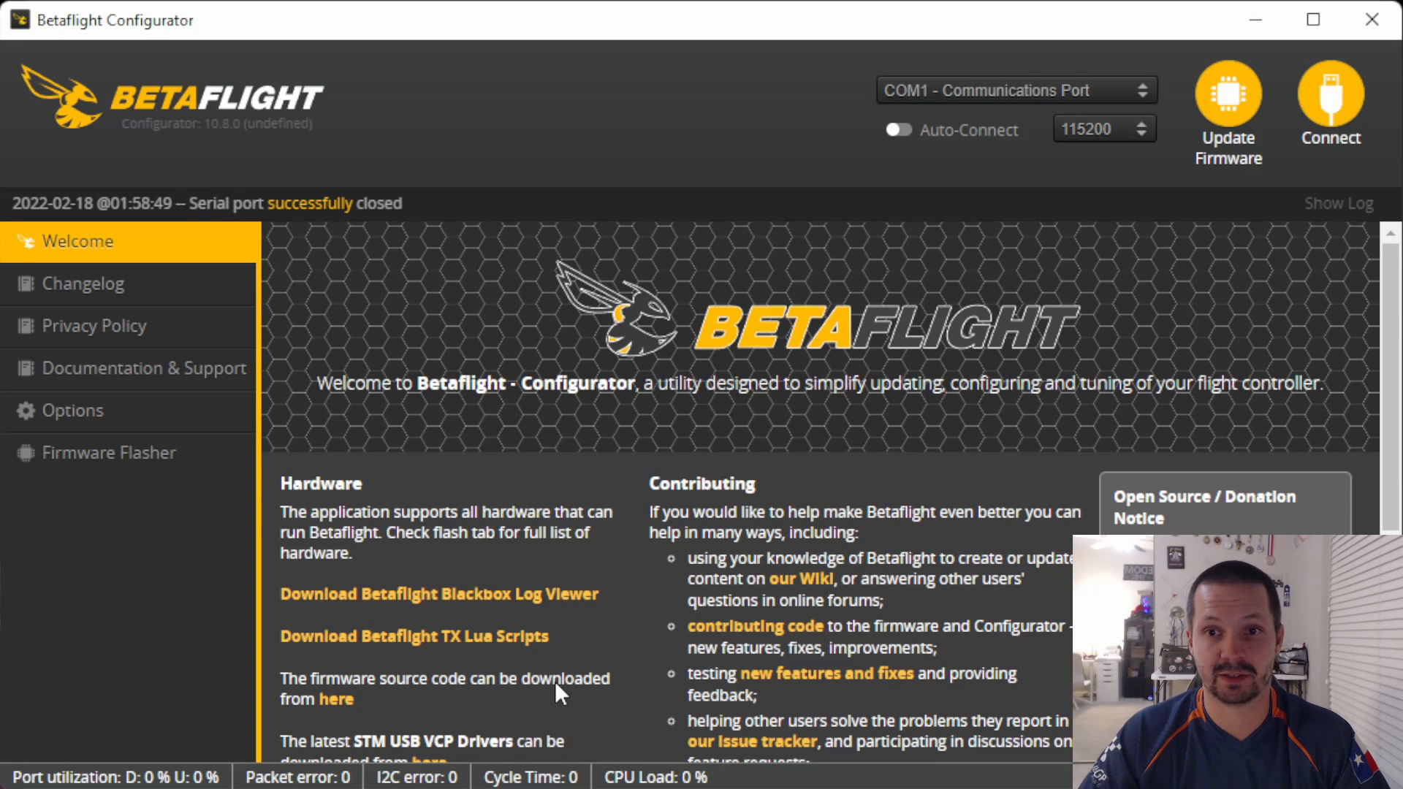
Reconnect to the flight controller to reach the Receiver page with SPI Rx / FRSKY_X.
left_click(1329, 101)
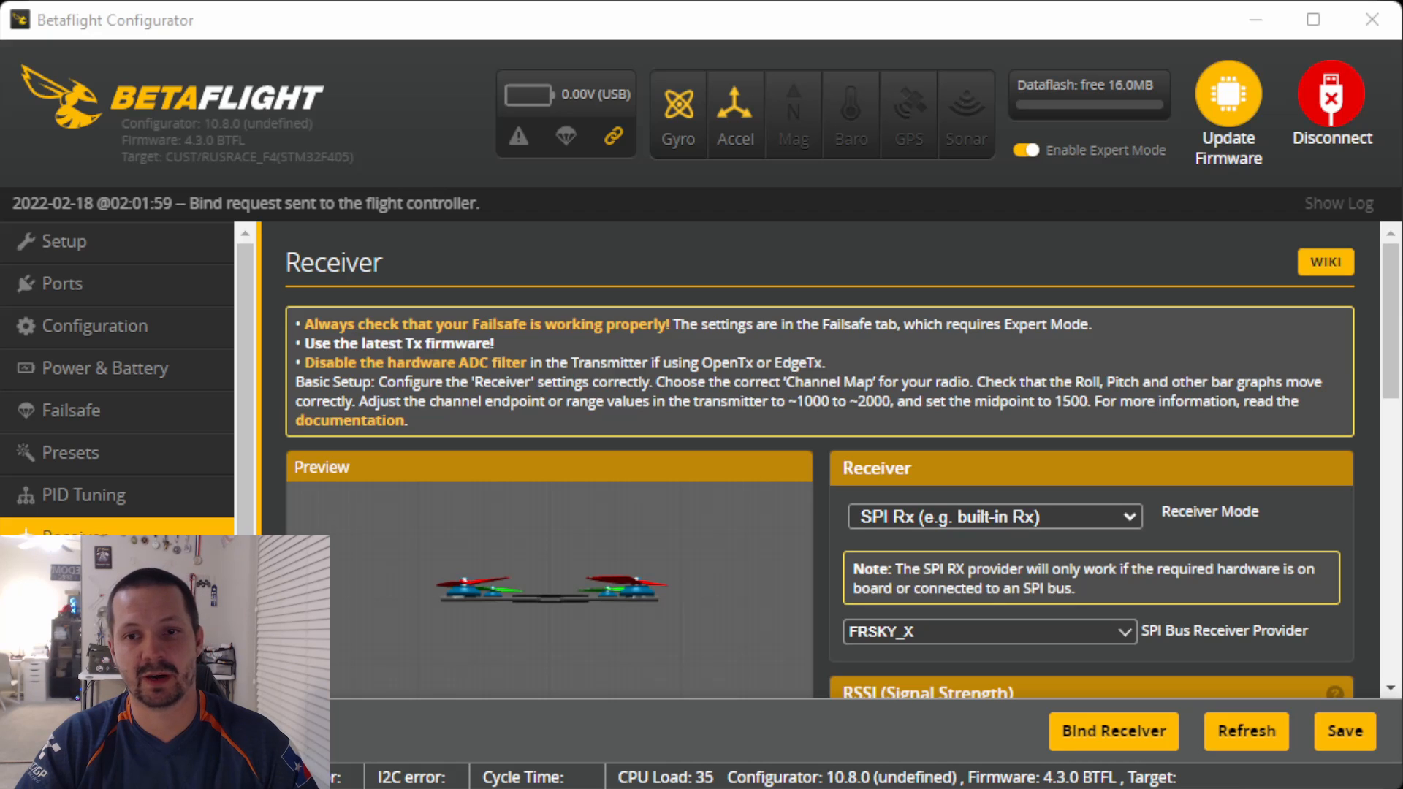
mouse_move(1114, 731)
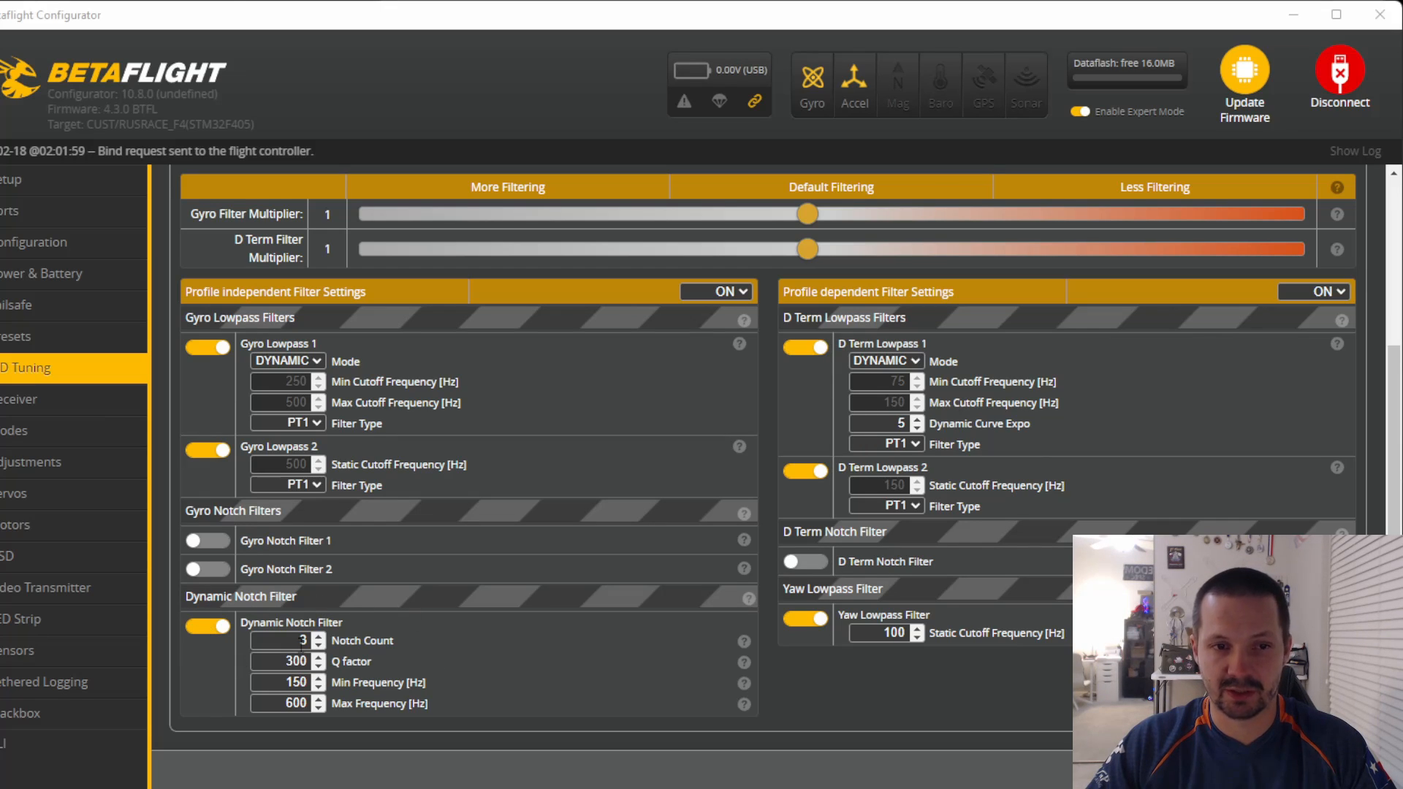
Show the PID Tuning filter settings with gyro/D-term lowpass and dynamic notch enabled.
left_click(298, 640)
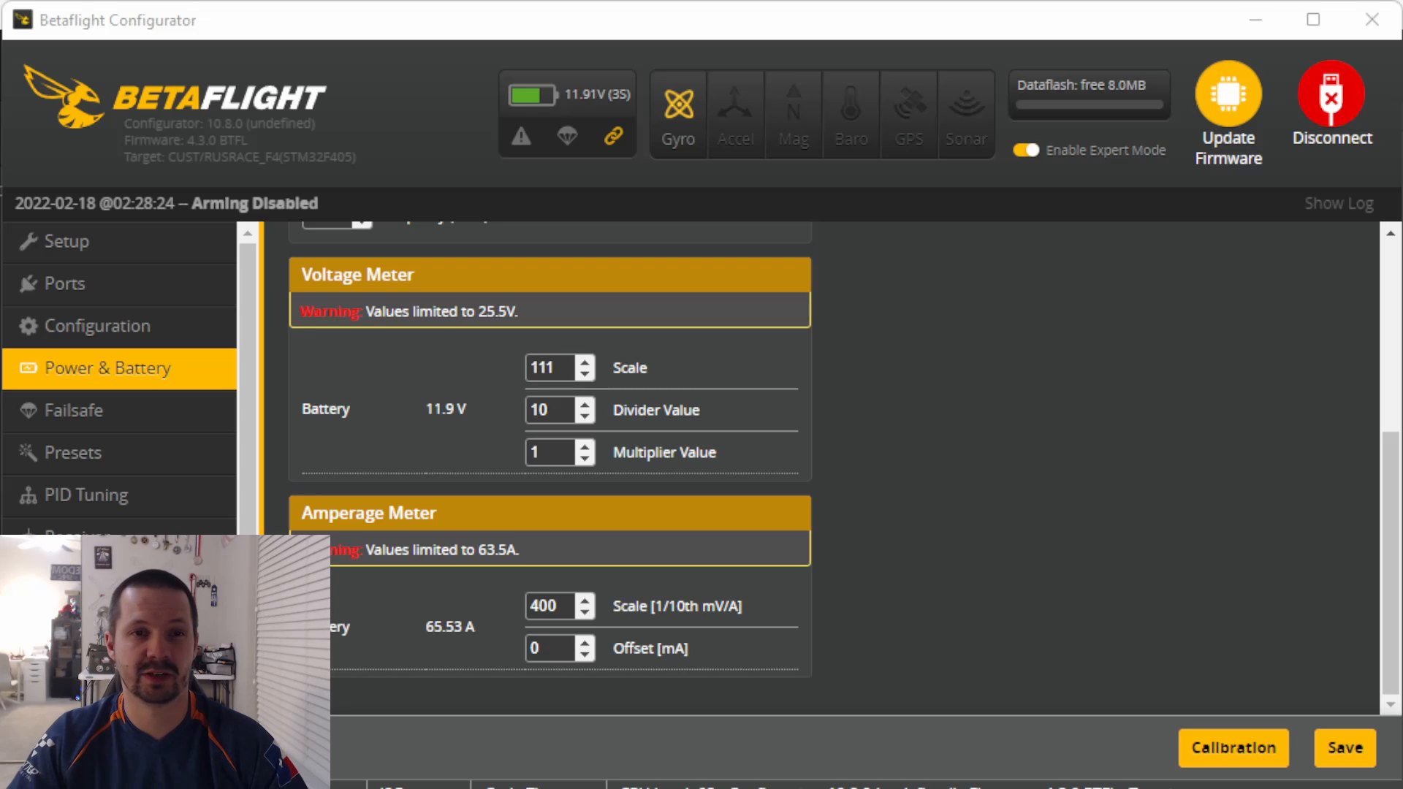
mouse_move(225, 372)
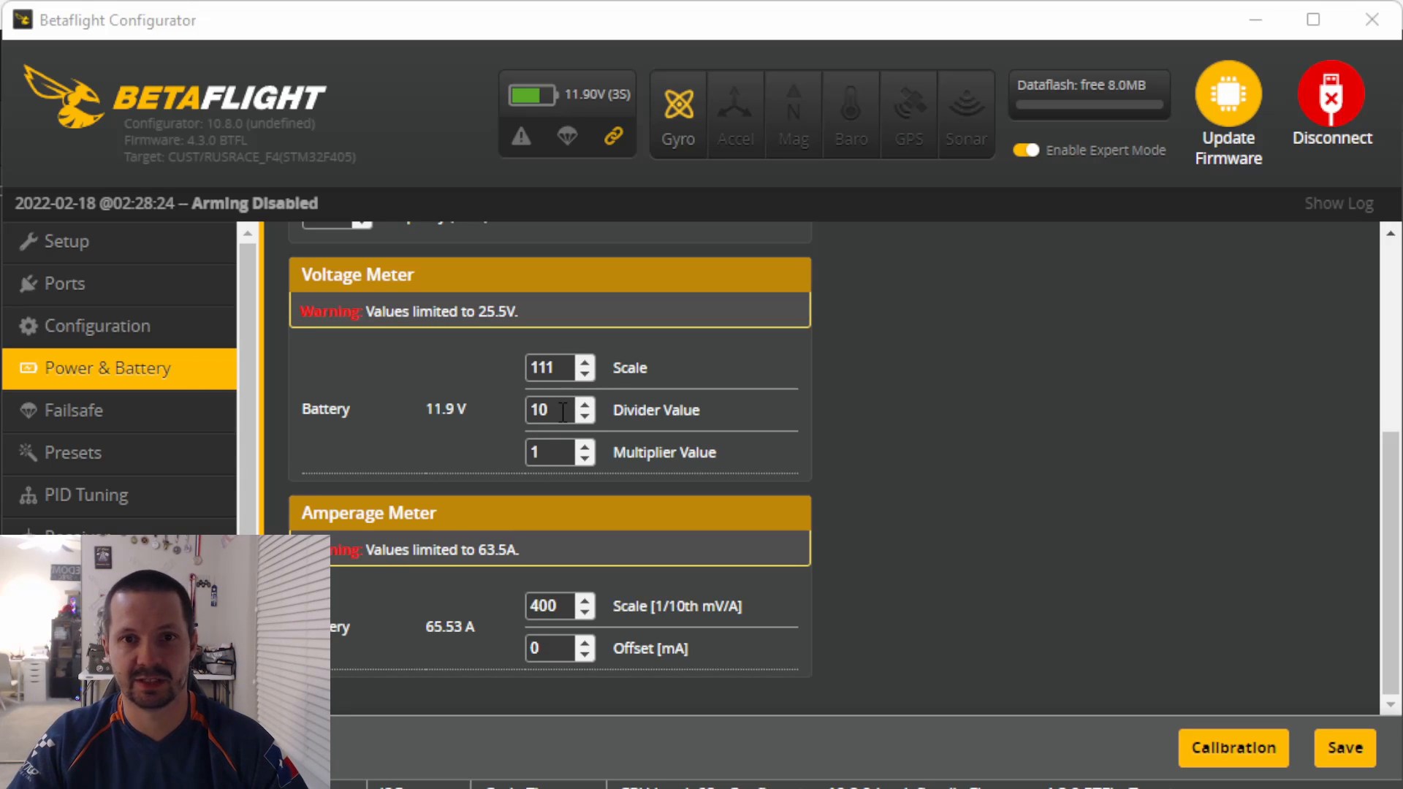
mouse_move(973, 593)
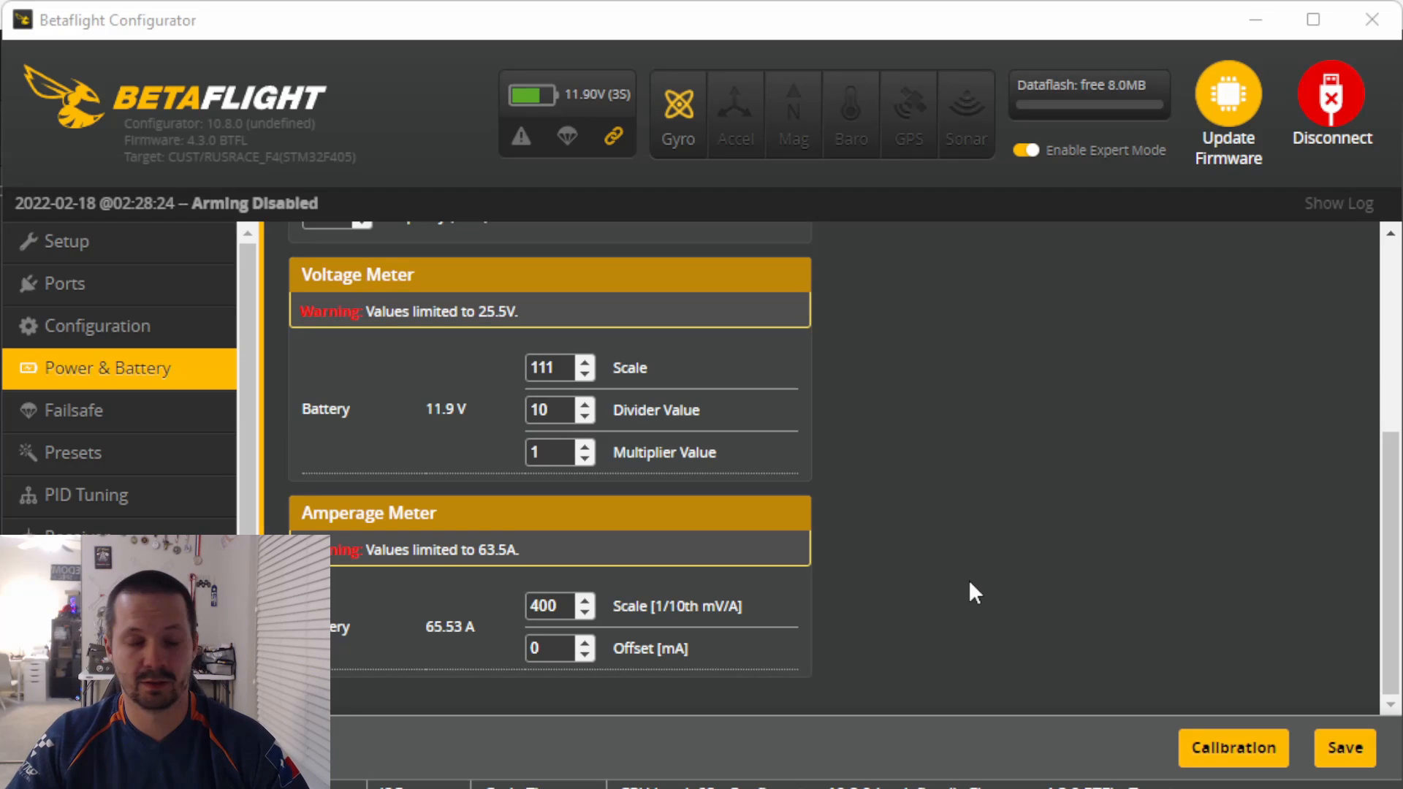
Calibrate the voltage meter scale from 111 to 121 using the measured battery voltage.
left_click(1233, 748)
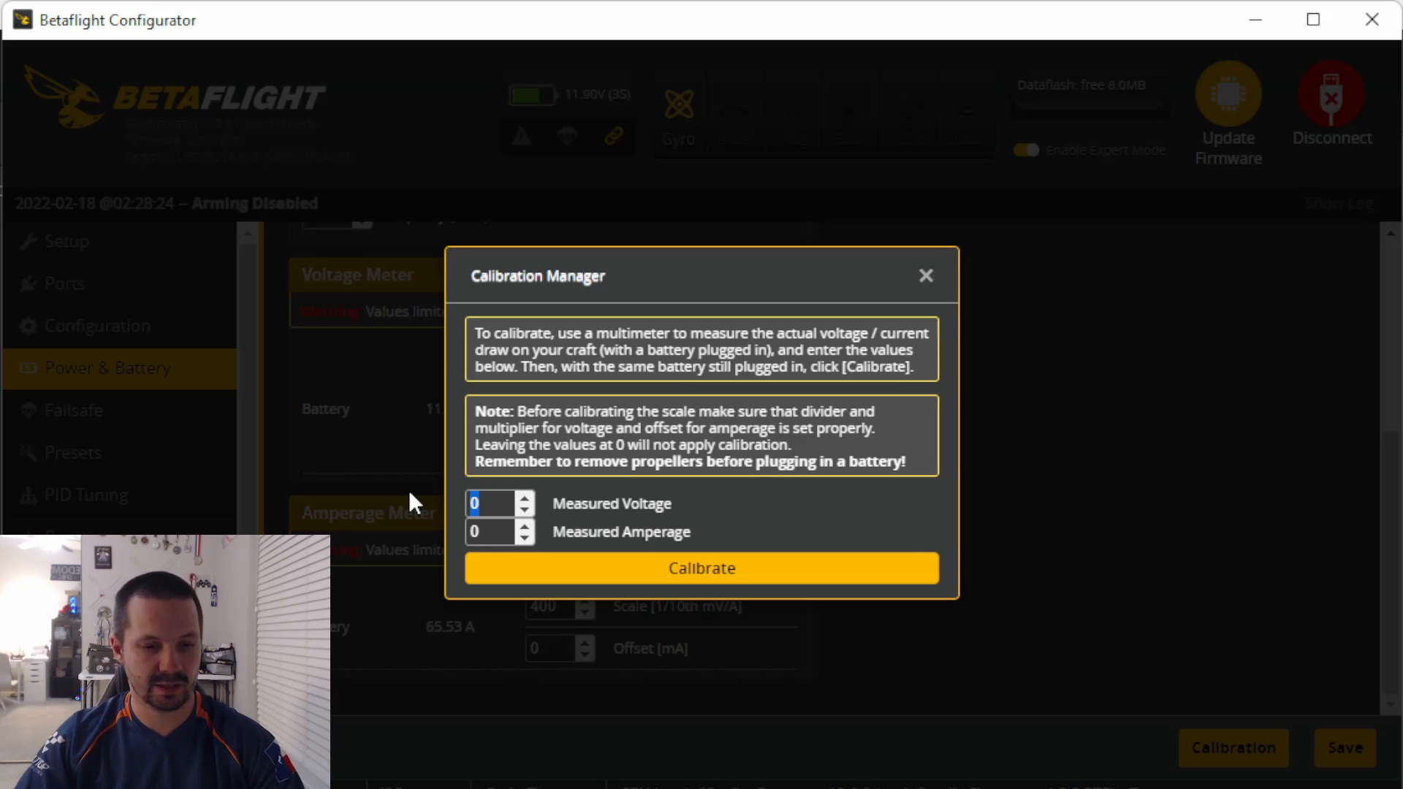
left_click(701, 567)
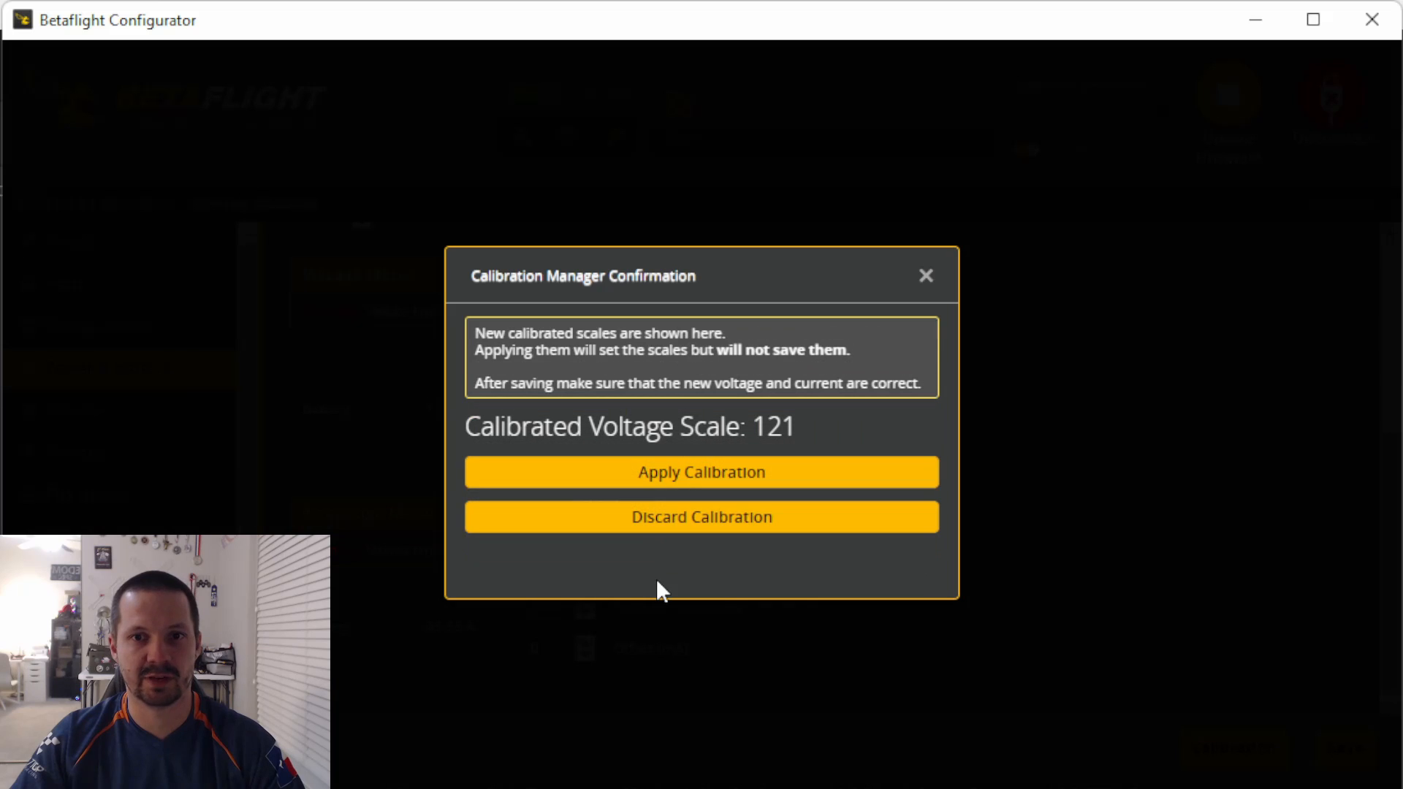
left_click(700, 472)
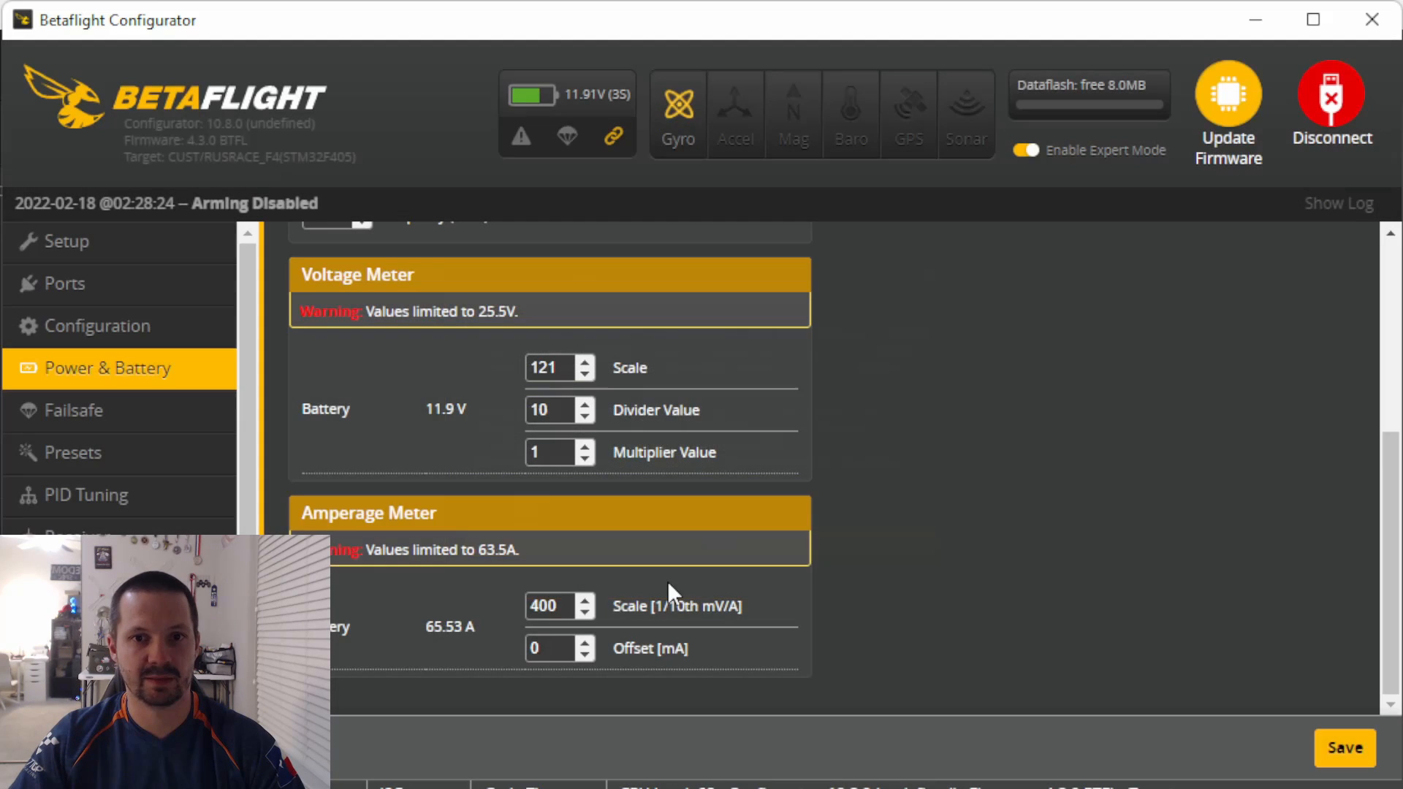
mouse_move(564, 393)
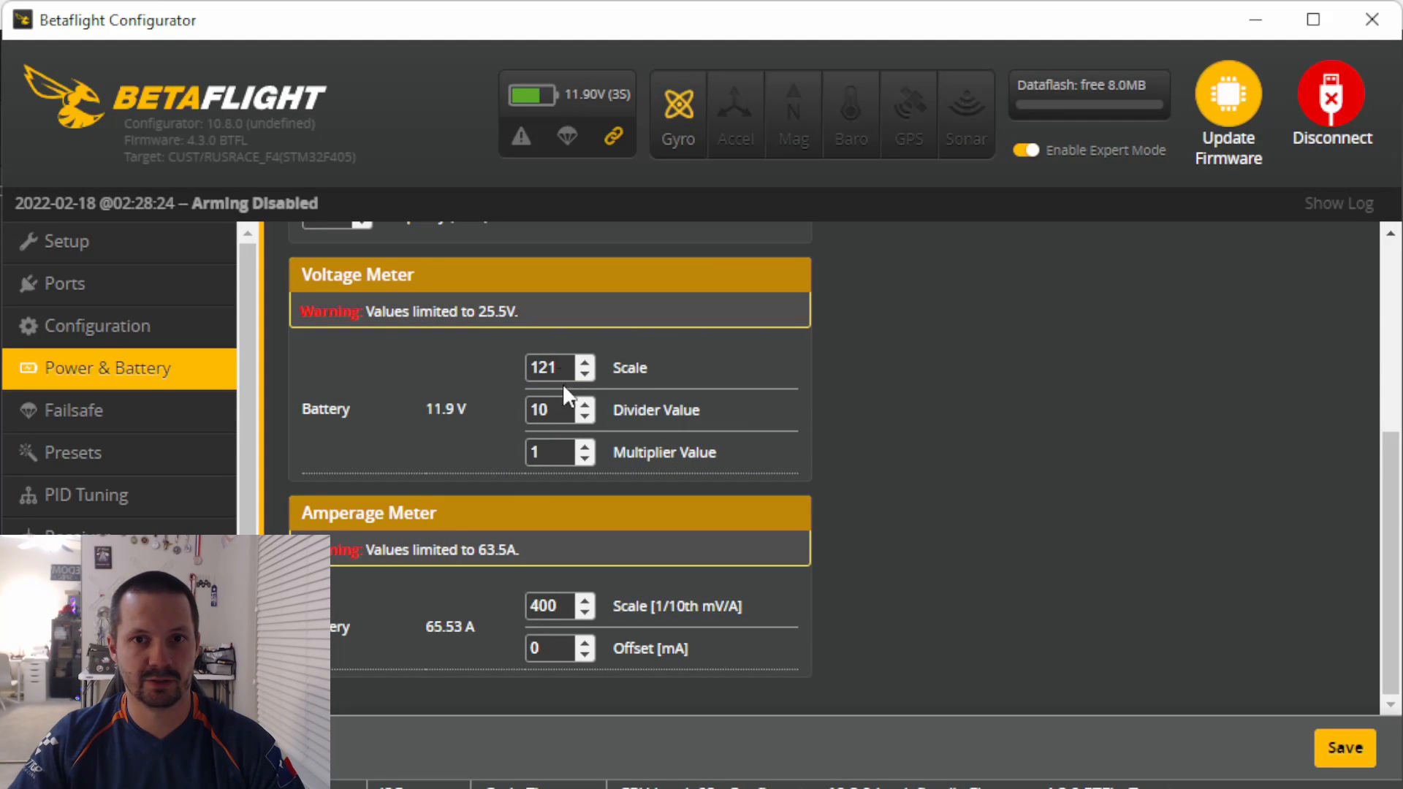
left_click(551, 409)
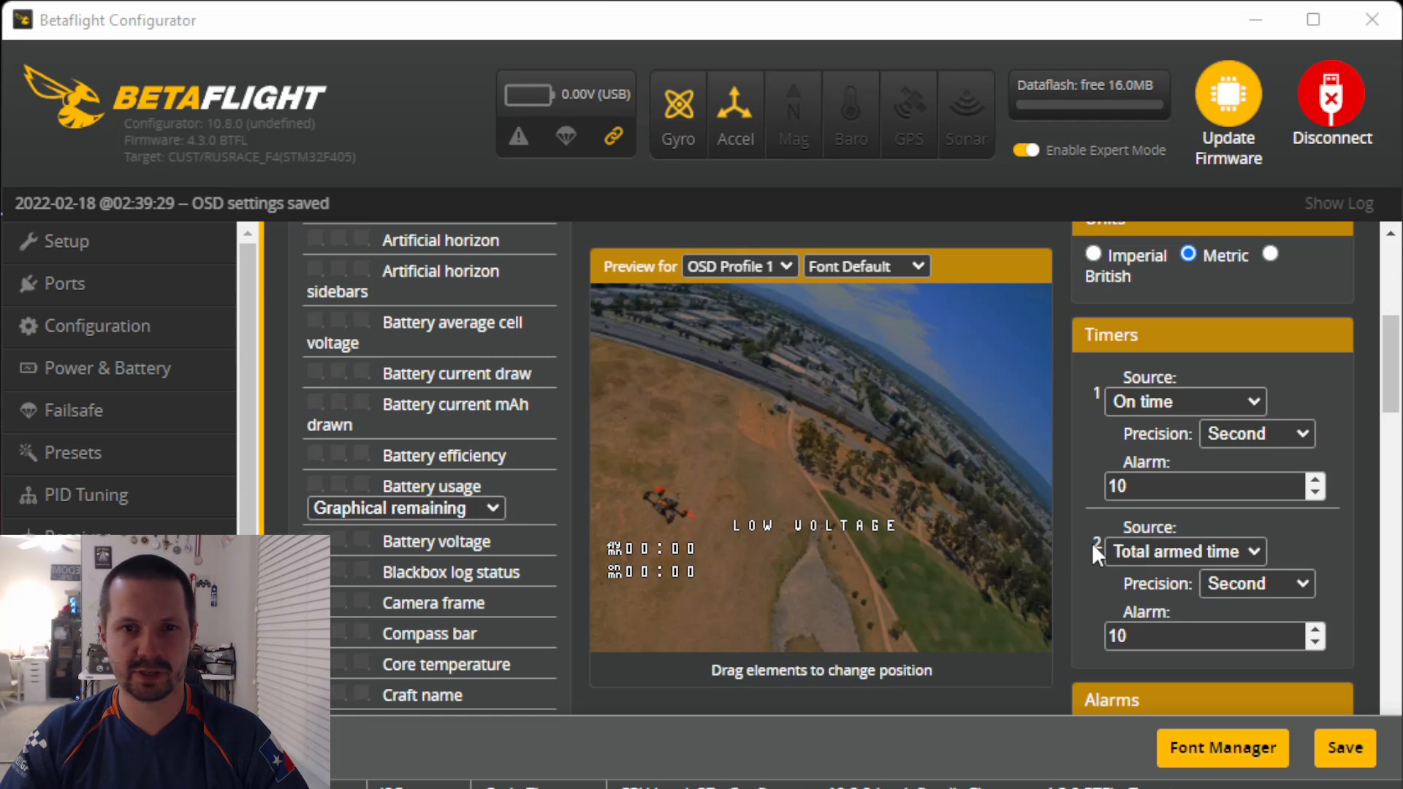
Set OSD Timer 1 precision to Hundredth.
left_click(1254, 434)
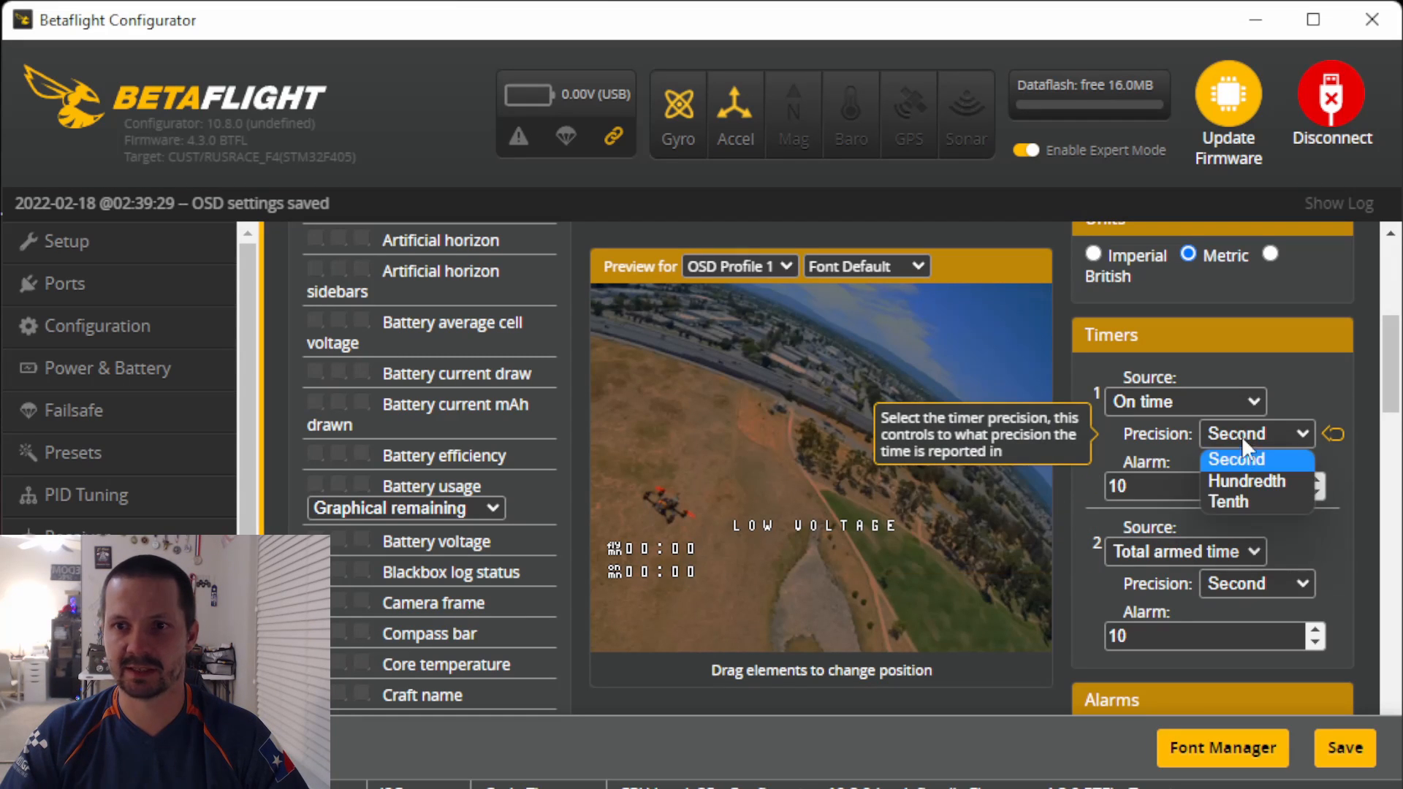
left_click(1247, 481)
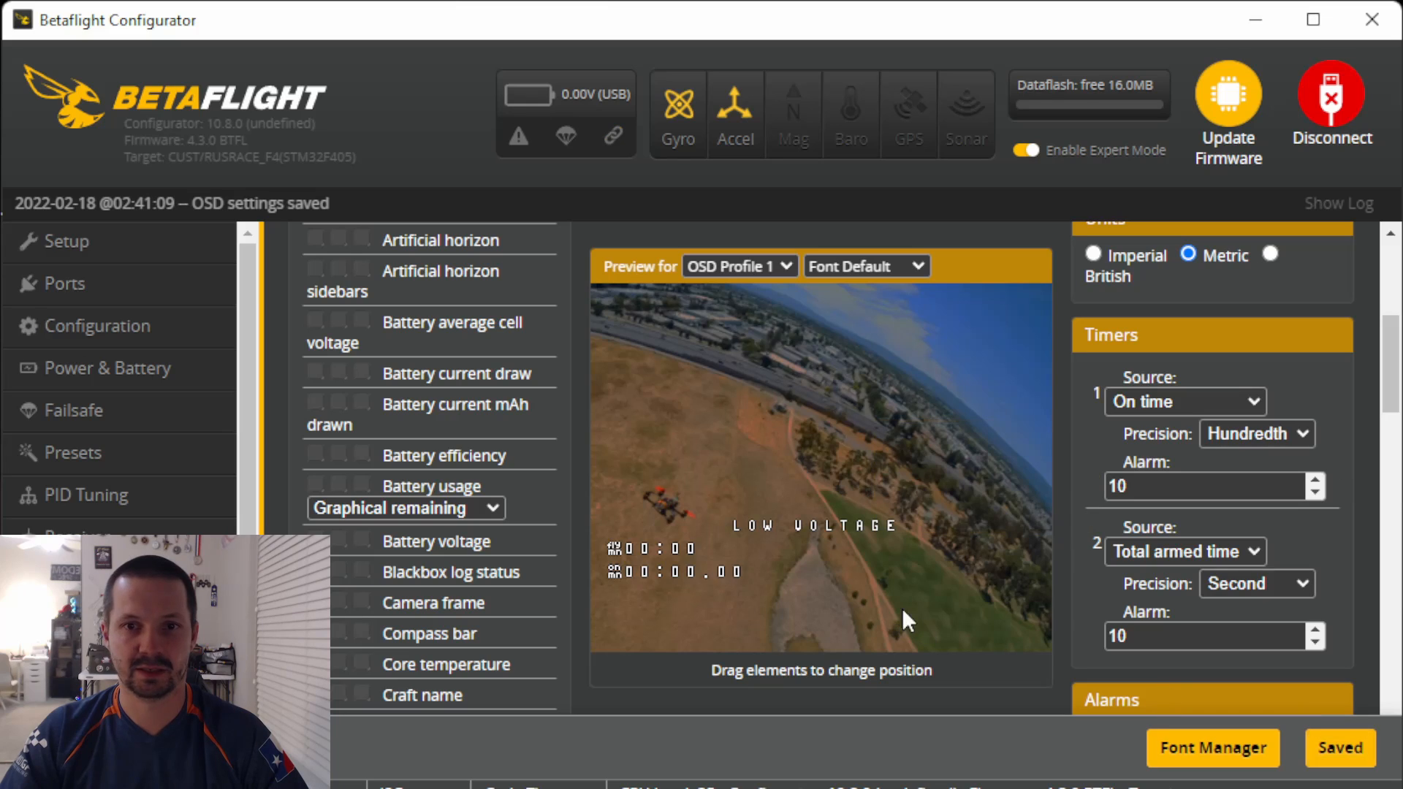